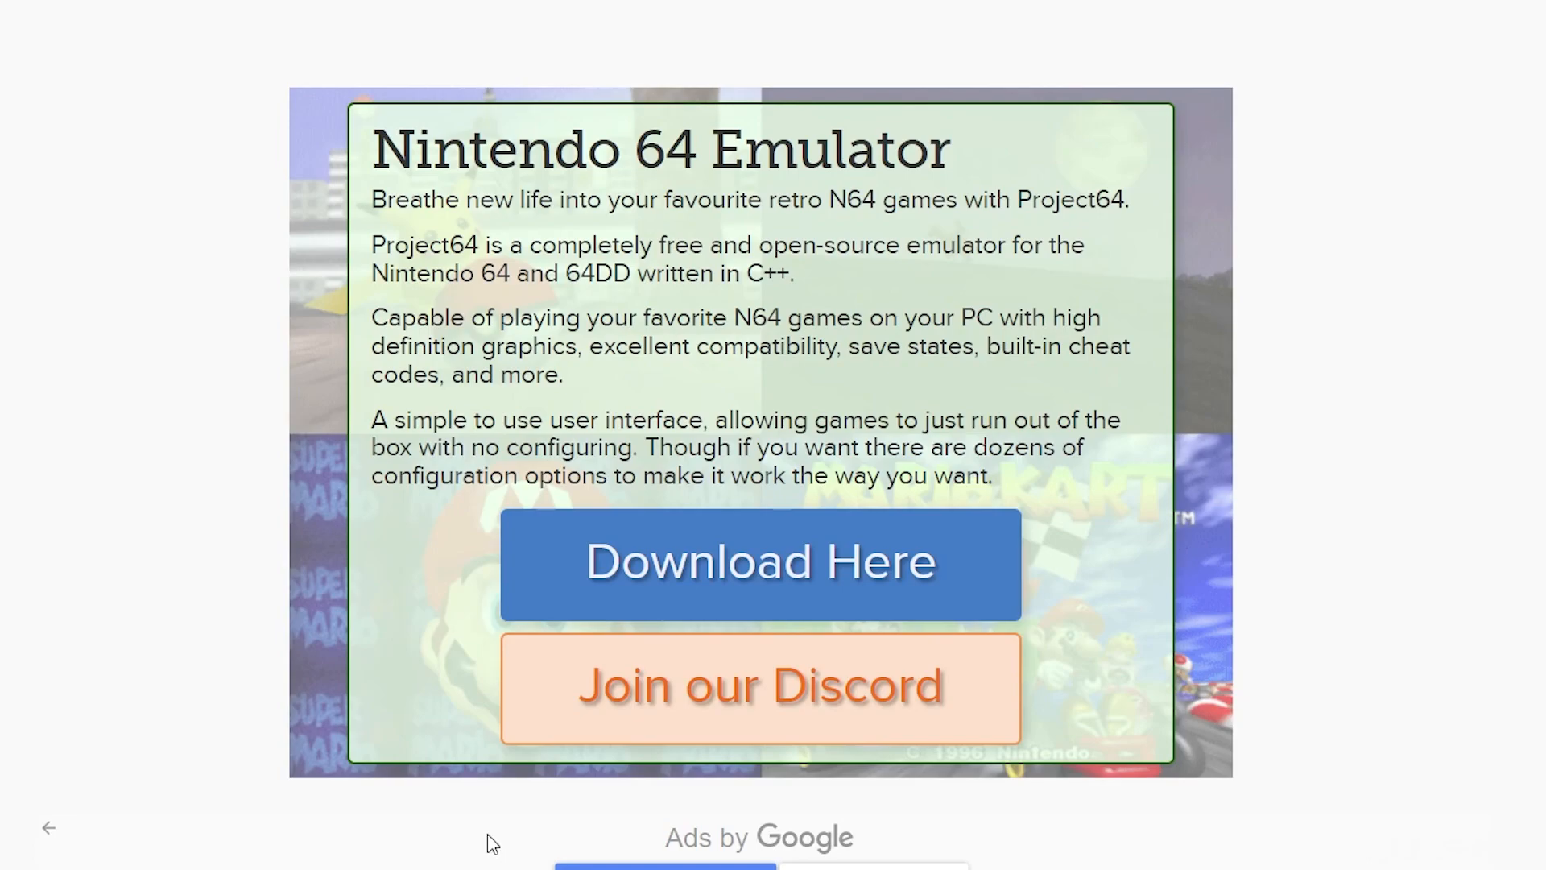
pyautogui.moveTo(218, 84)
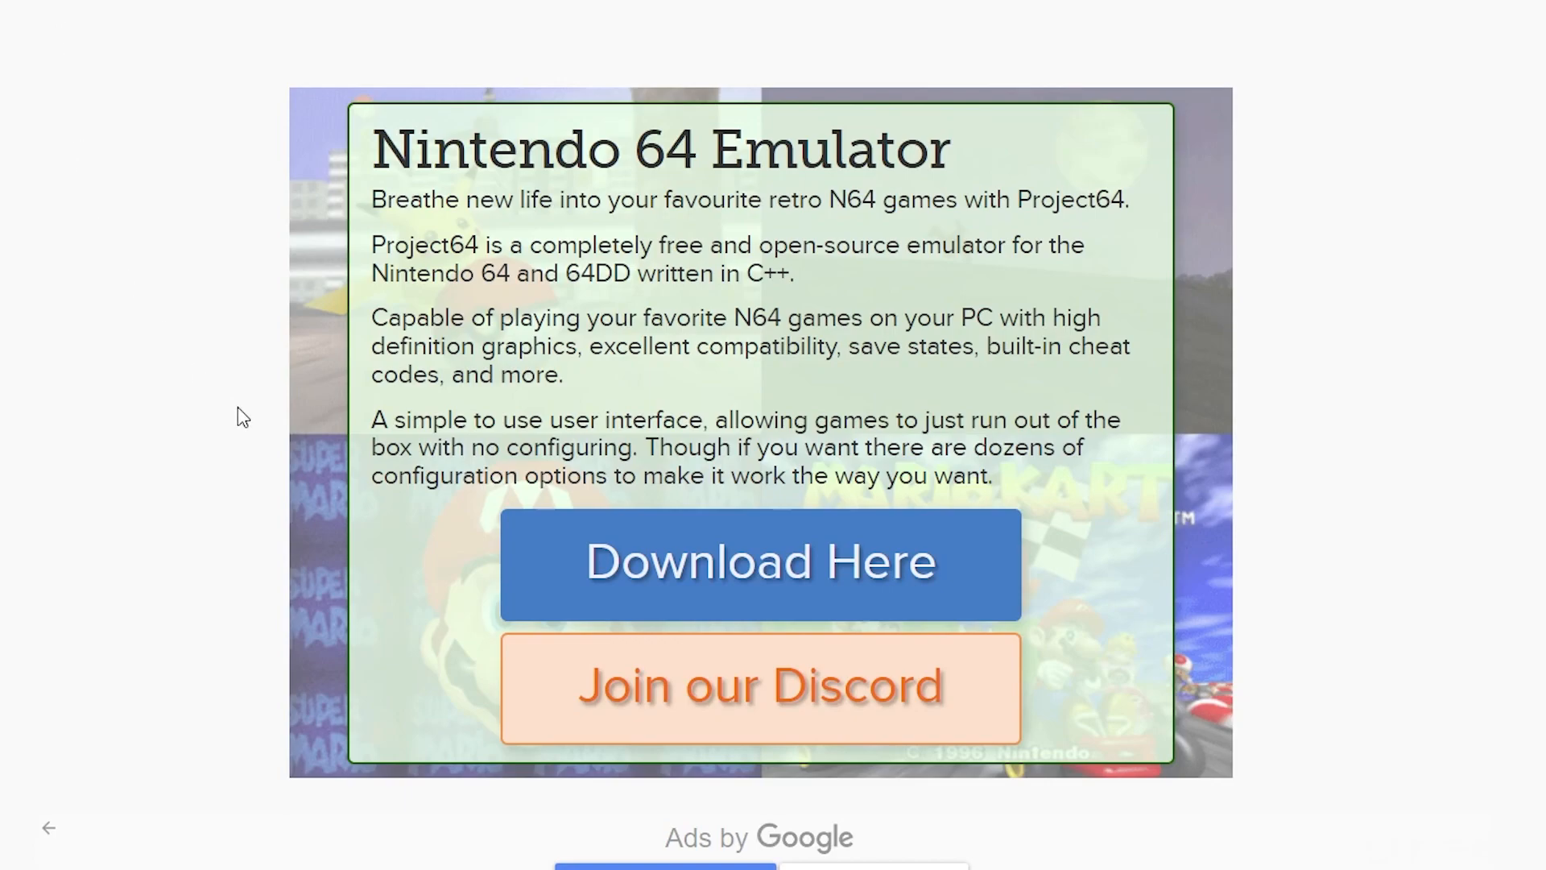
pyautogui.moveTo(309, 515)
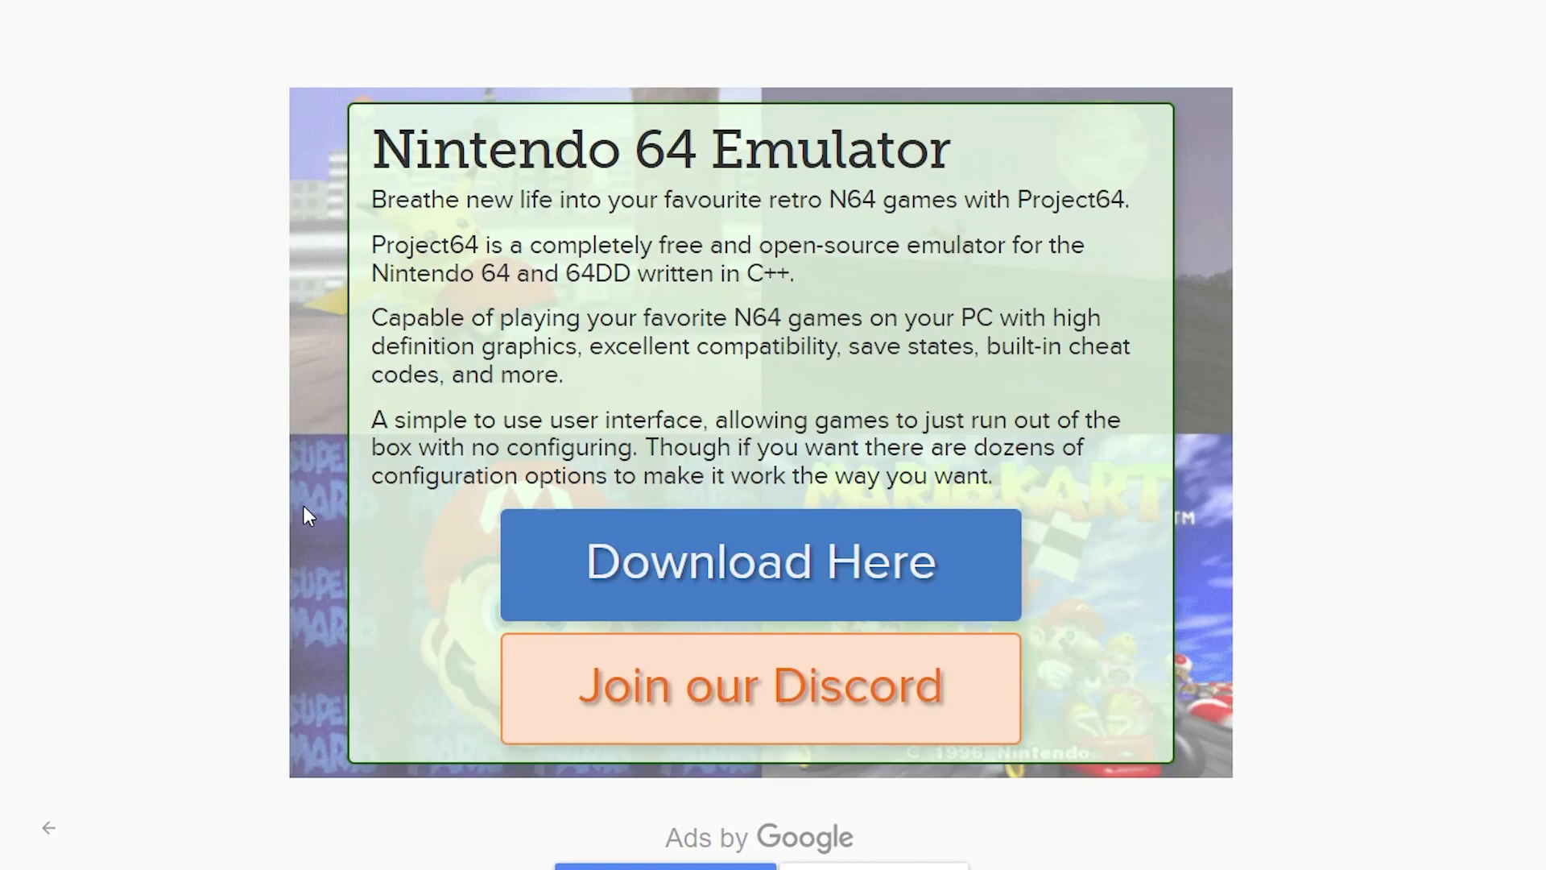
pyautogui.moveTo(749, 567)
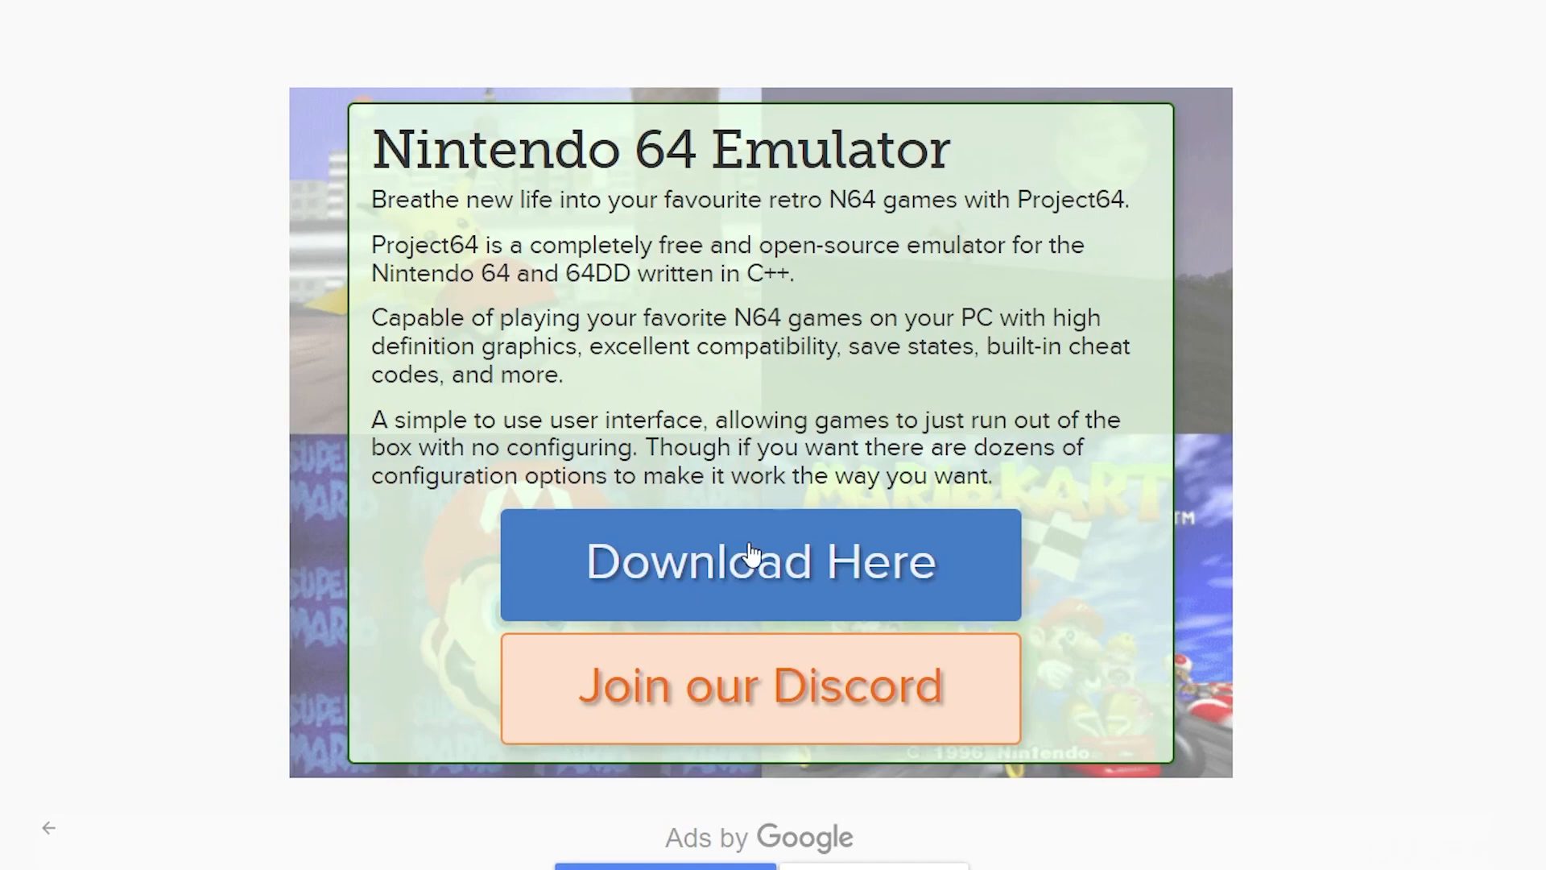
# Step: Download the Project64 installer from the Project64 website's 'Download Here' button
pyautogui.click(760, 564)
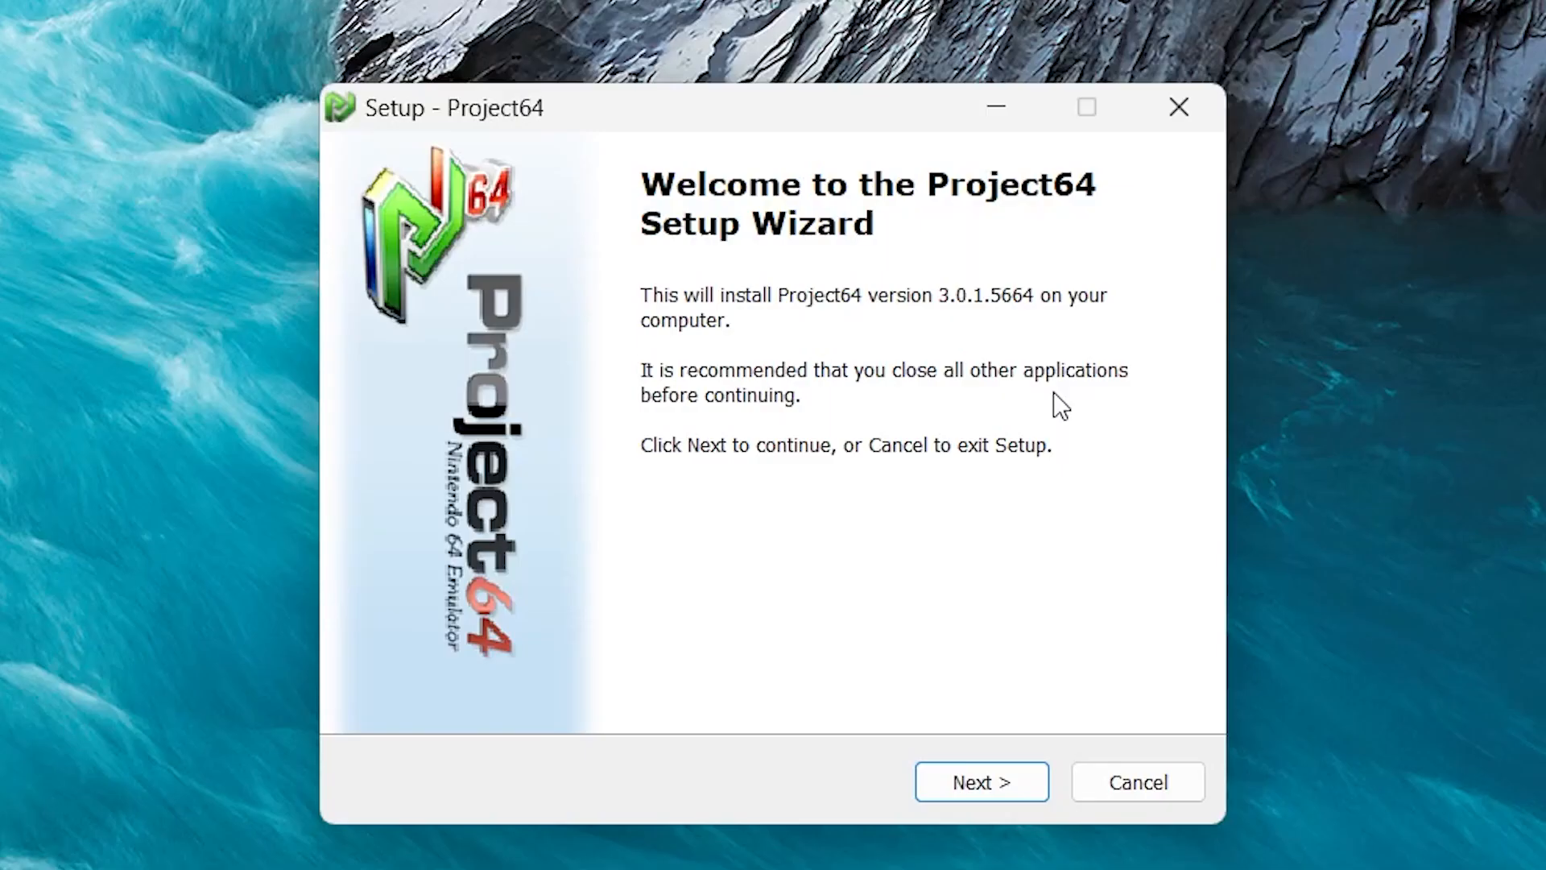
pyautogui.moveTo(889, 334)
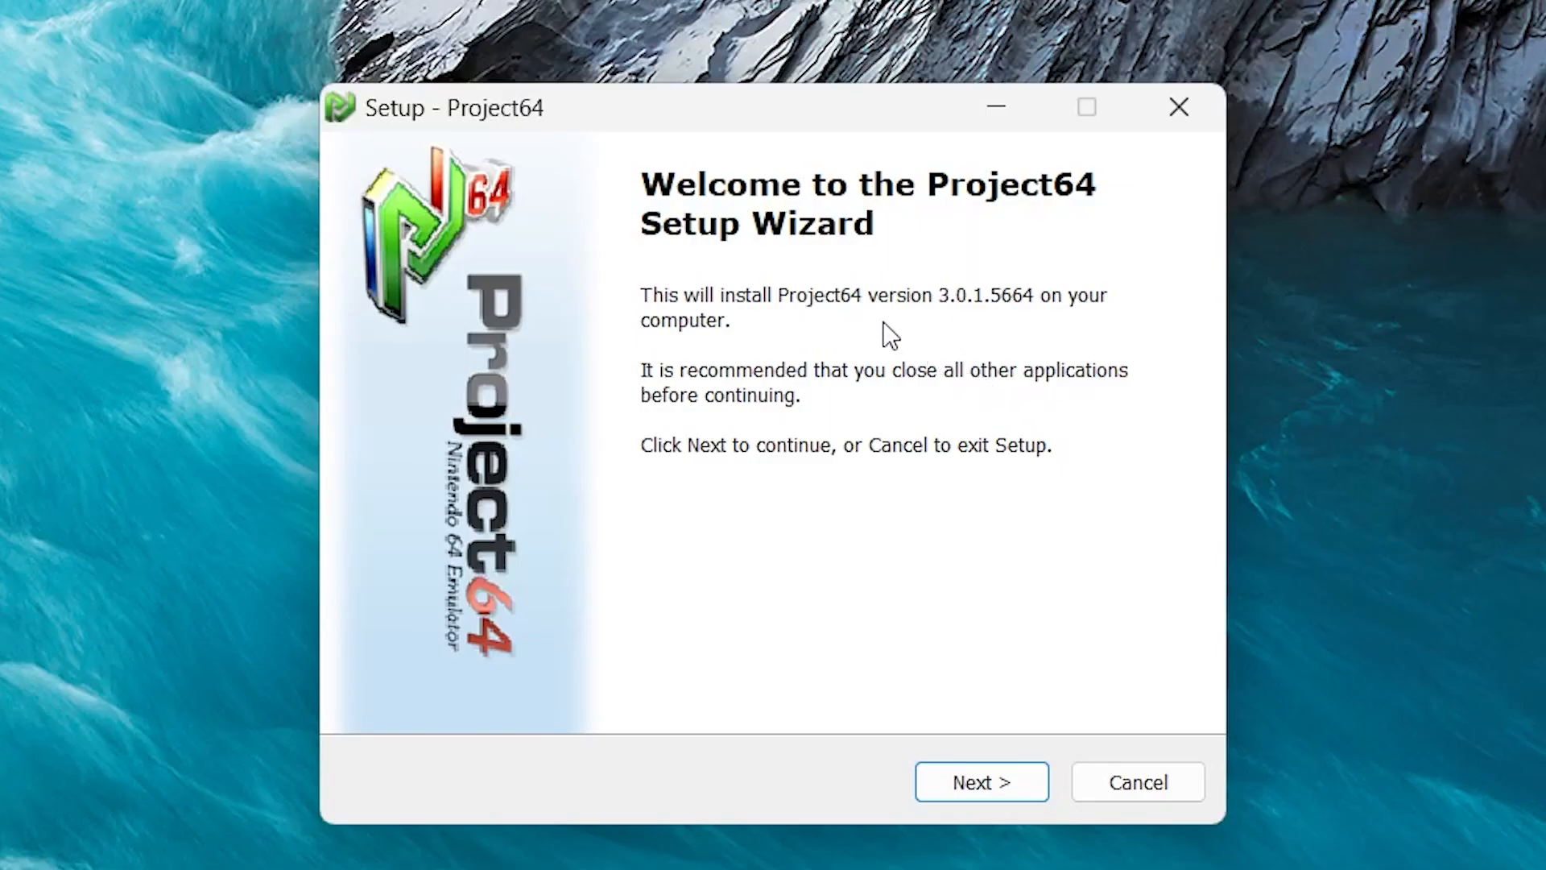
pyautogui.moveTo(981, 781)
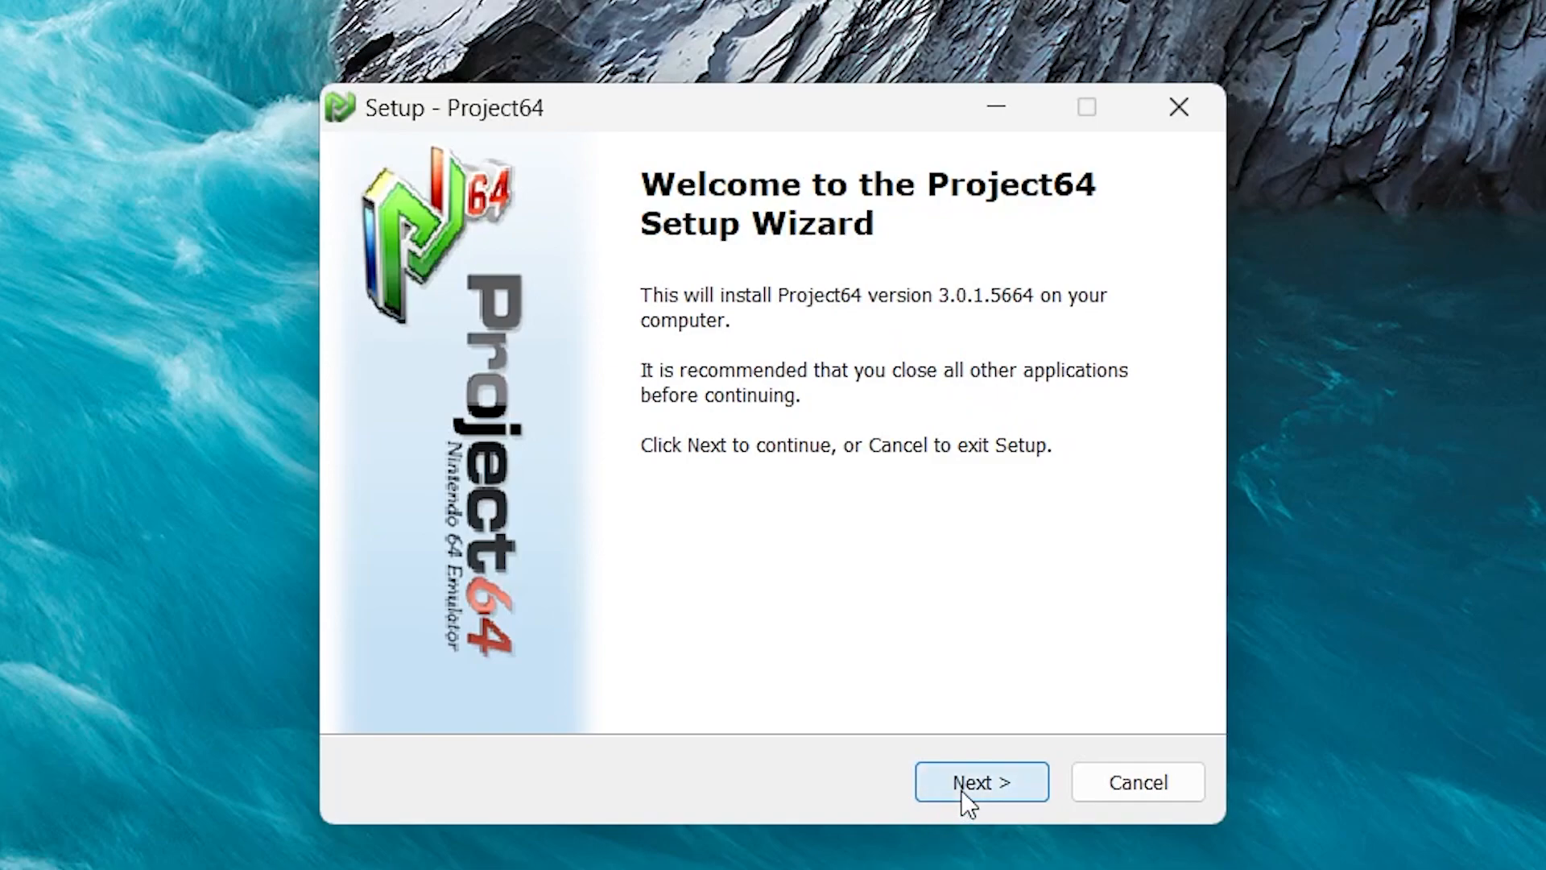
# Step: Install Project64 to the default folder with a desktop icon, then launch it
pyautogui.click(981, 782)
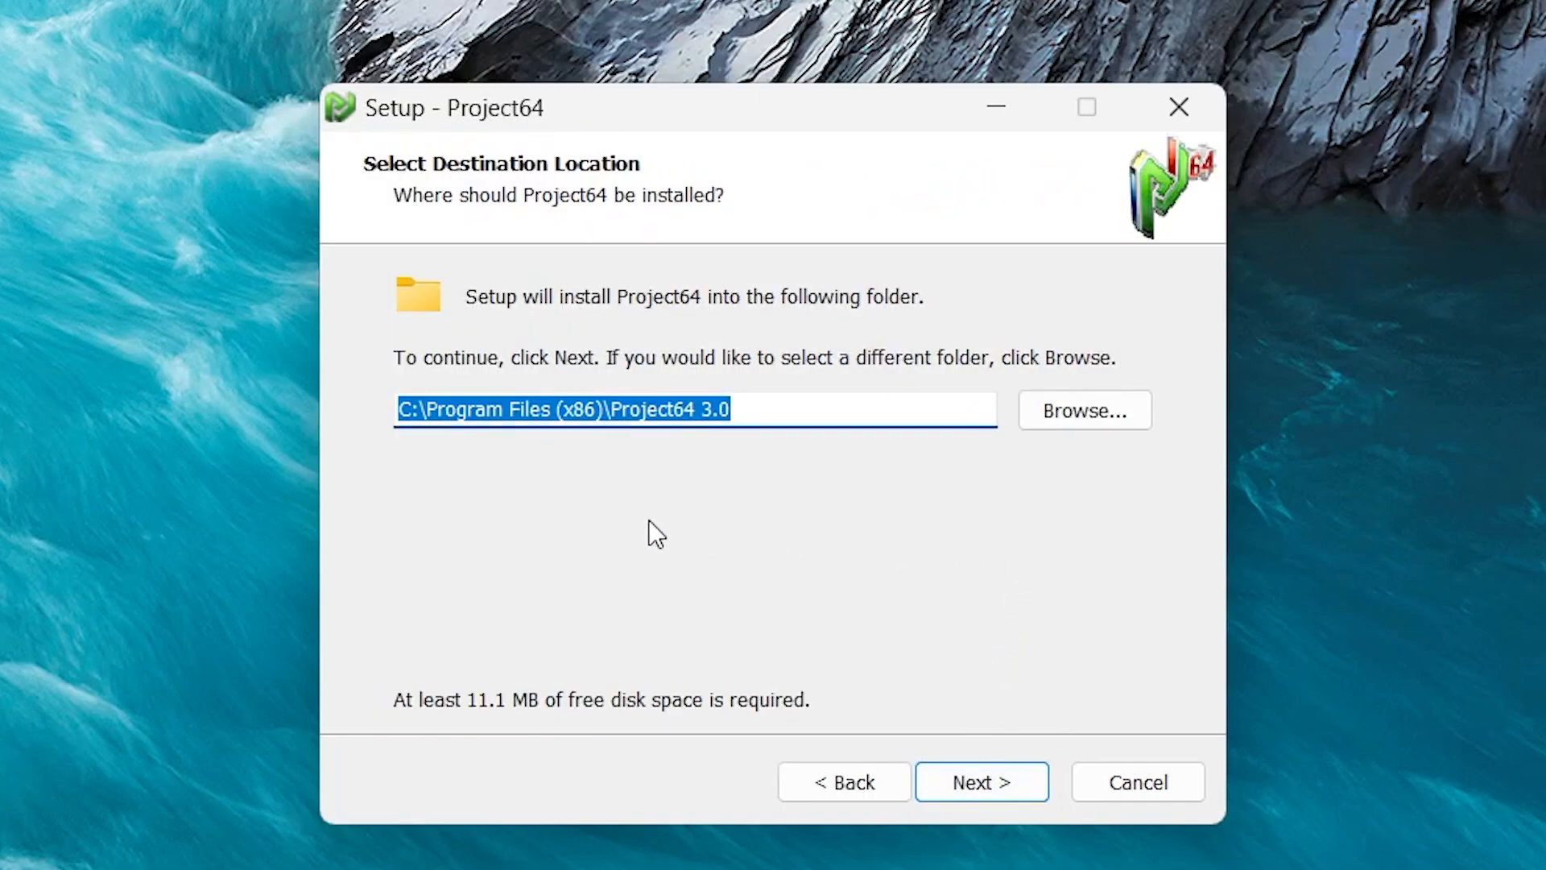
pyautogui.moveTo(750, 531)
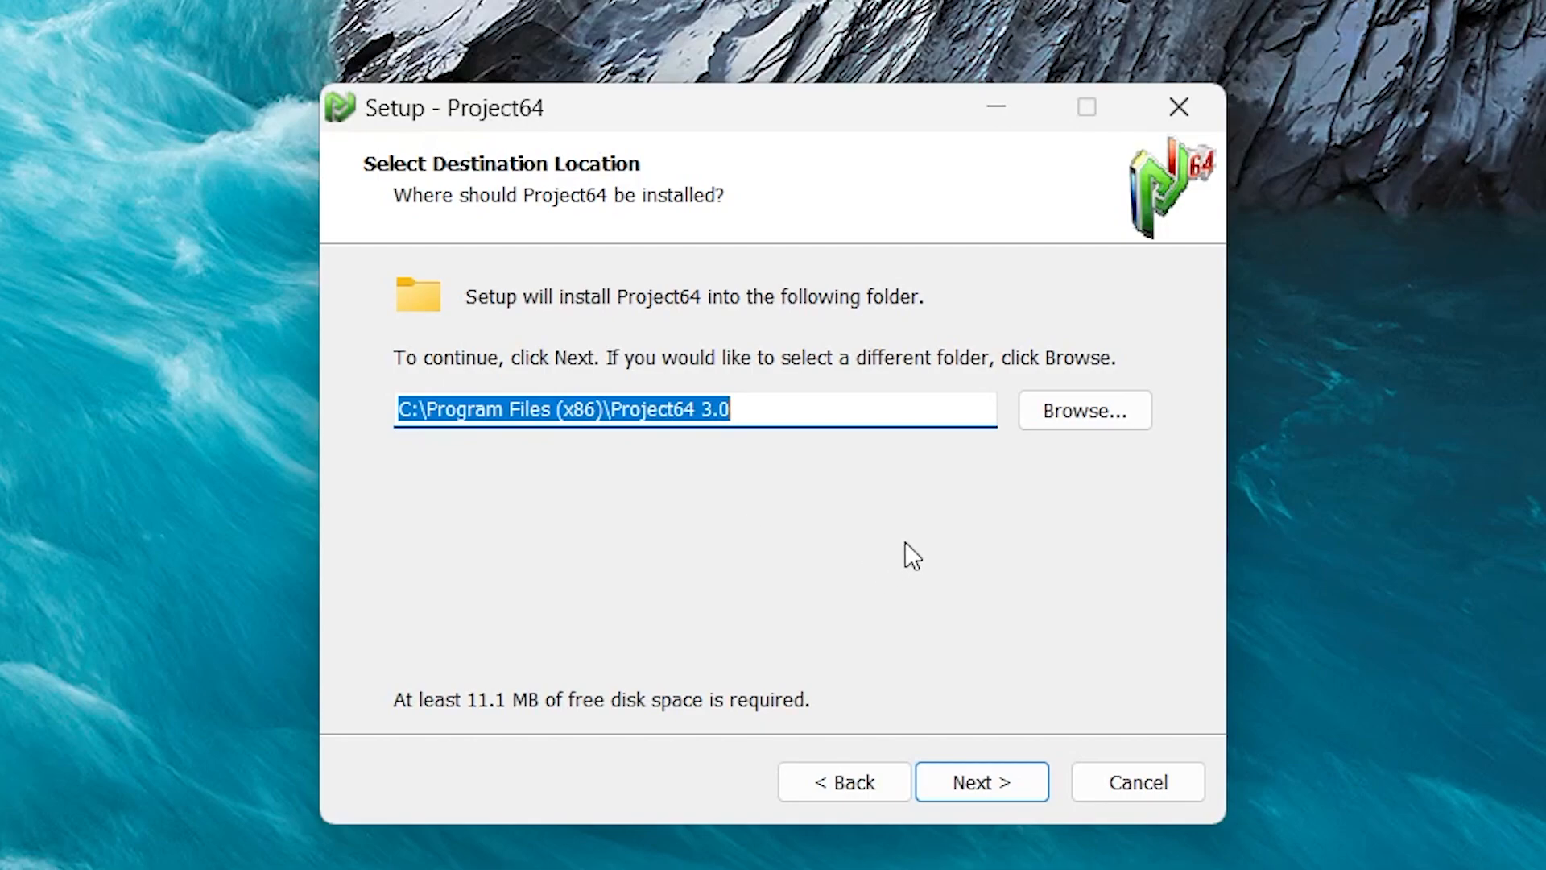
pyautogui.moveTo(804, 545)
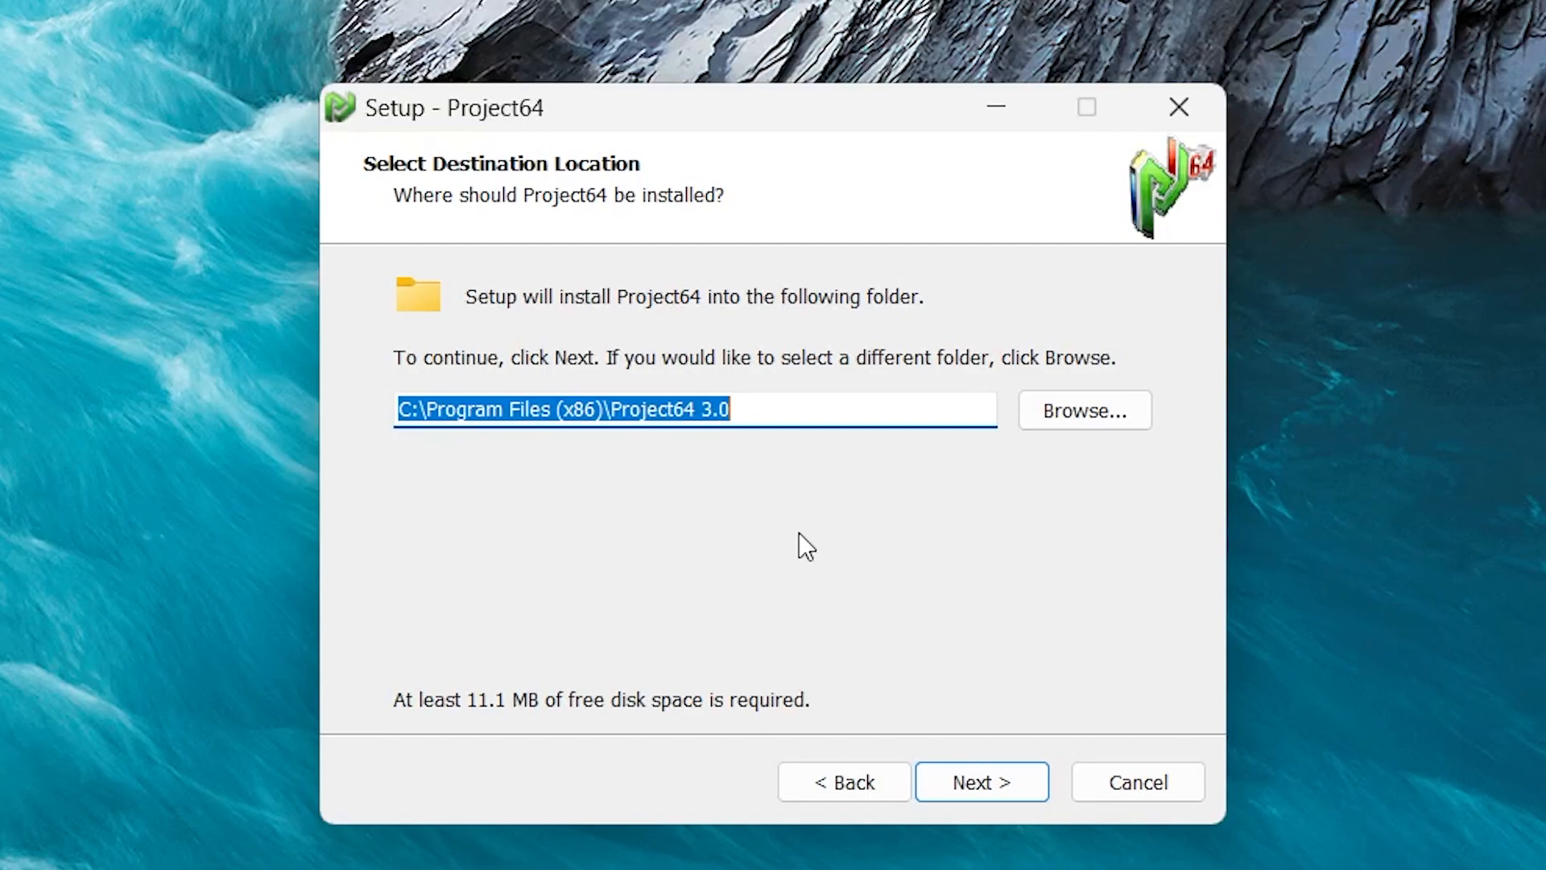
pyautogui.click(981, 782)
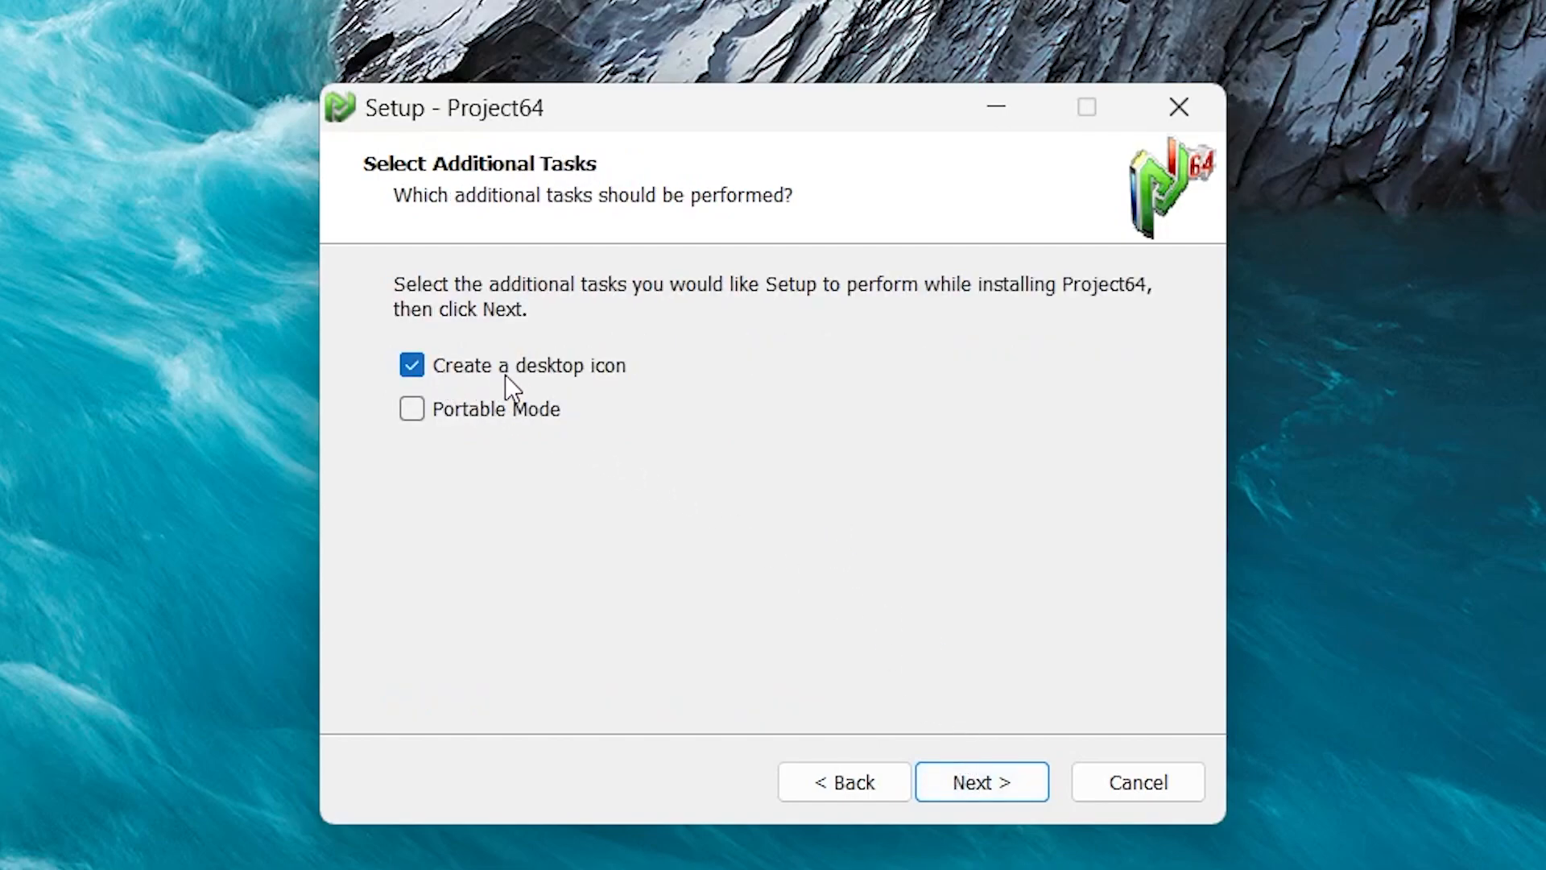
pyautogui.click(981, 782)
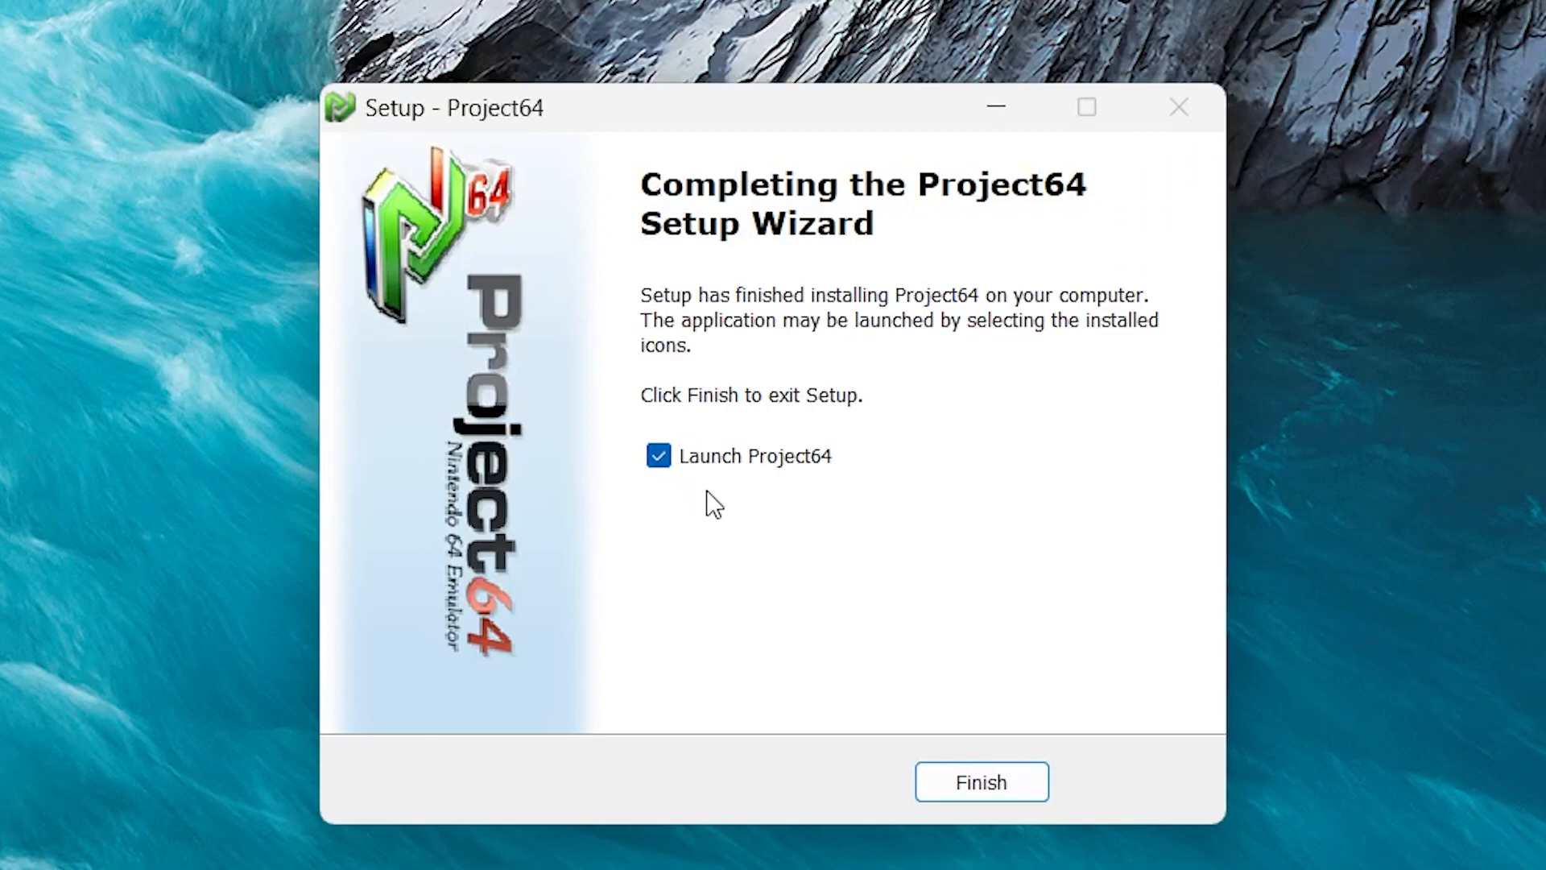
pyautogui.click(980, 781)
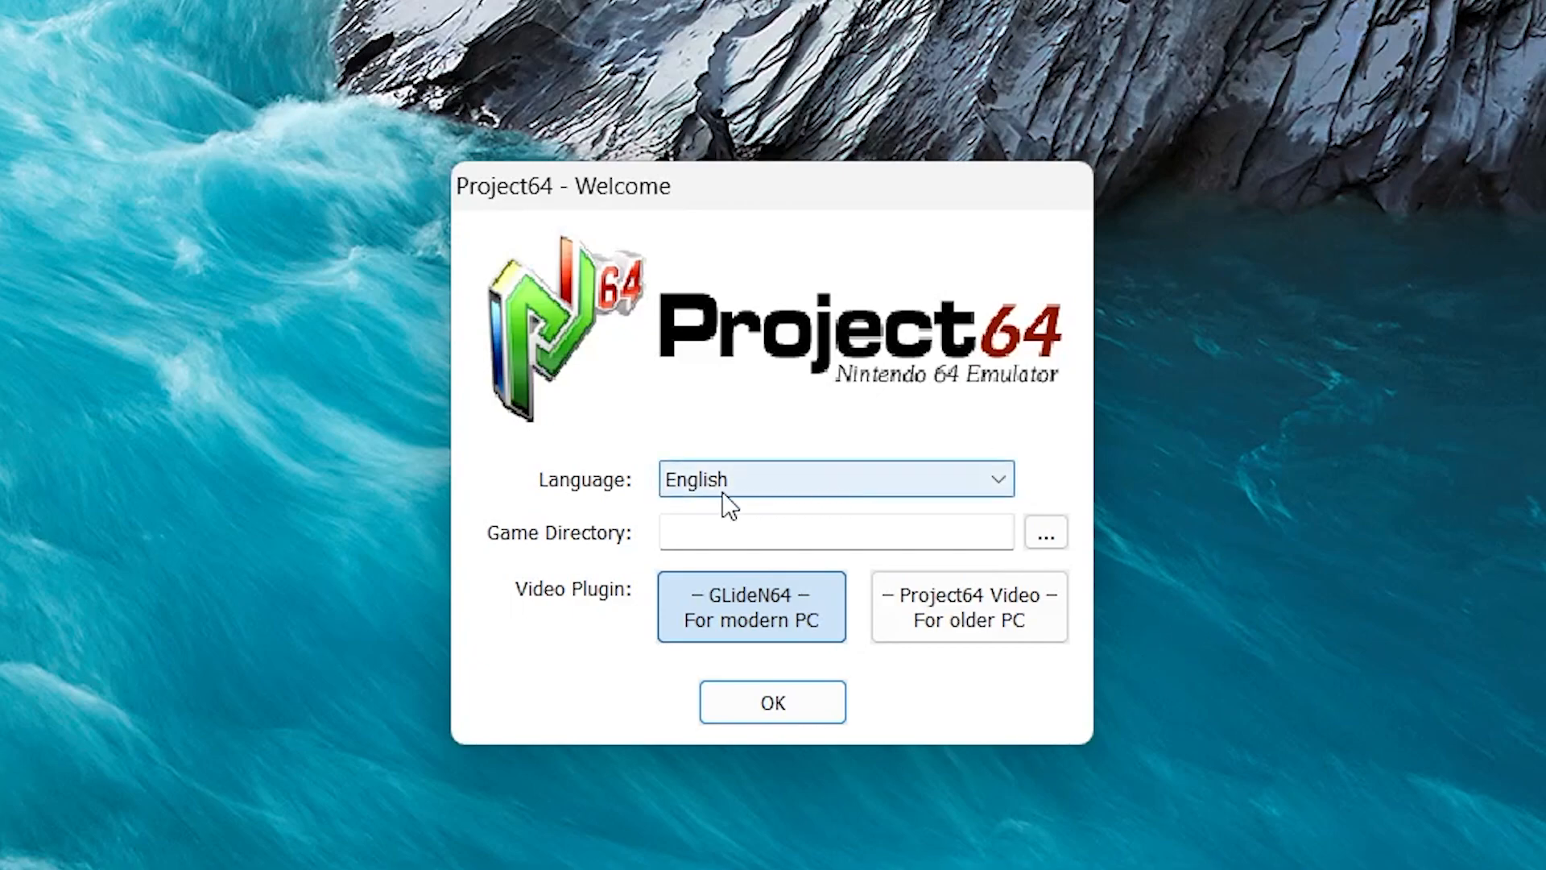
pyautogui.moveTo(818, 500)
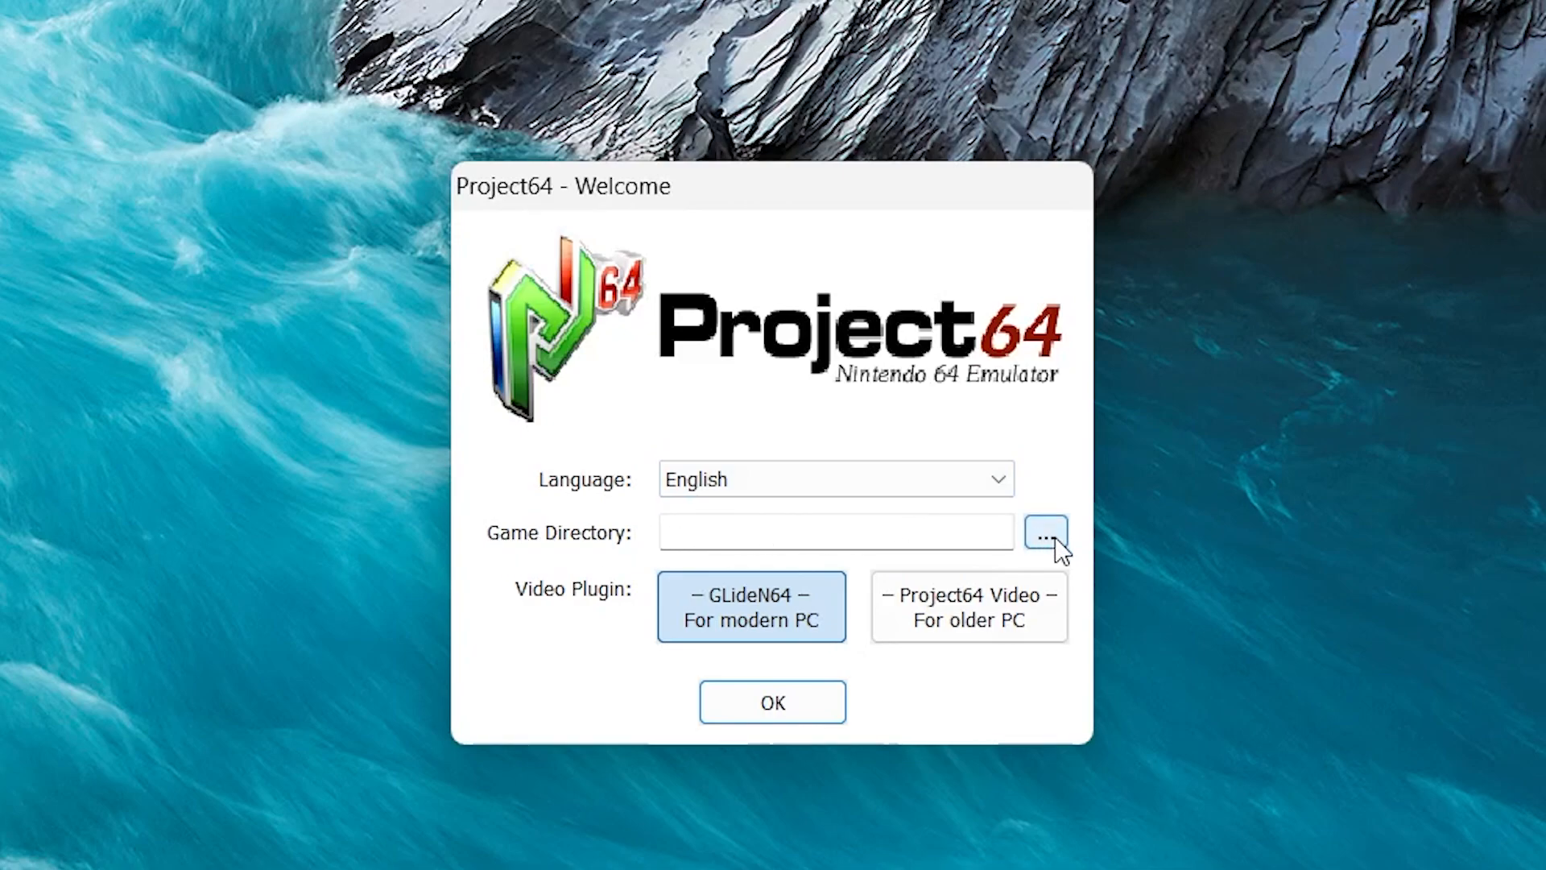
# Step: Set Desktop > N64 Games as the game directory, keep GLideN64, and confirm
pyautogui.click(1046, 532)
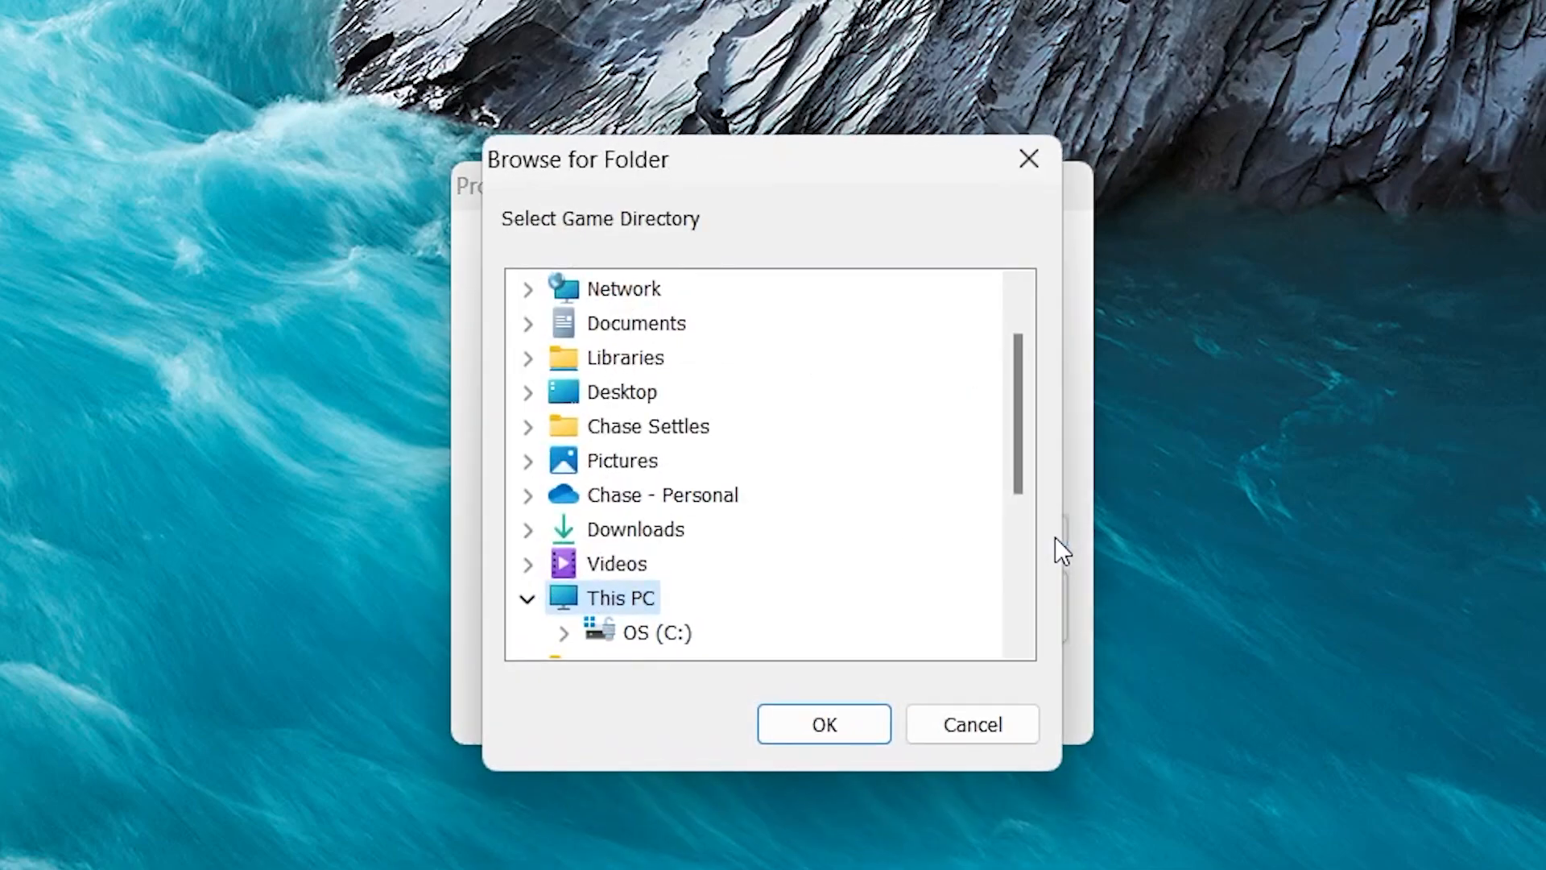
pyautogui.moveTo(809, 461)
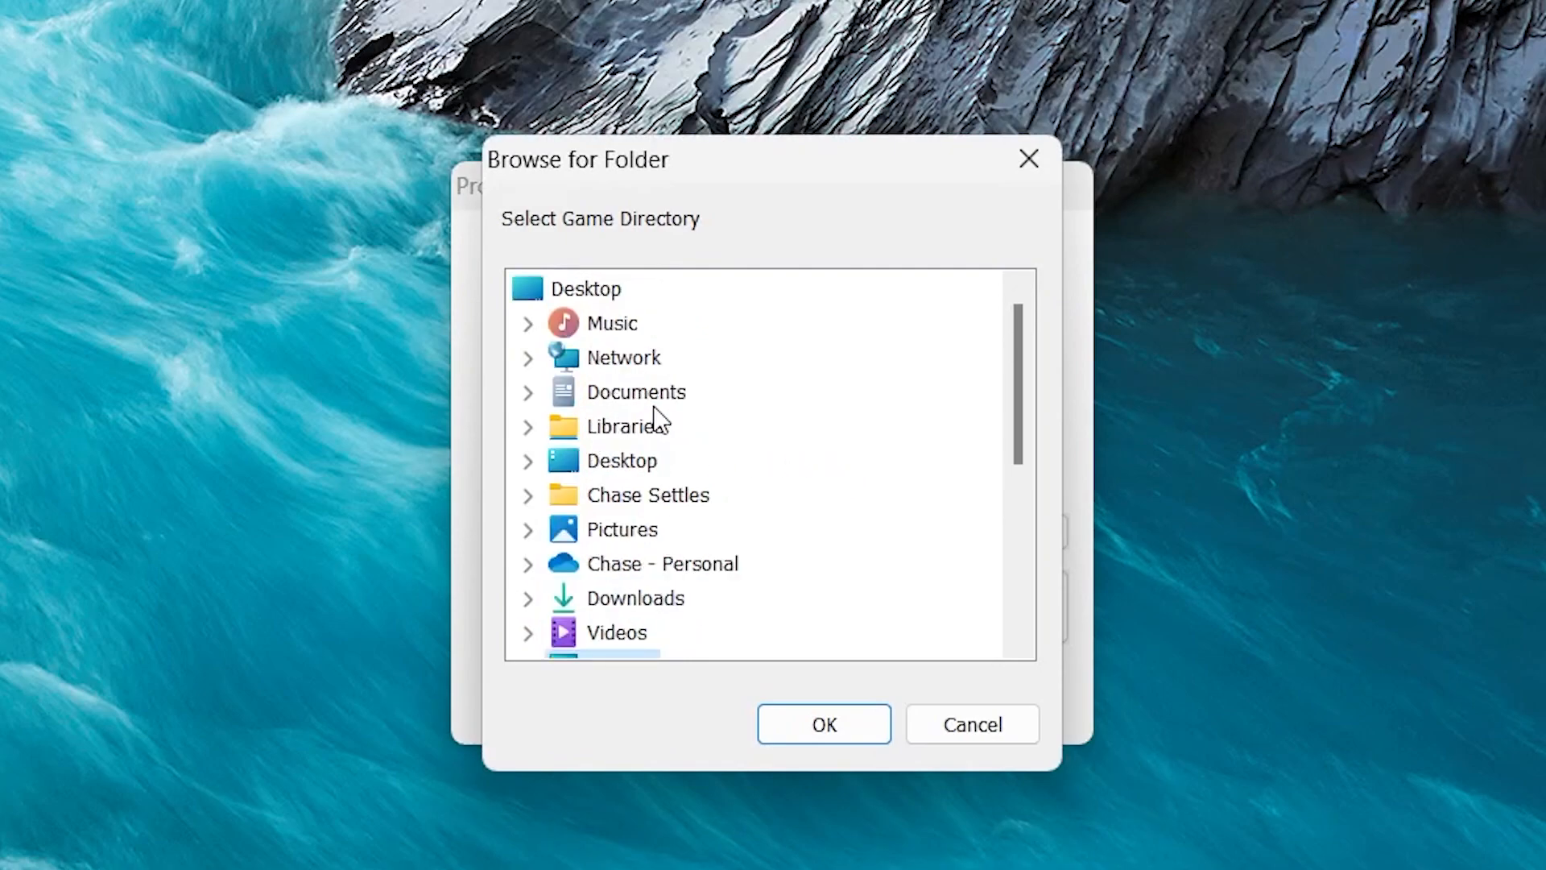
pyautogui.click(528, 461)
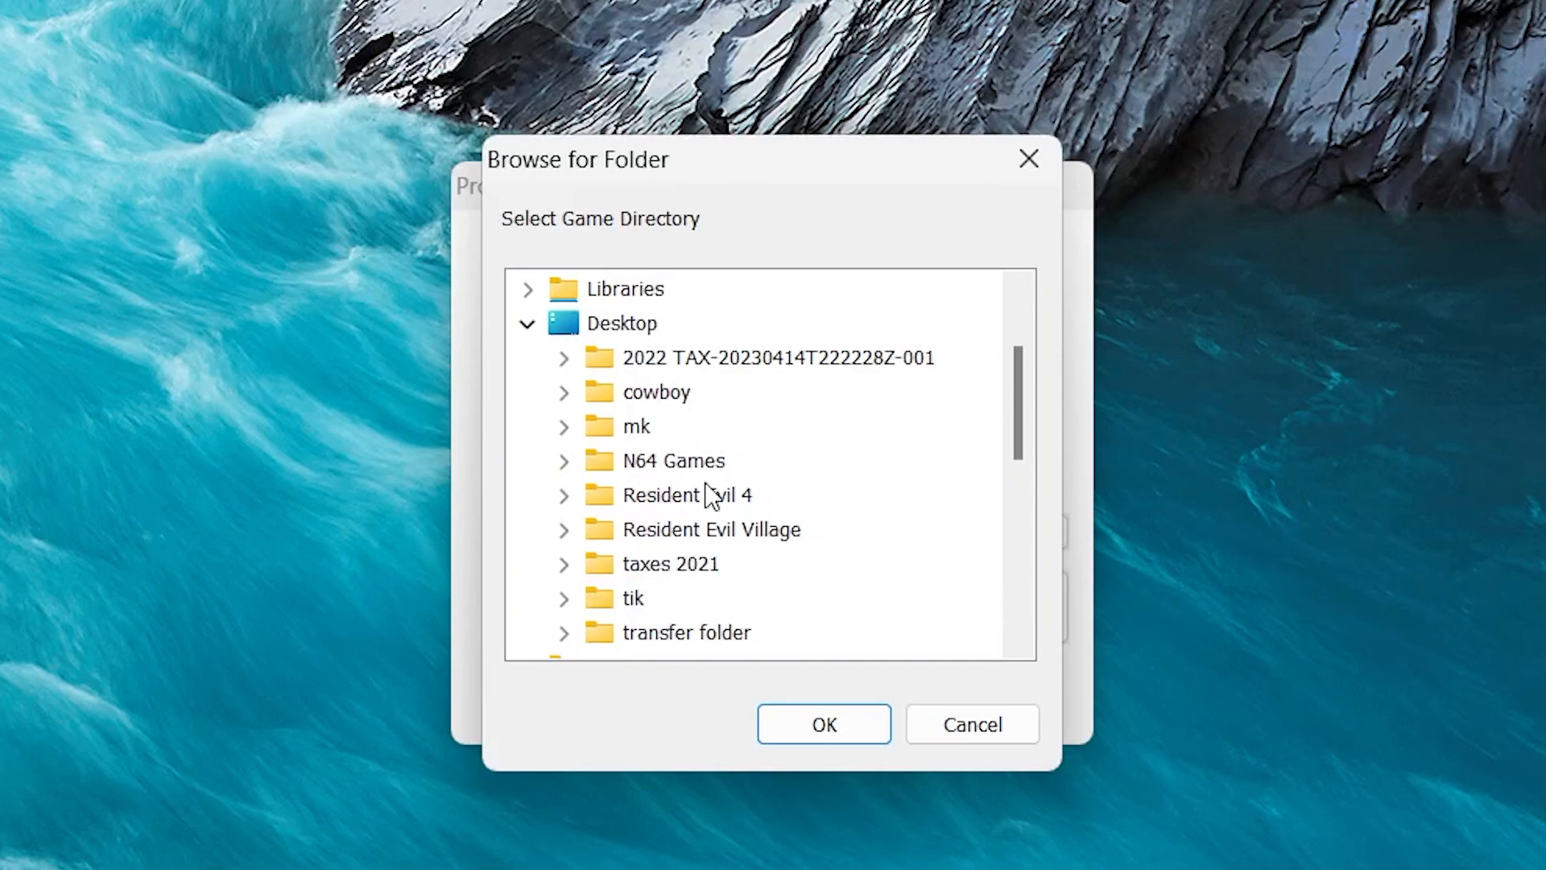
pyautogui.click(674, 461)
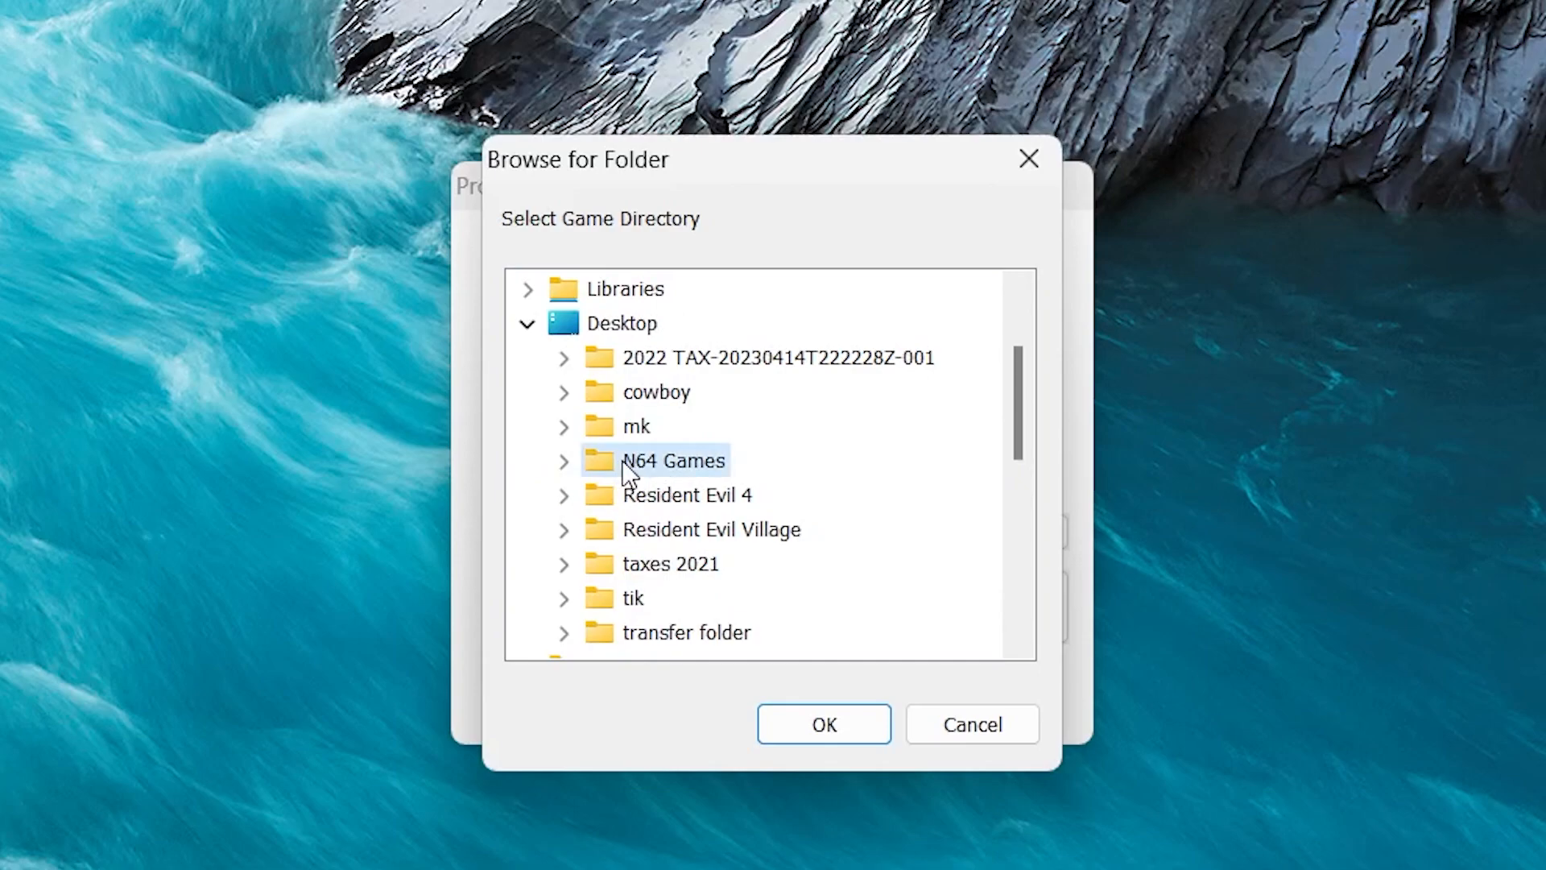
pyautogui.click(822, 724)
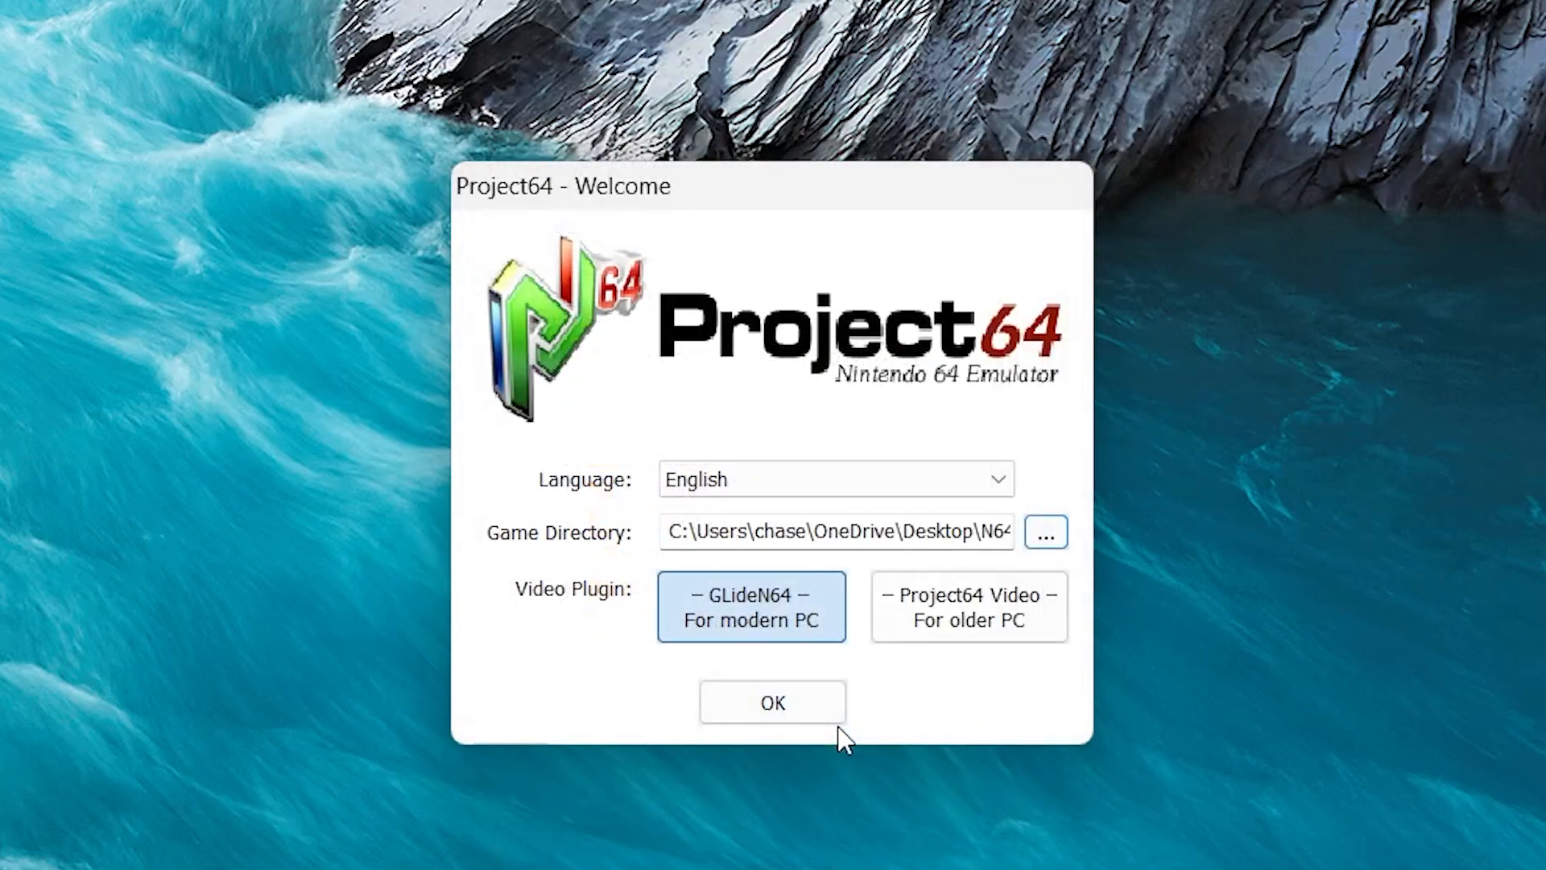
pyautogui.moveTo(862, 508)
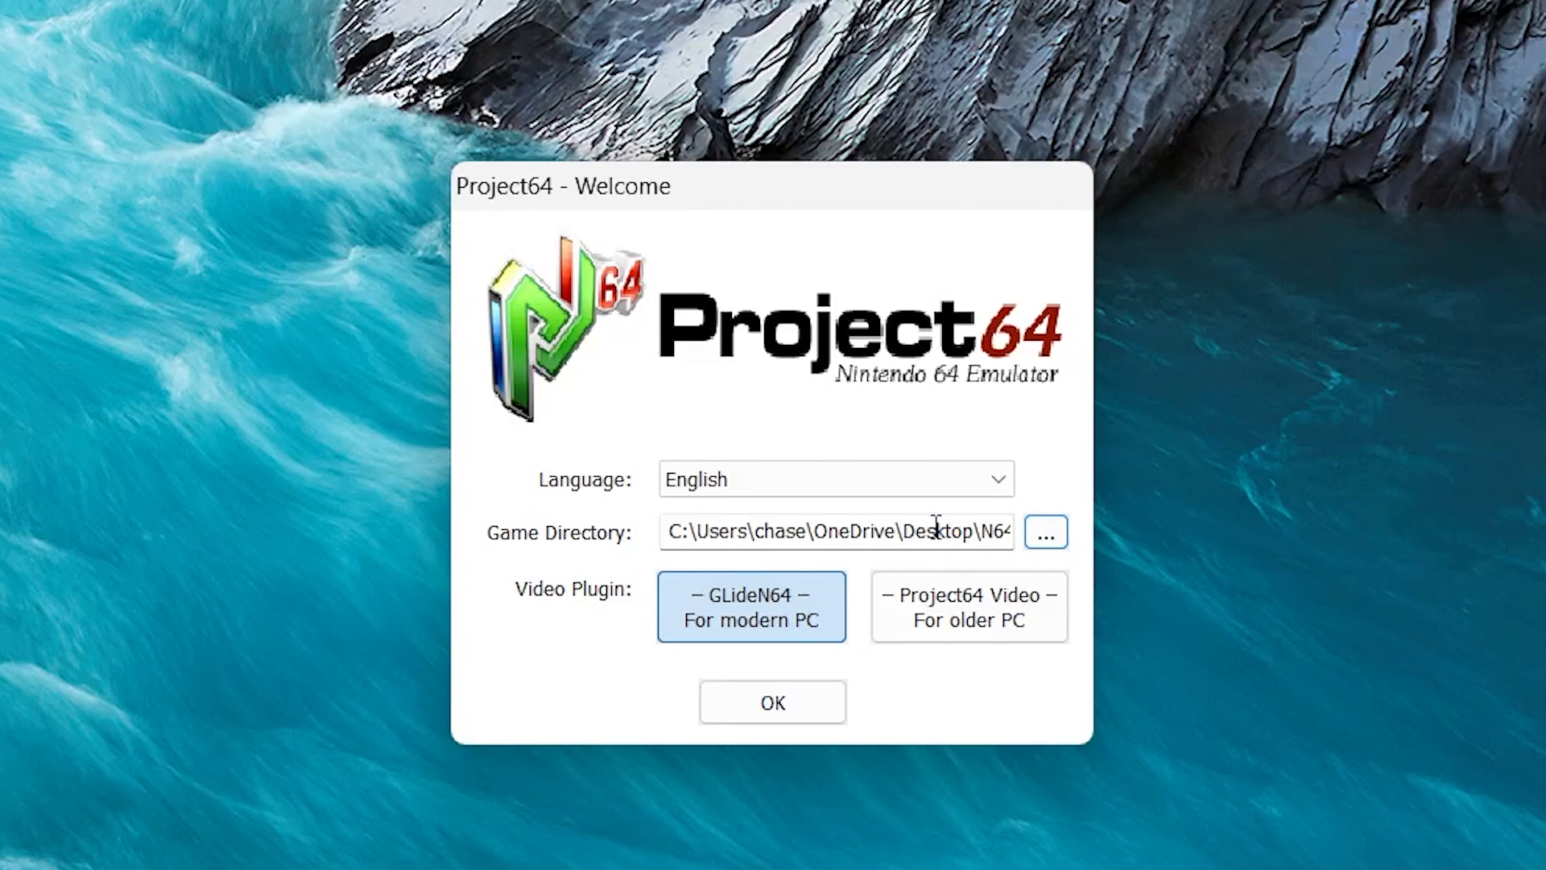
pyautogui.moveTo(708, 531)
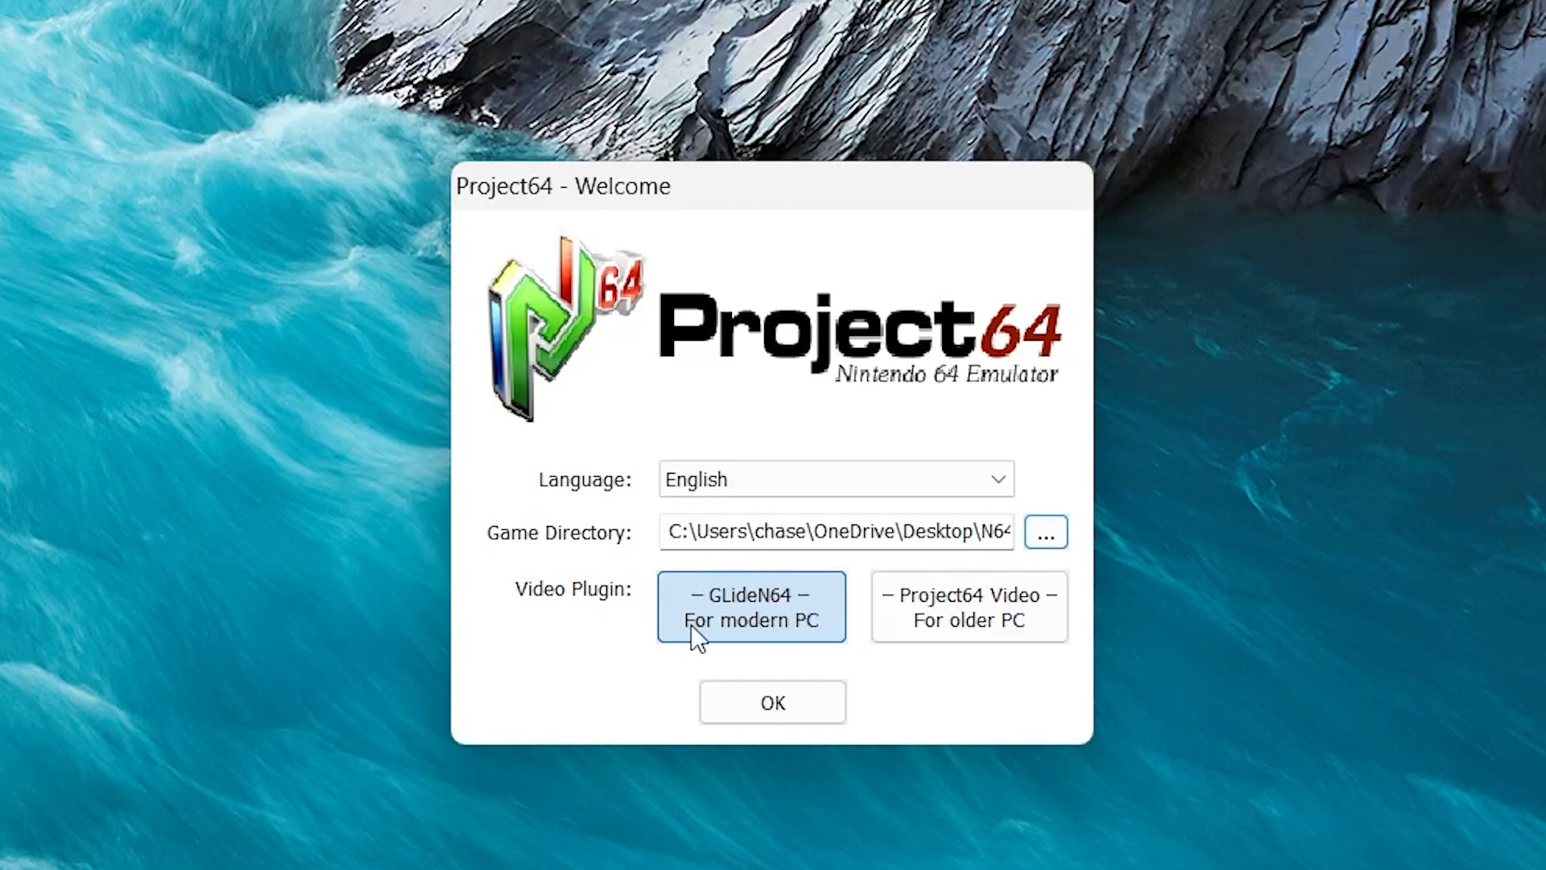
pyautogui.moveTo(768, 641)
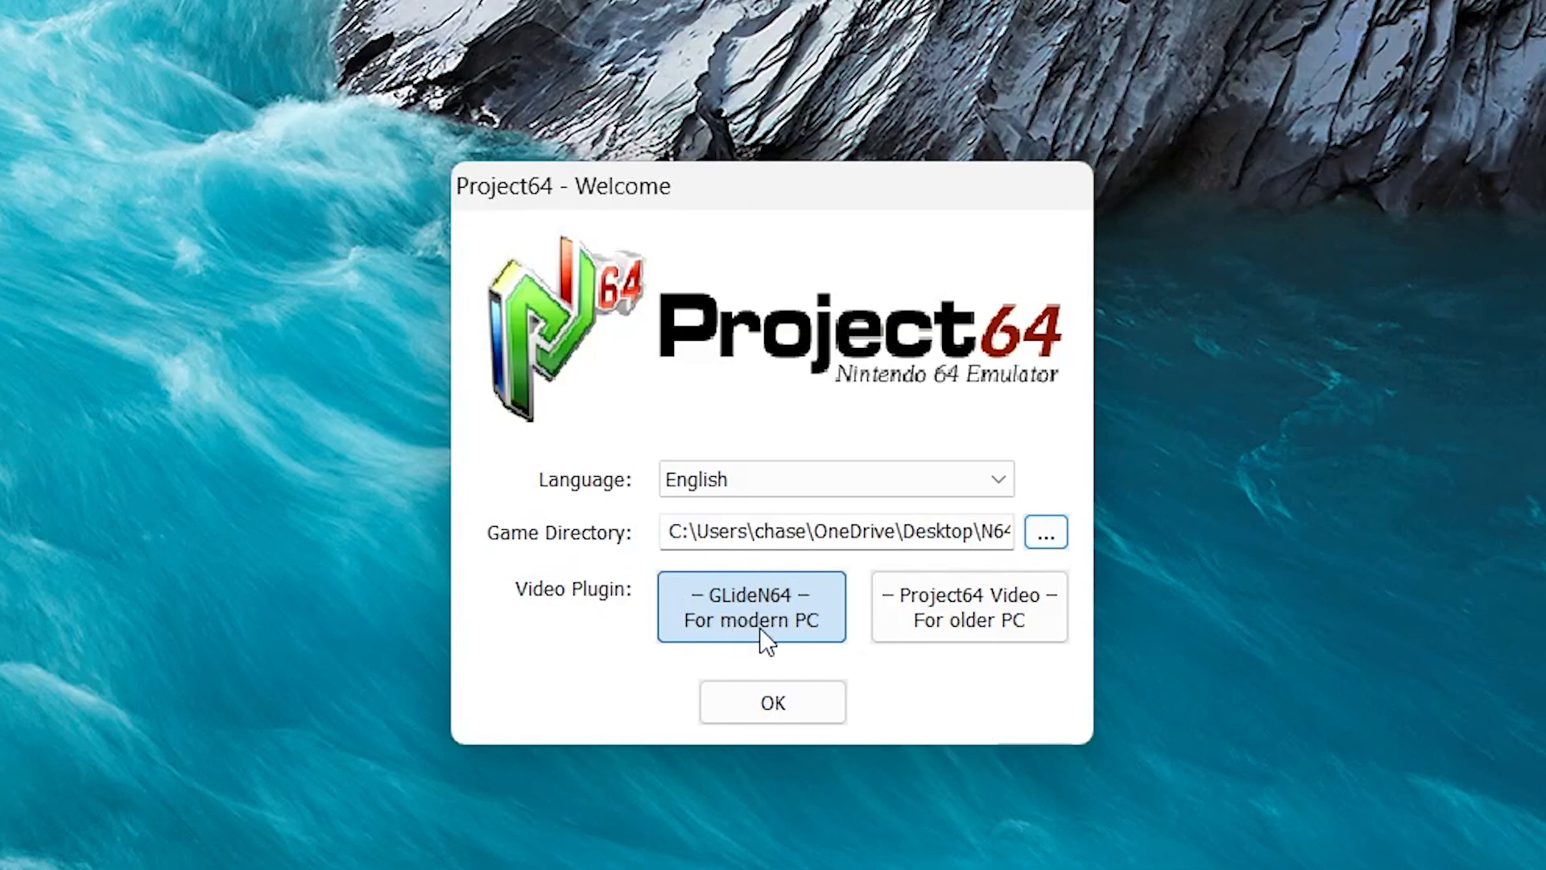
pyautogui.moveTo(708, 641)
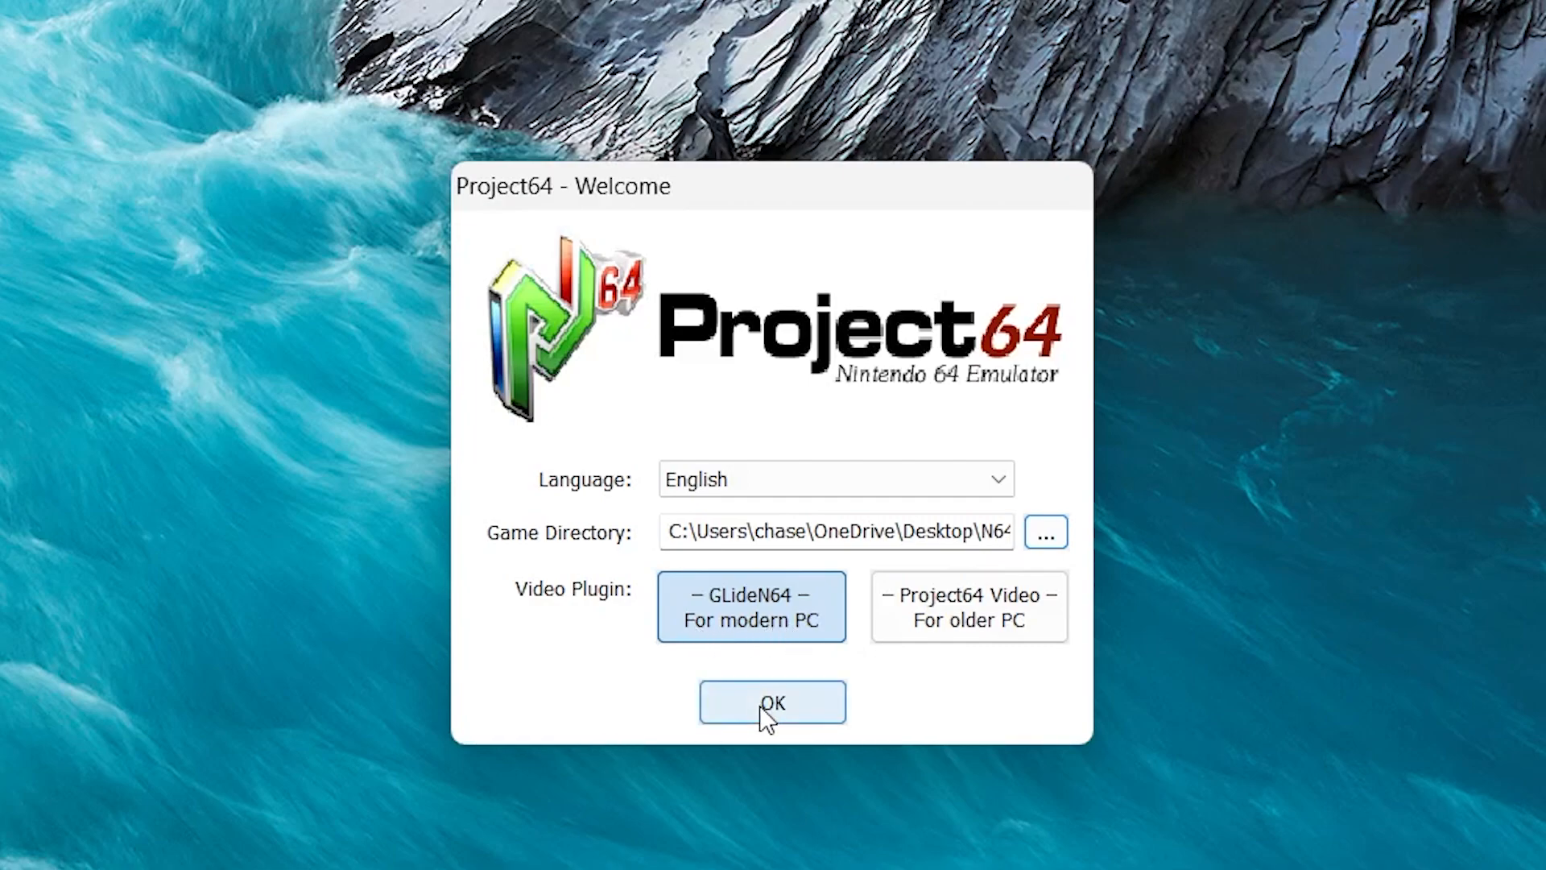
pyautogui.click(773, 703)
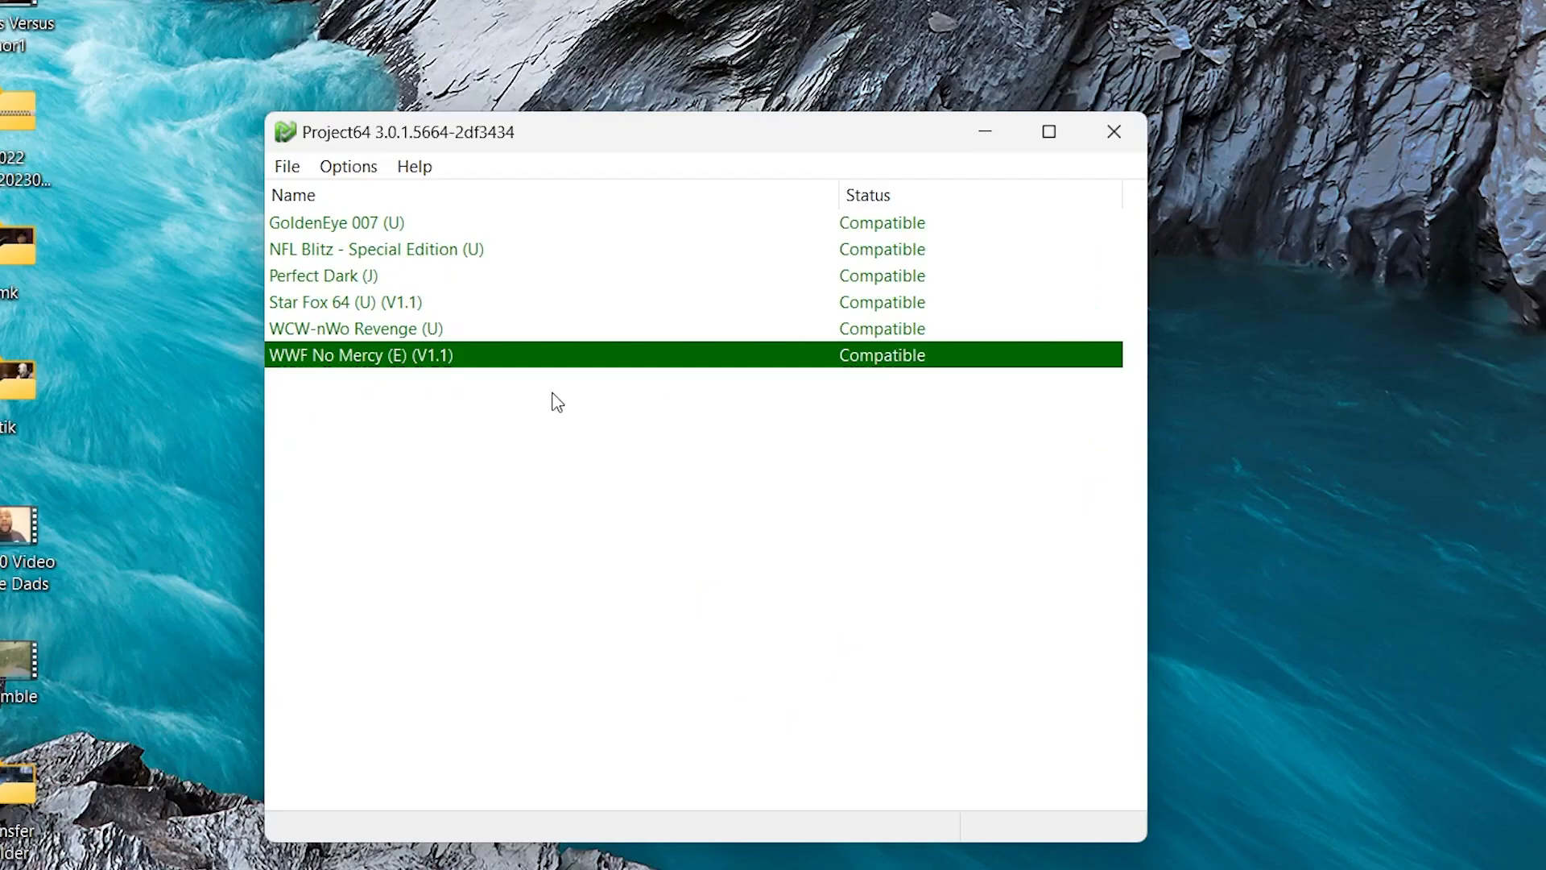
pyautogui.moveTo(439, 243)
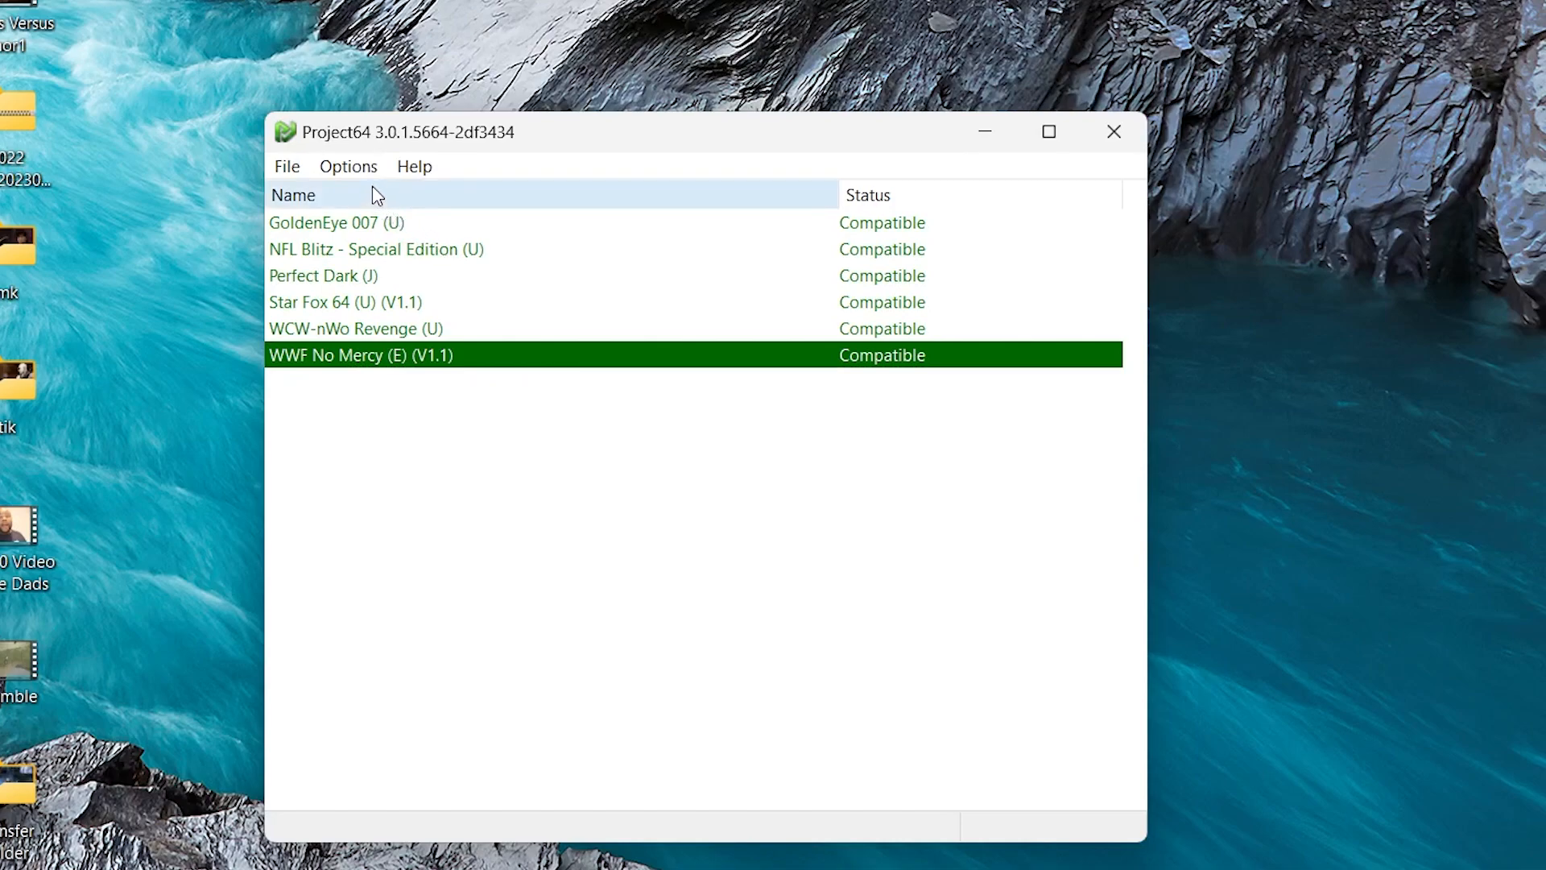
# Step: Open Options > Graphics Settings to show the GLideN64 settings window
pyautogui.click(348, 166)
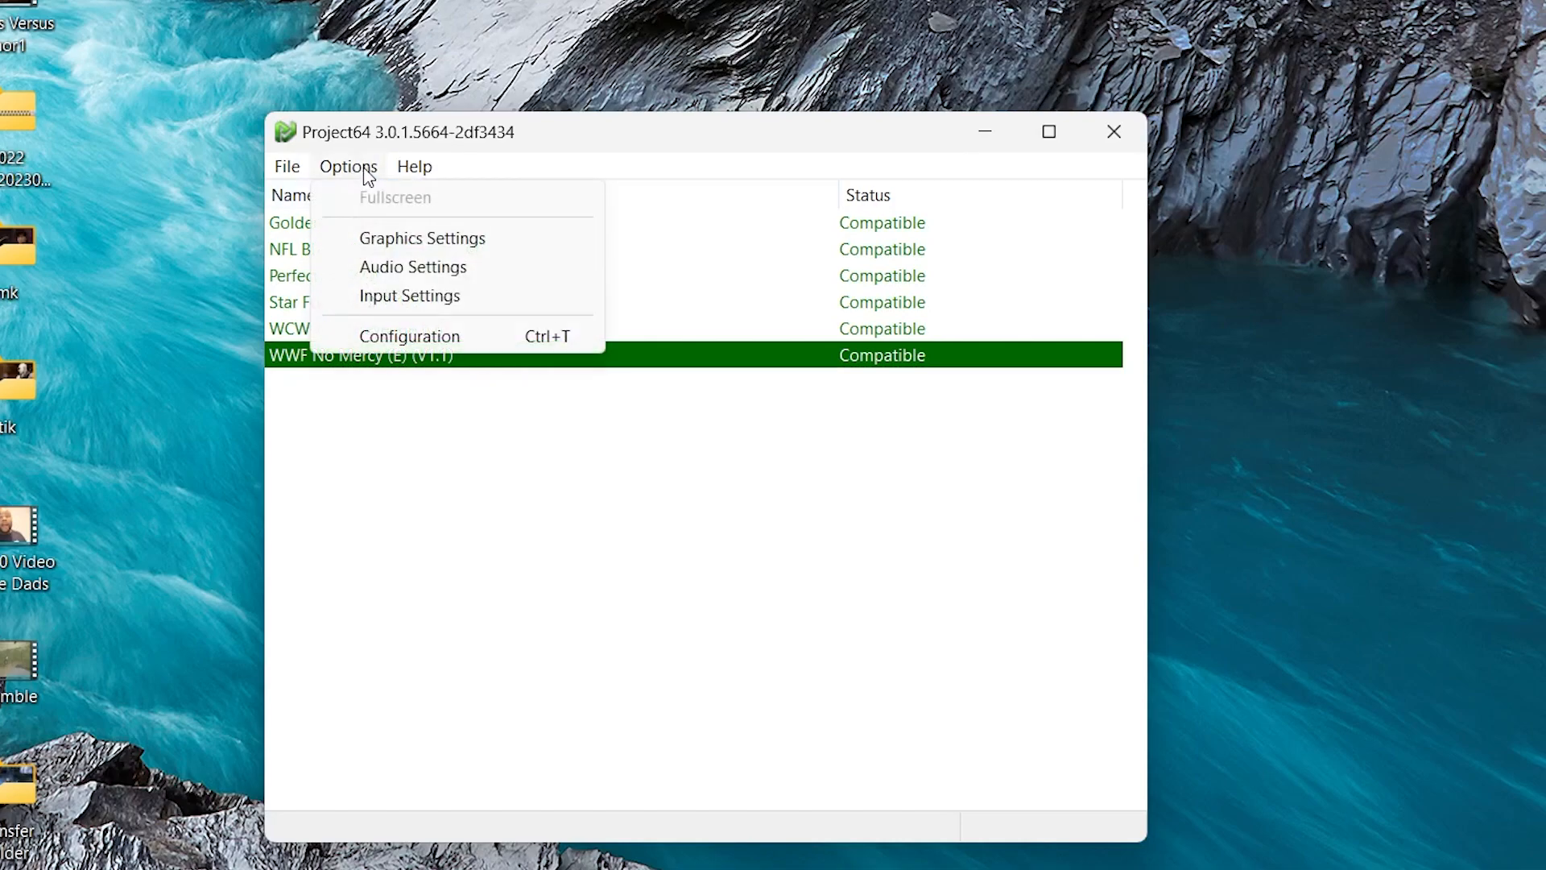
pyautogui.moveTo(423, 237)
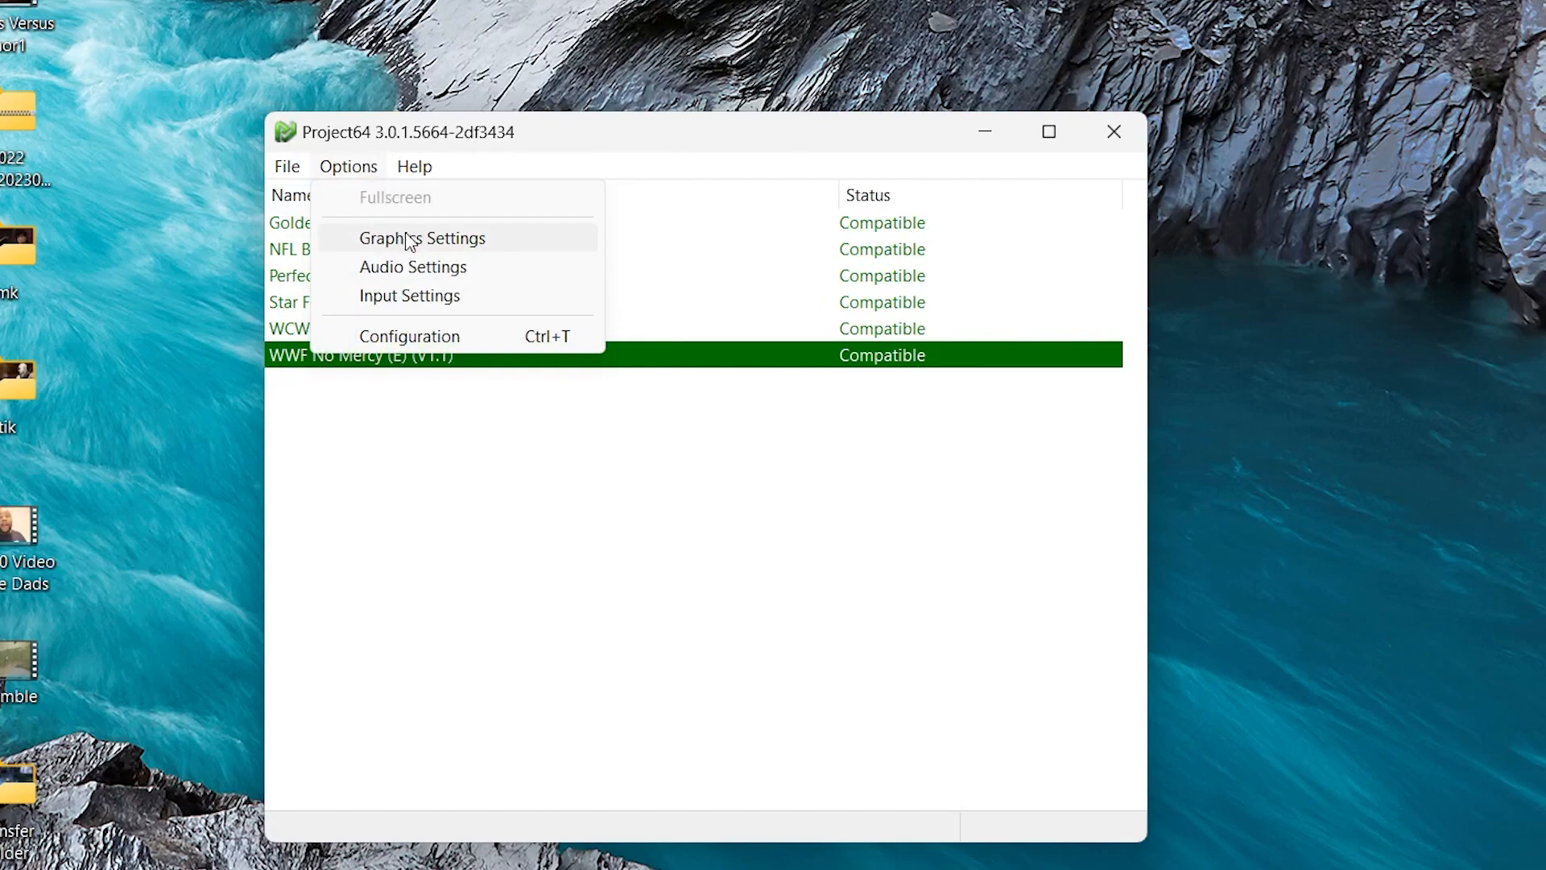
pyautogui.click(422, 238)
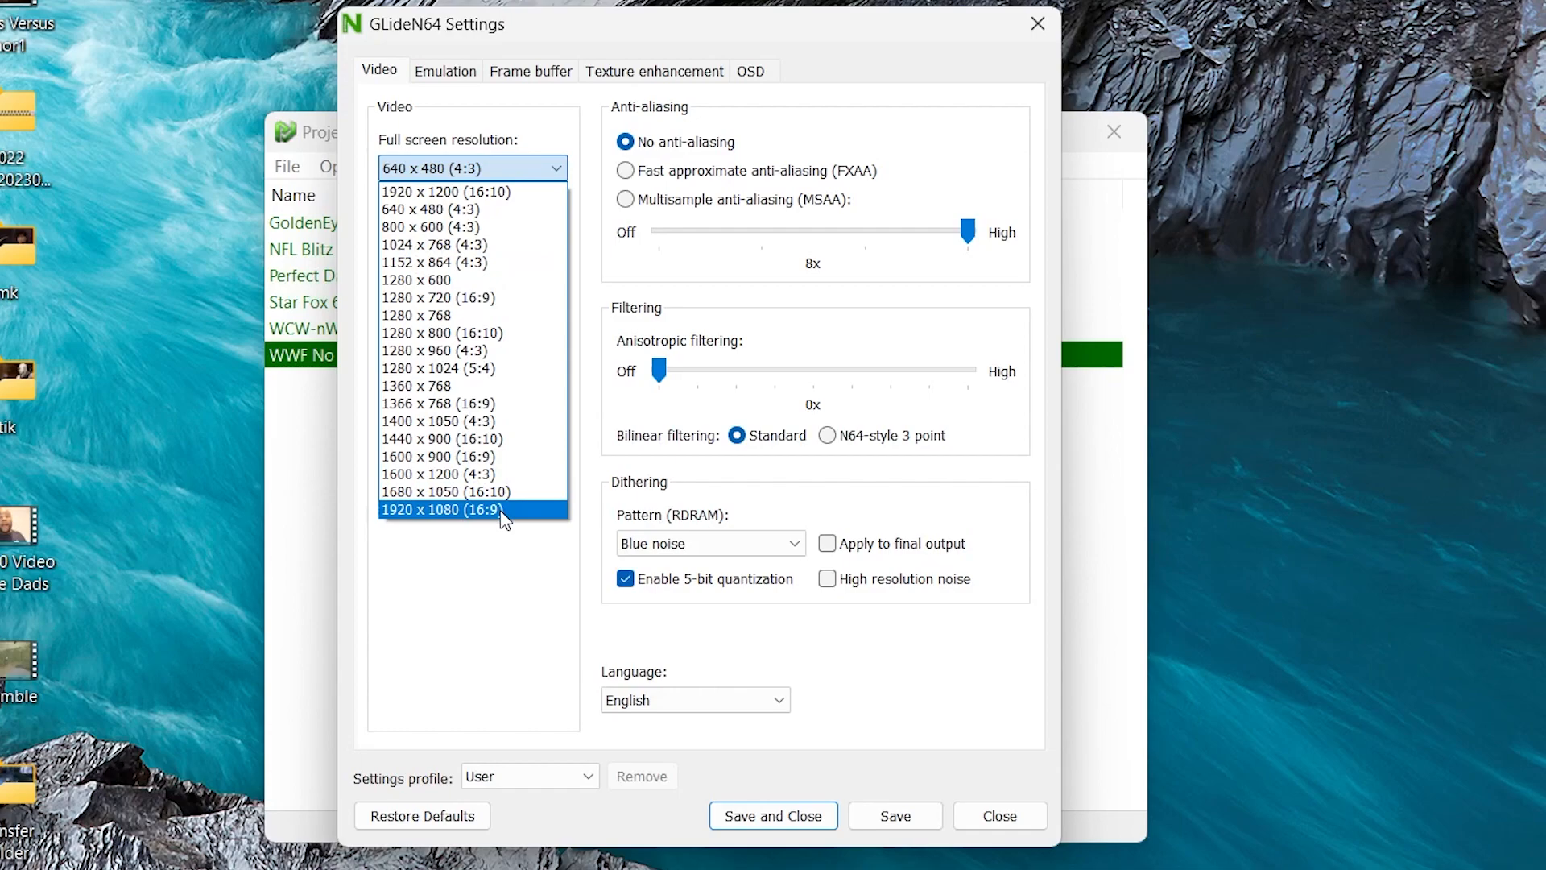
# Step: Set 1920x1080 fullscreen, 1440x1080 windowed, 4:3, VSync, 16x anisotropic filtering, then save
pyautogui.click(443, 510)
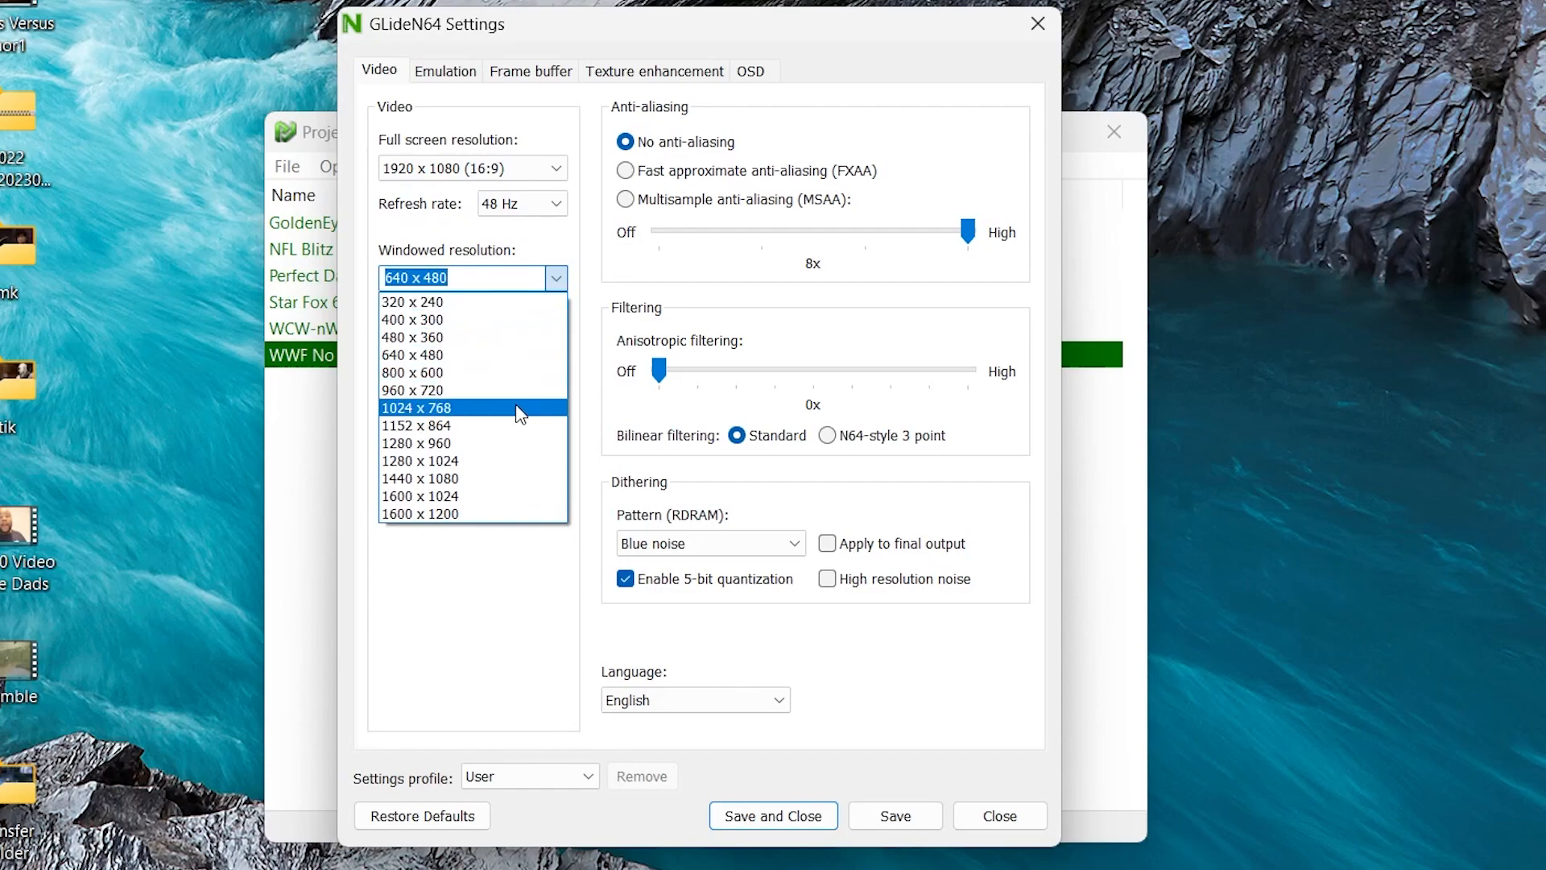
pyautogui.click(419, 479)
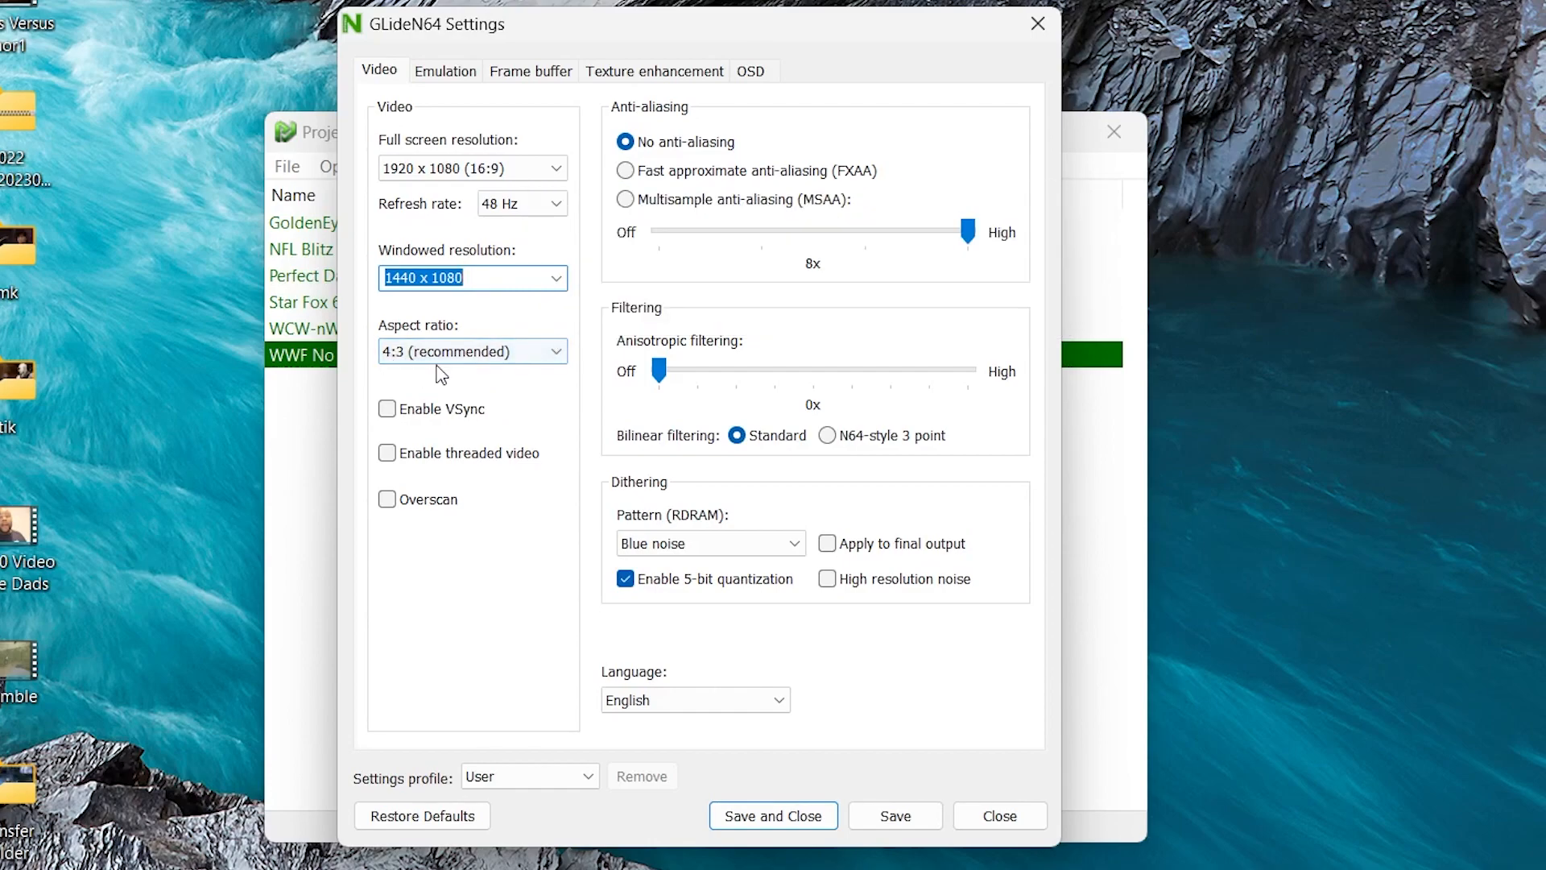
pyautogui.moveTo(484, 372)
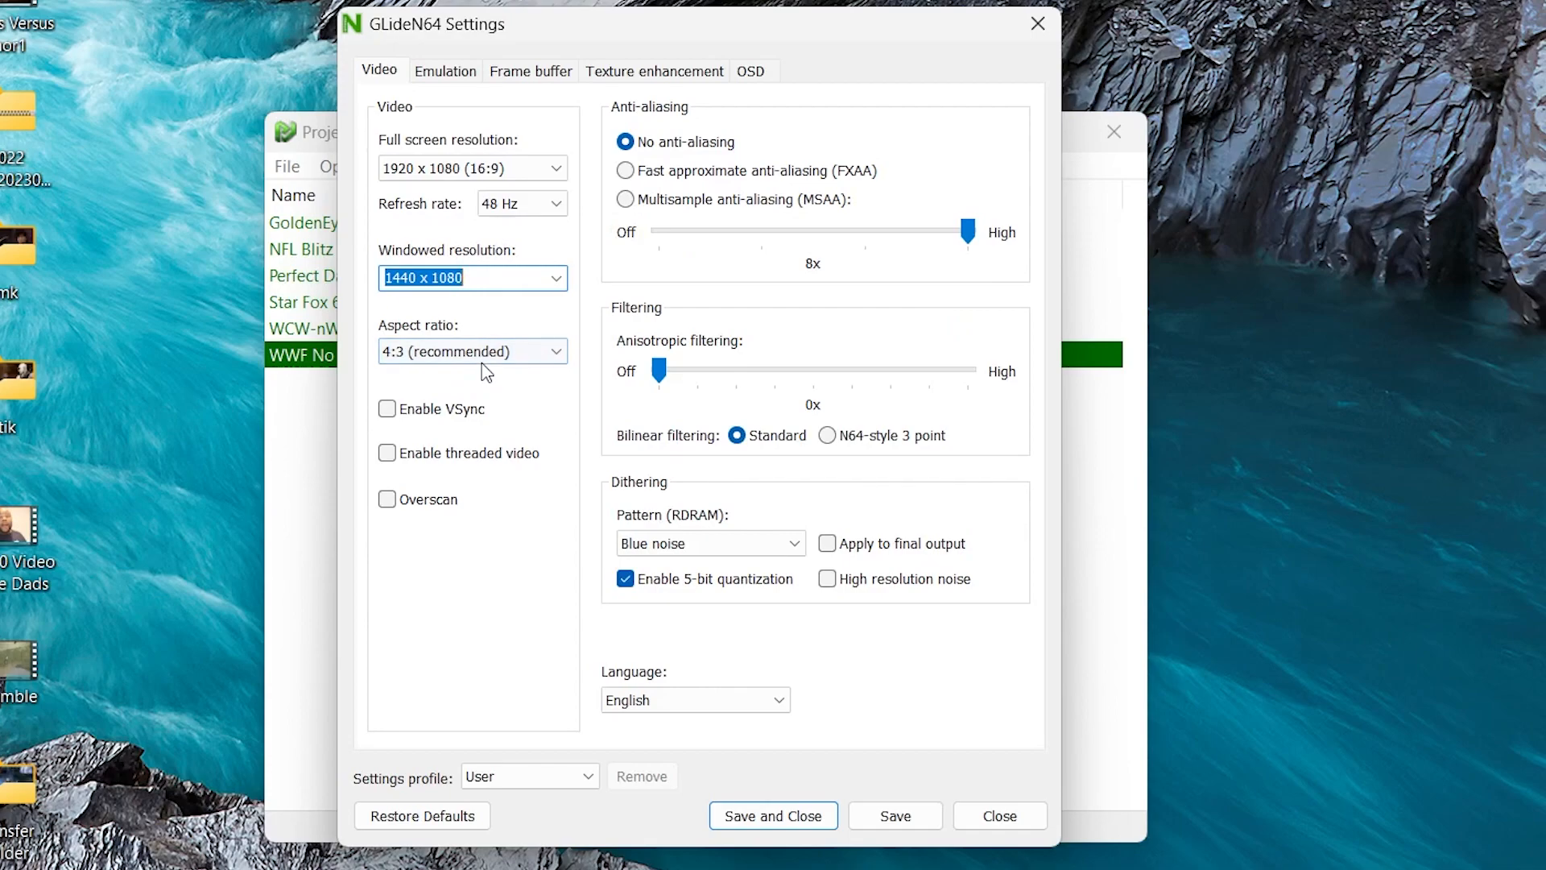
pyautogui.moveTo(473, 351)
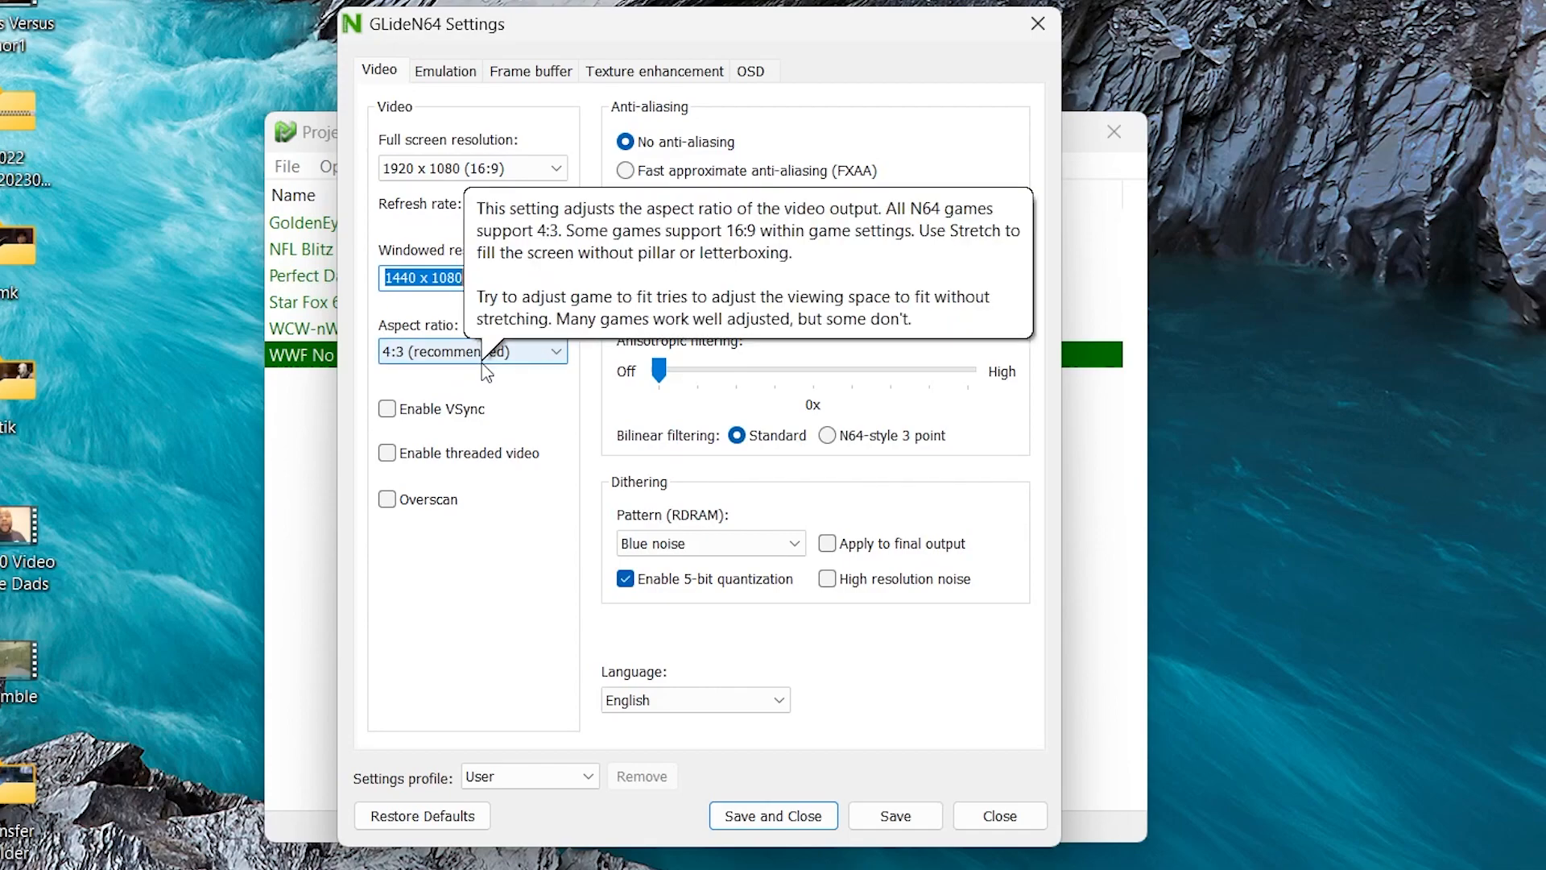
pyautogui.click(473, 352)
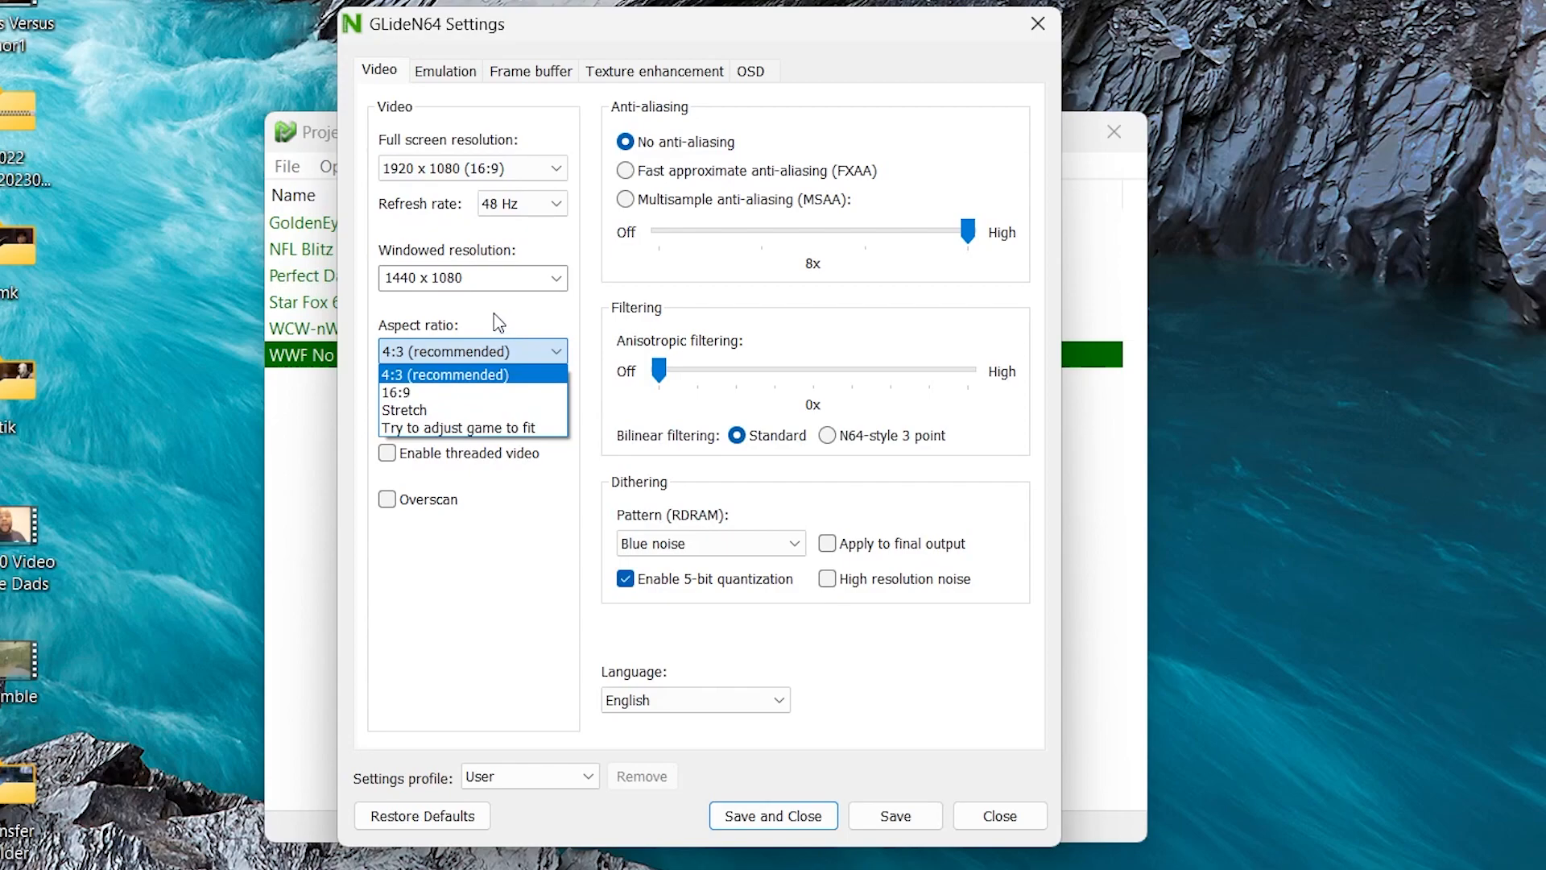
pyautogui.moveTo(519, 385)
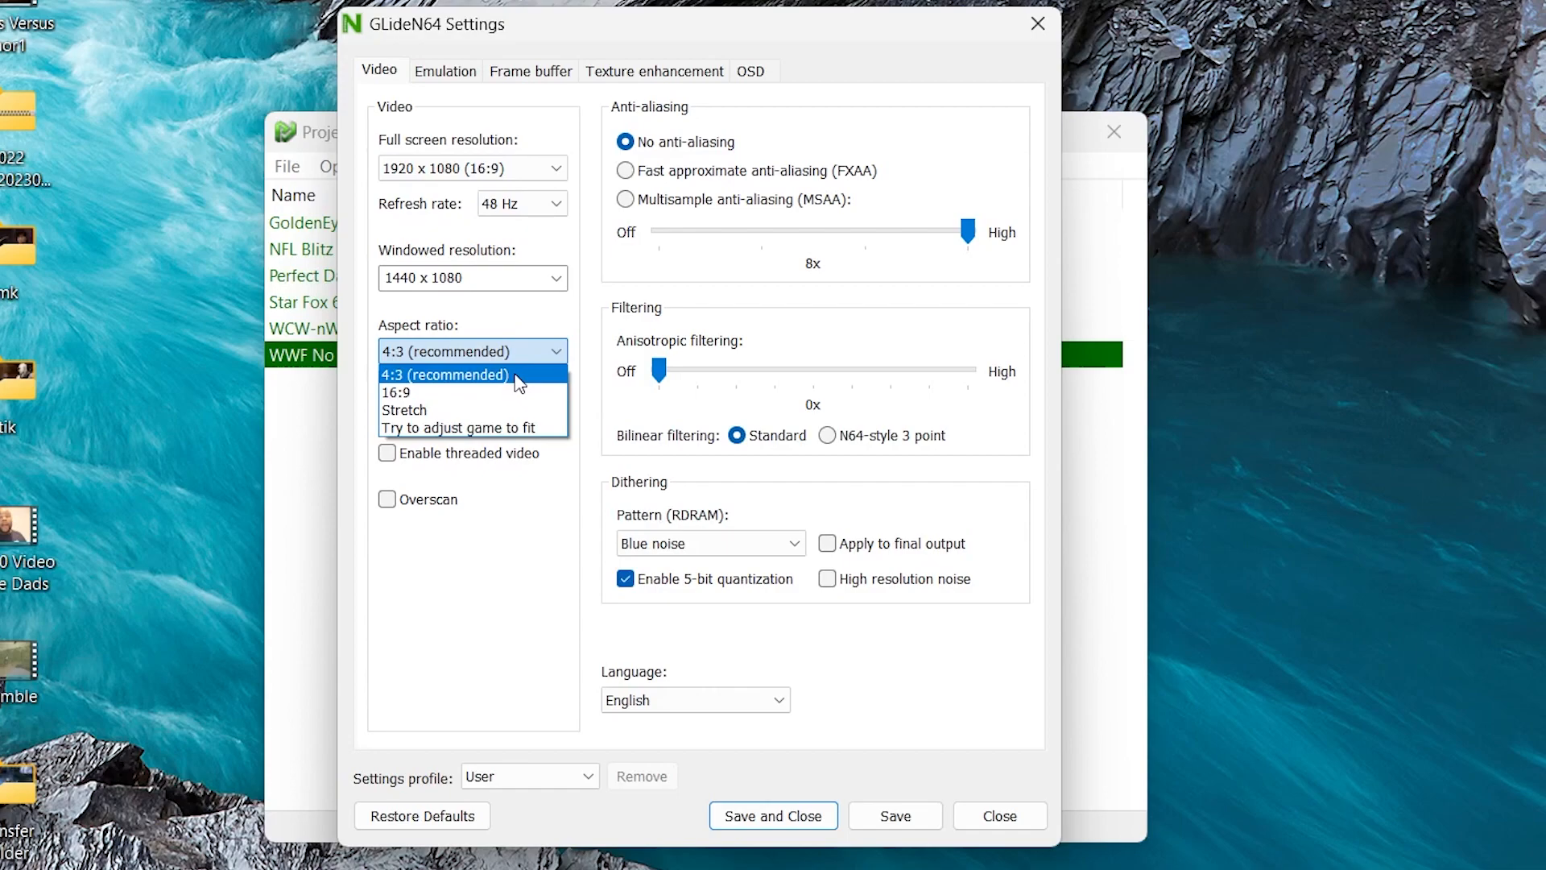
pyautogui.click(445, 374)
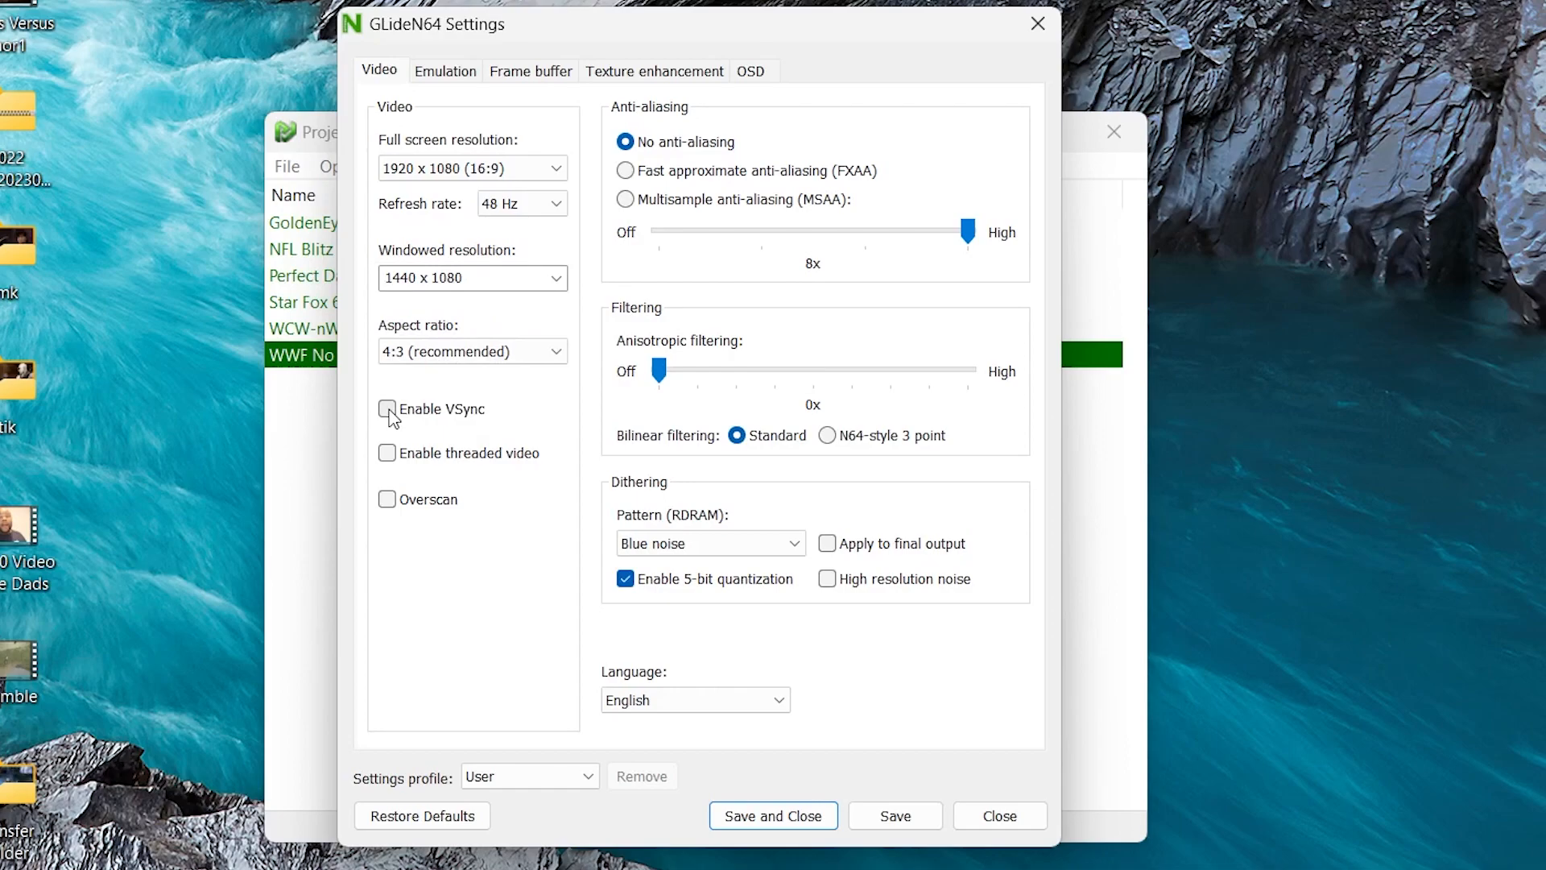
pyautogui.click(387, 408)
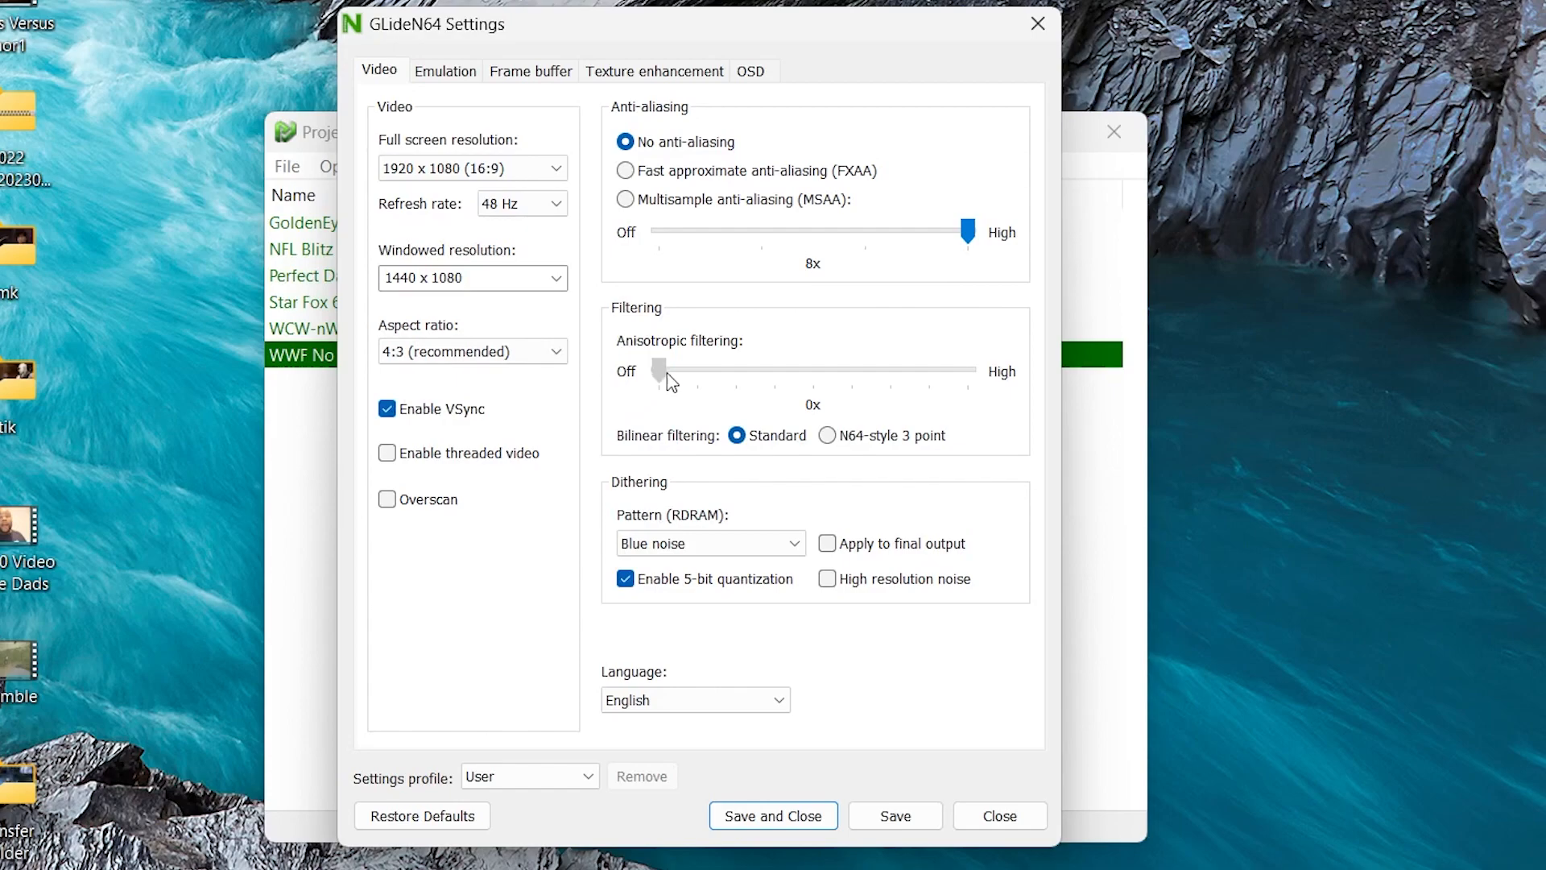
pyautogui.moveTo(659, 370); pyautogui.dragTo(968, 369)
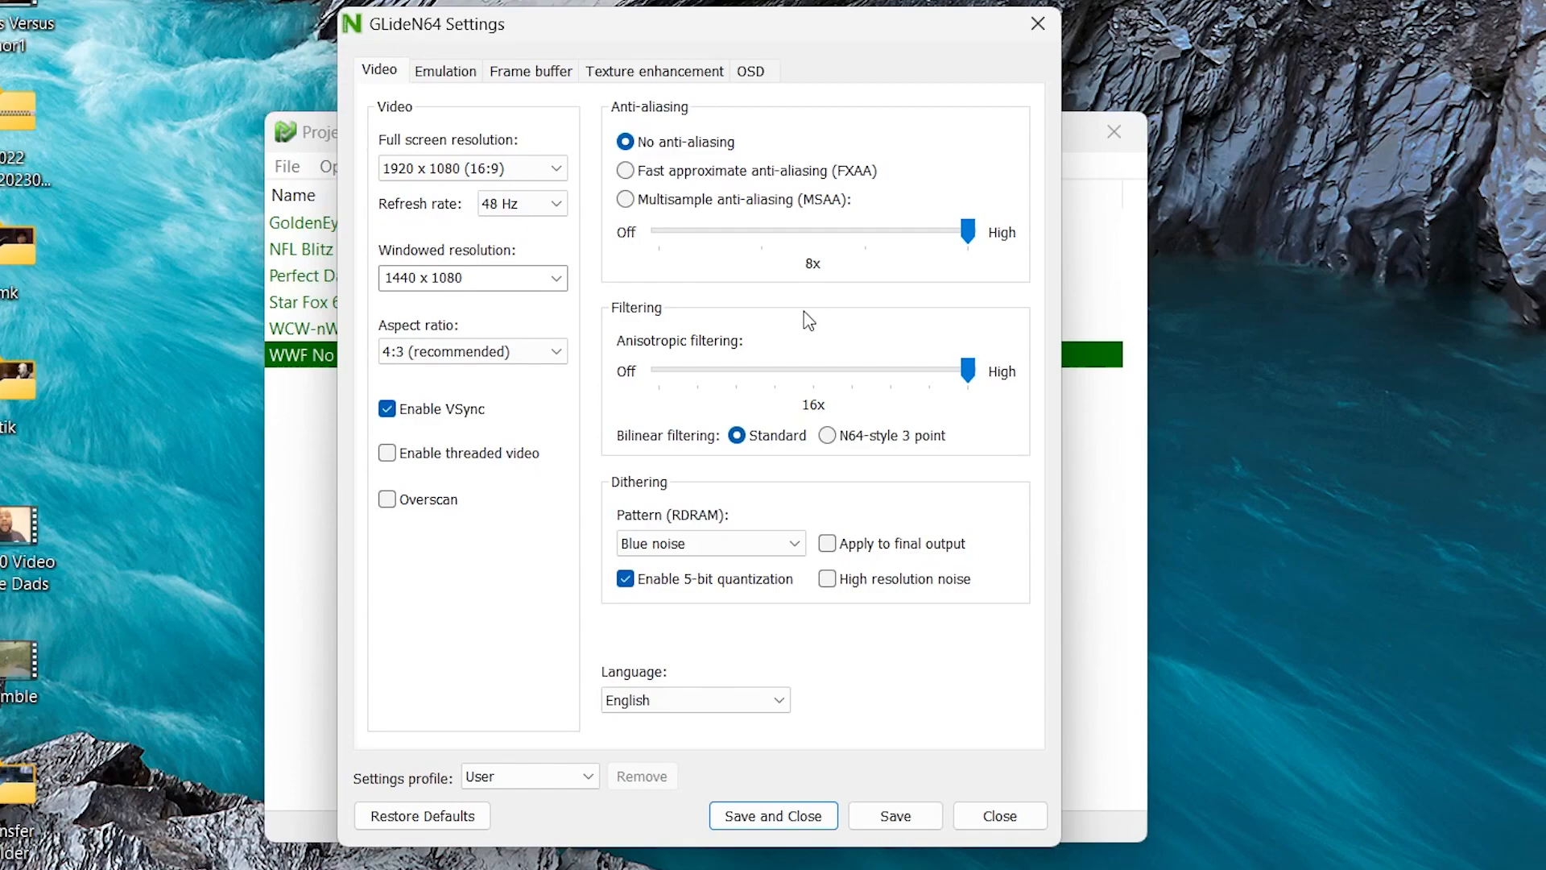
pyautogui.moveTo(836, 623)
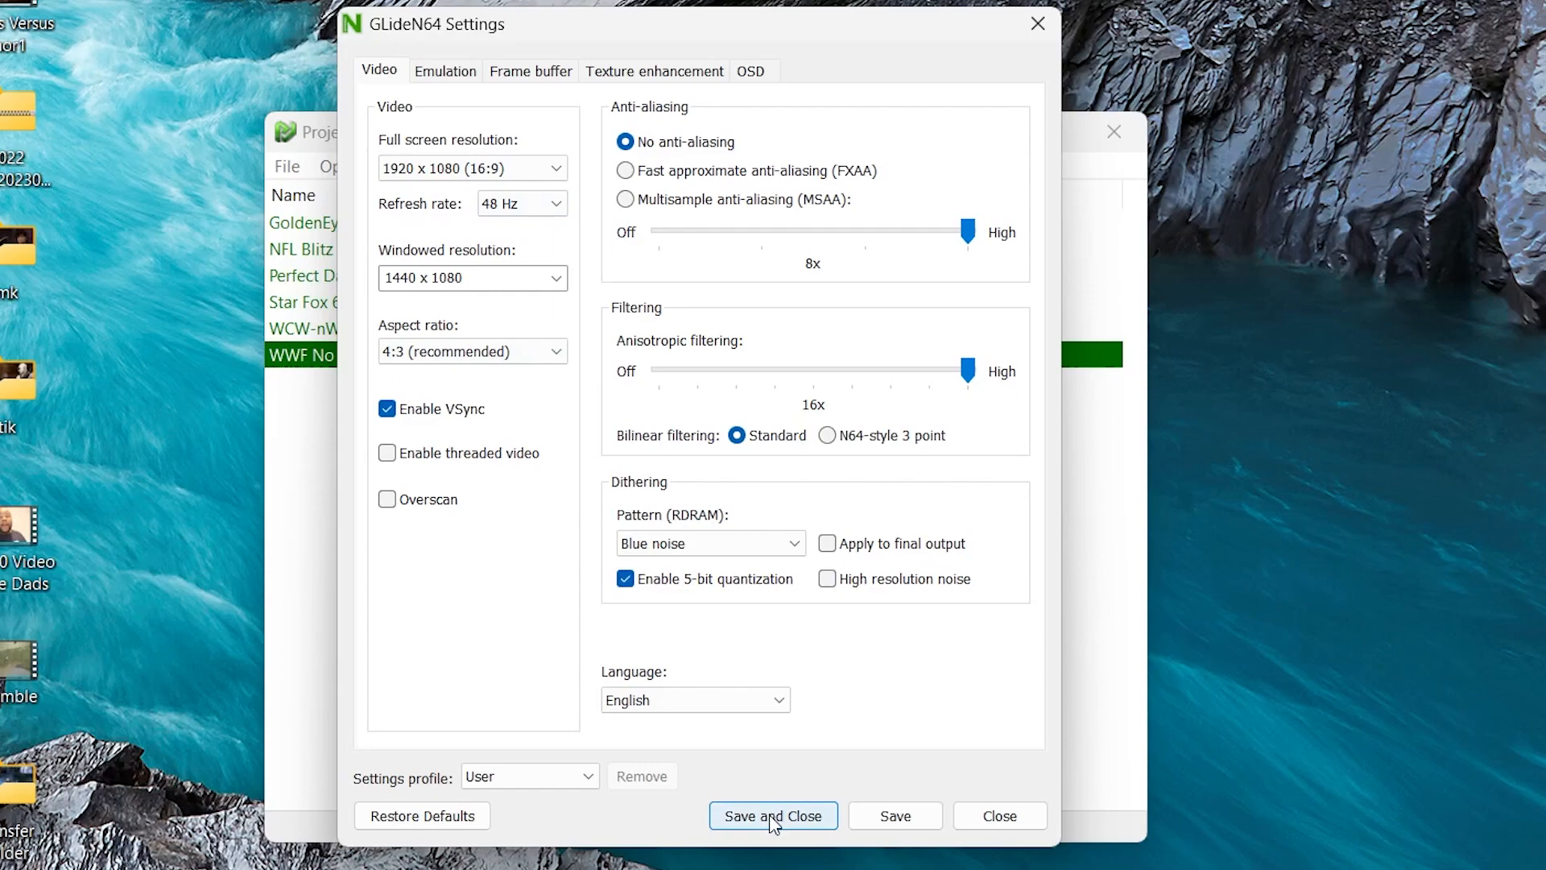
pyautogui.click(773, 816)
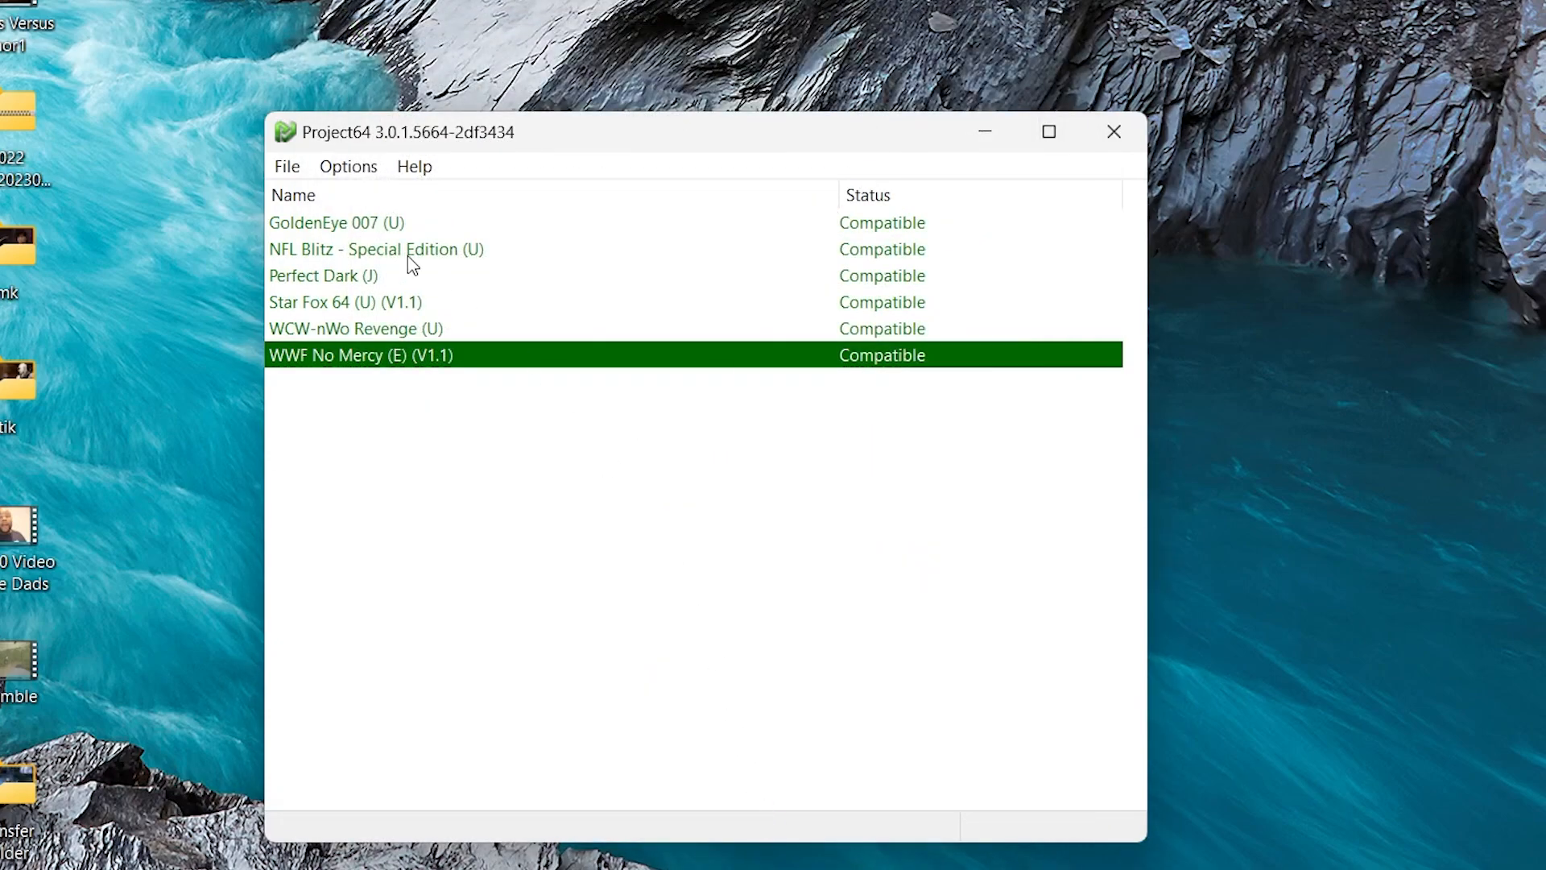
# Step: Open Player 1 input configuration and remap digital pad up and down
pyautogui.click(348, 166)
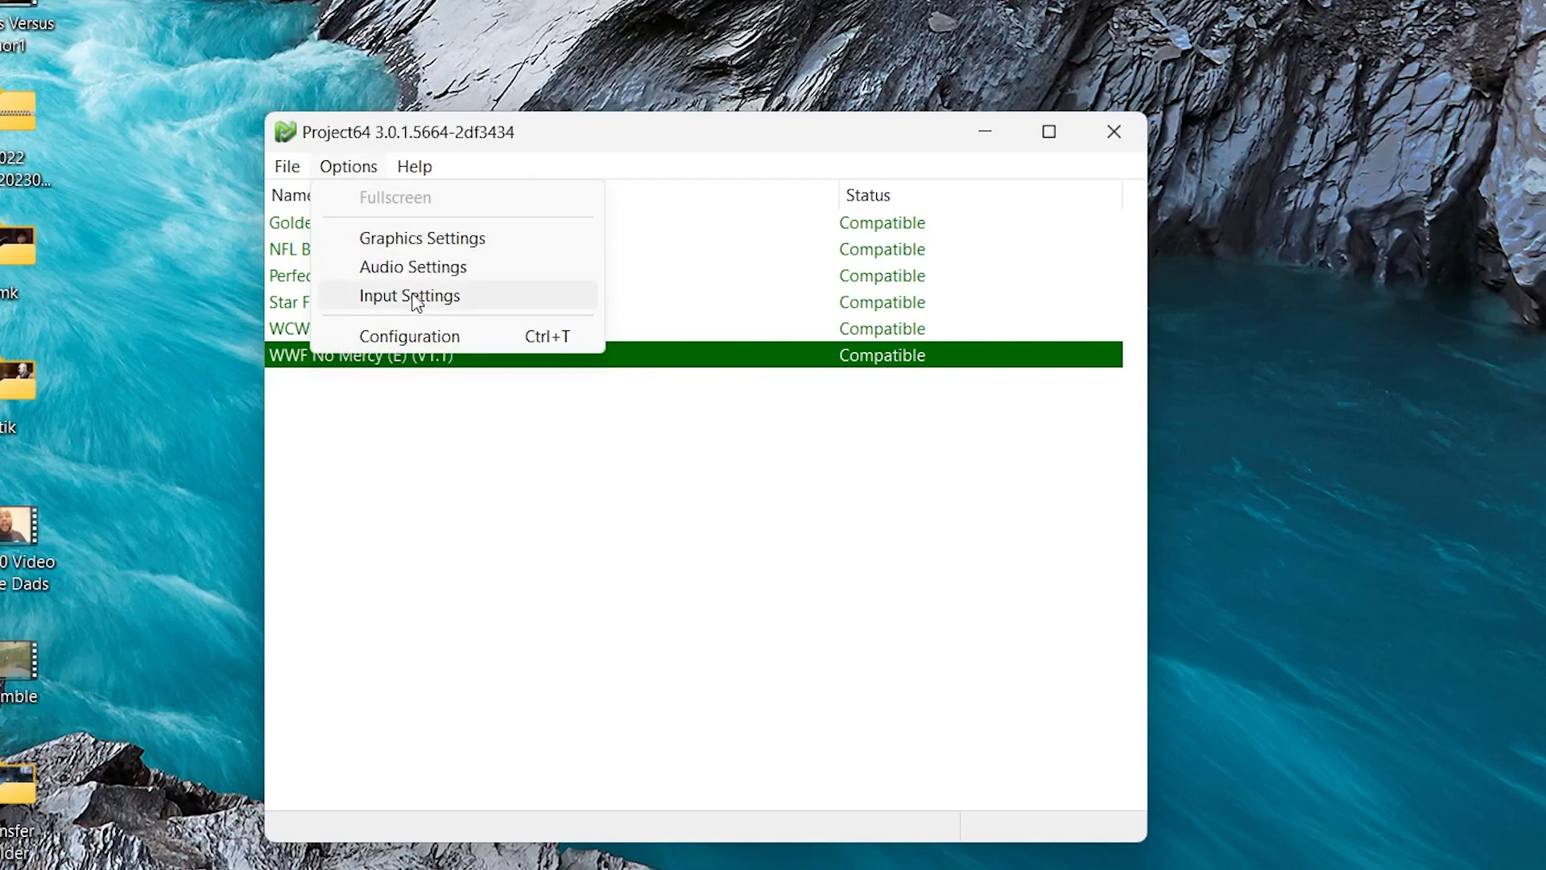
pyautogui.click(410, 296)
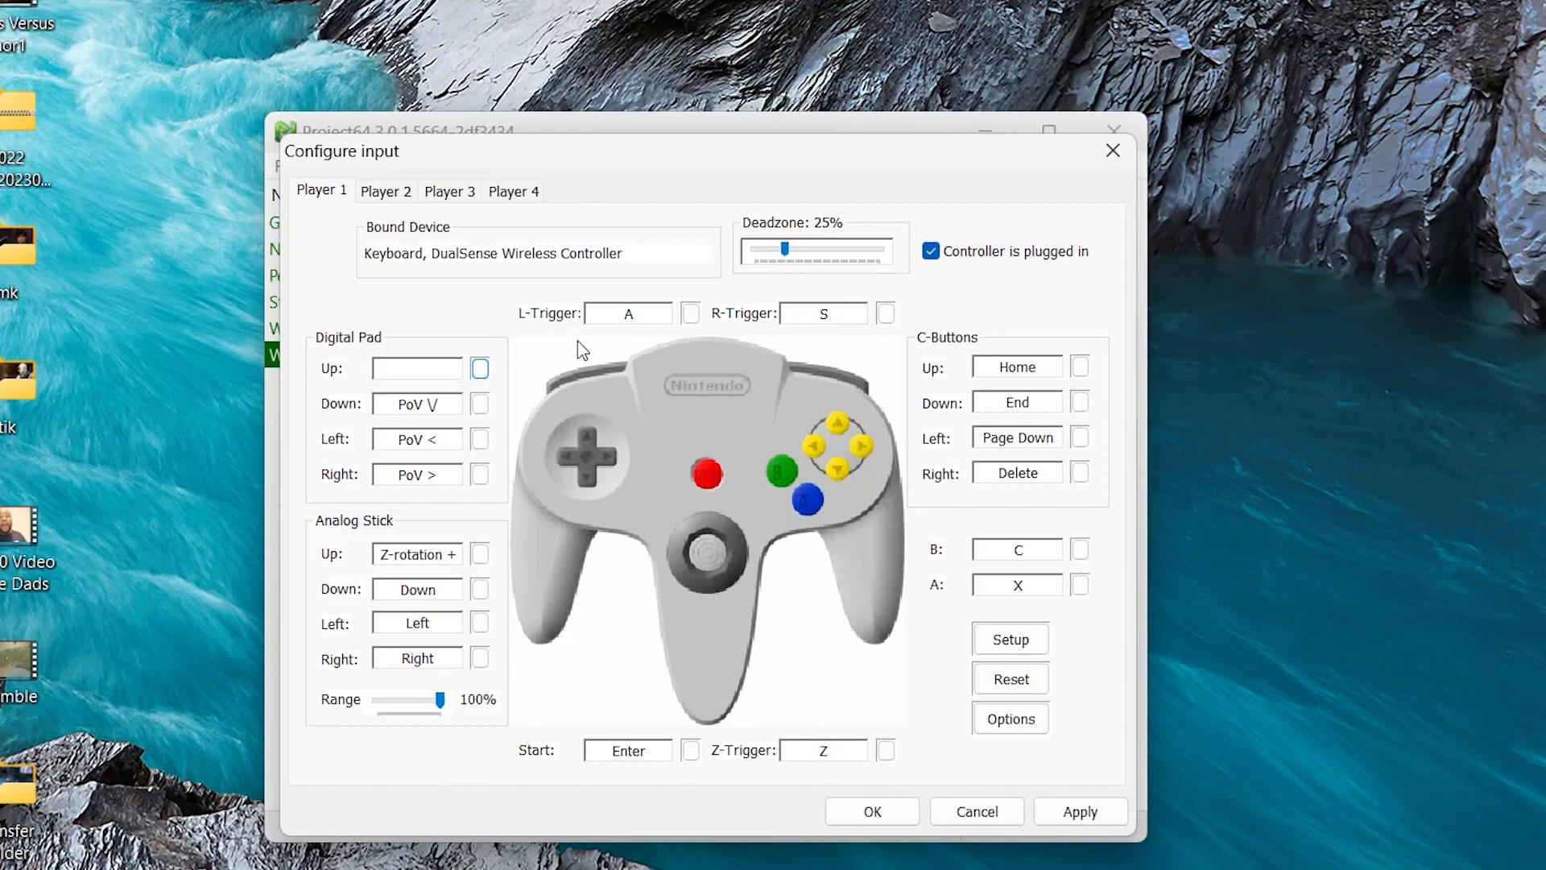
pyautogui.moveTo(570, 347)
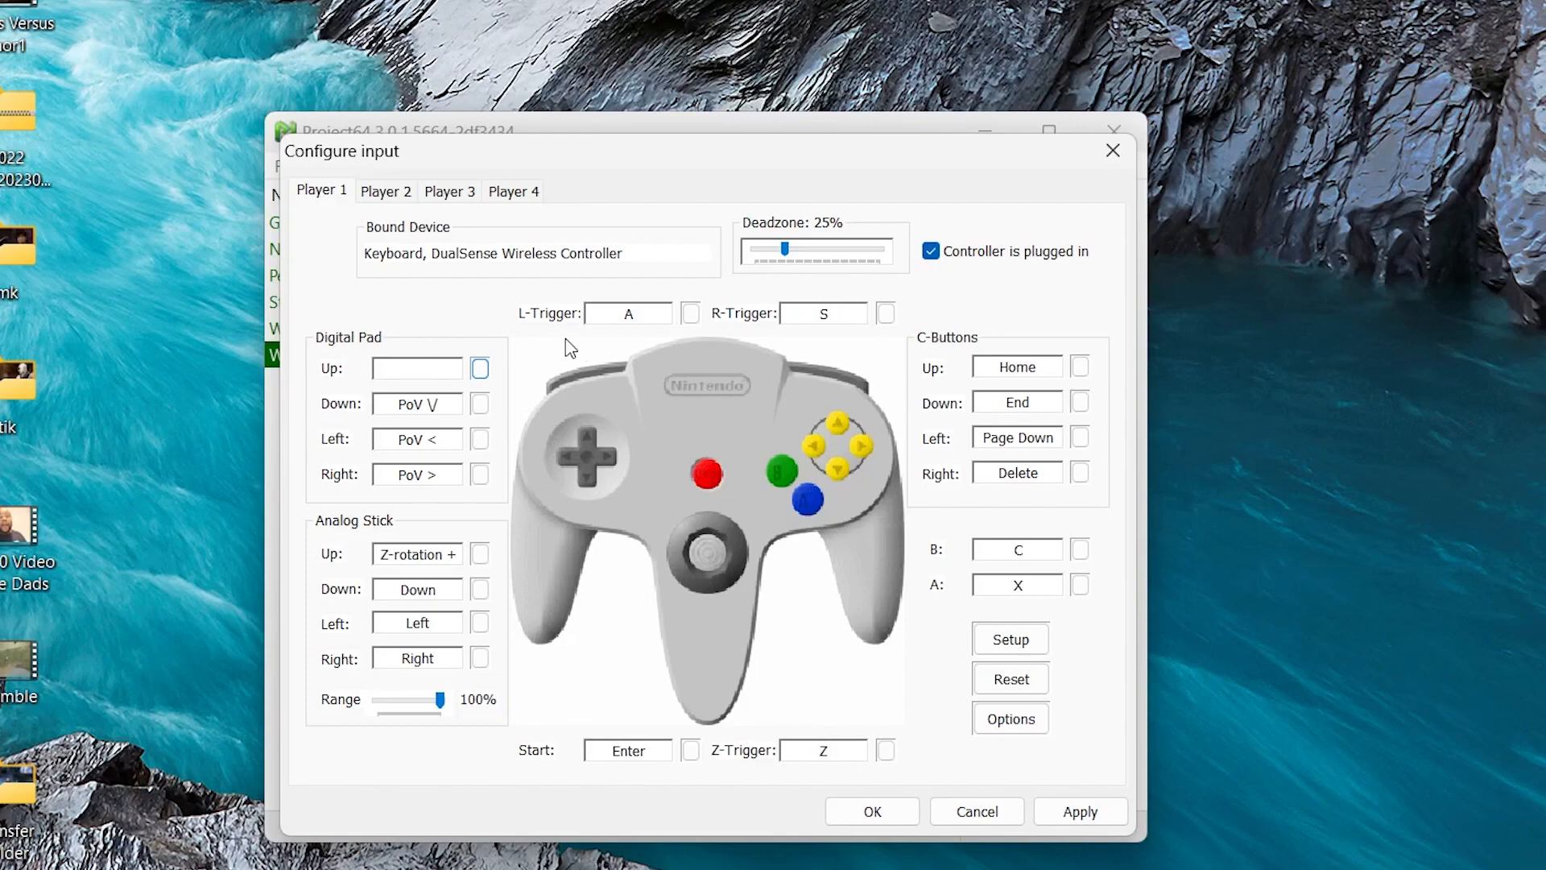
pyautogui.moveTo(523, 365)
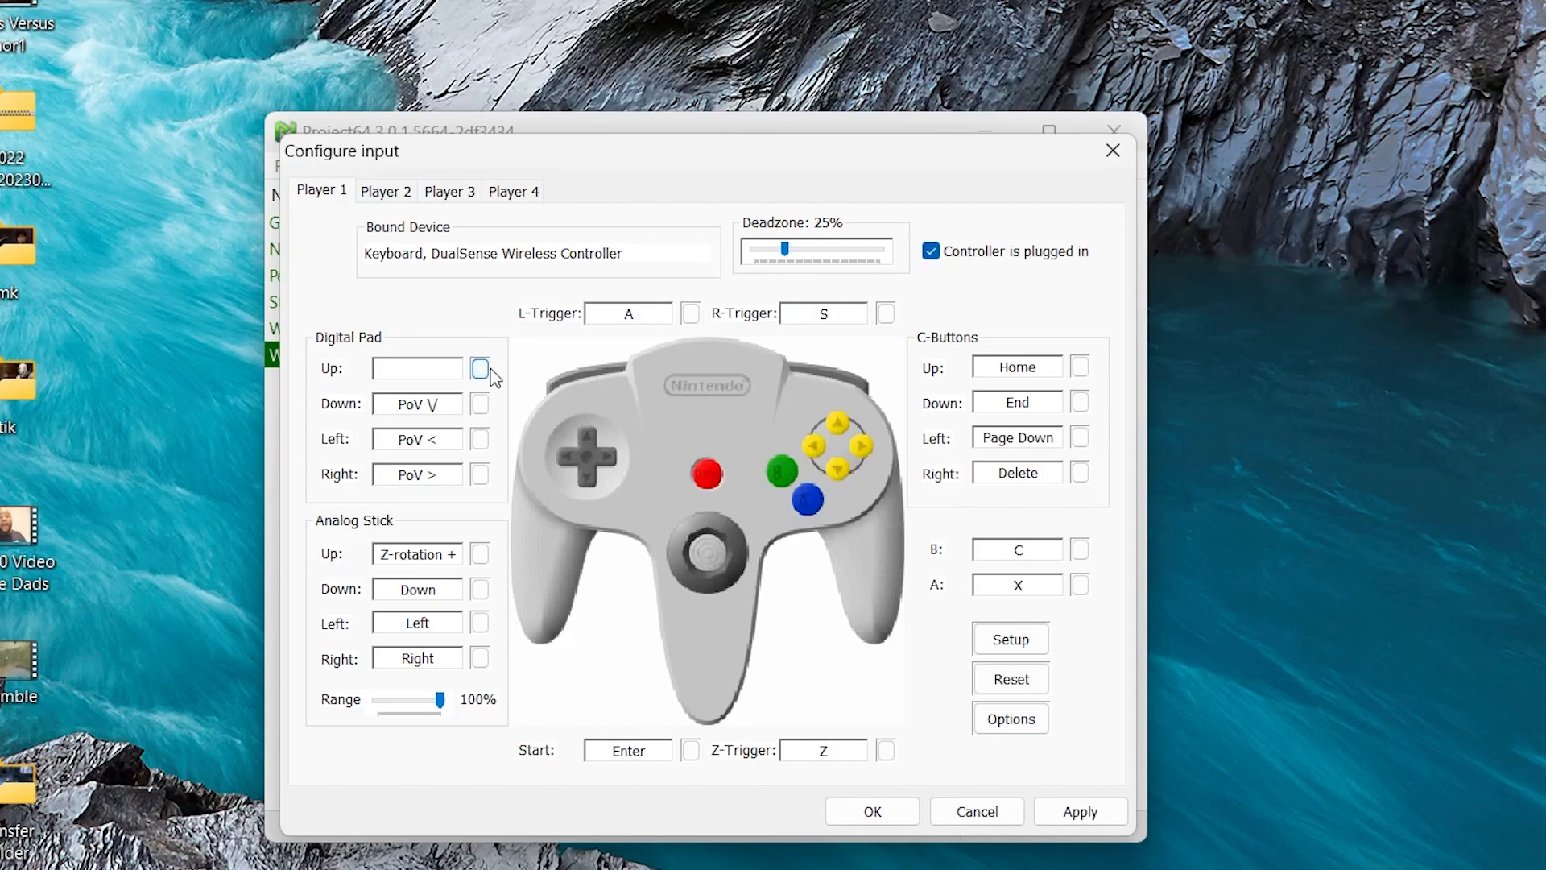
pyautogui.click(479, 368)
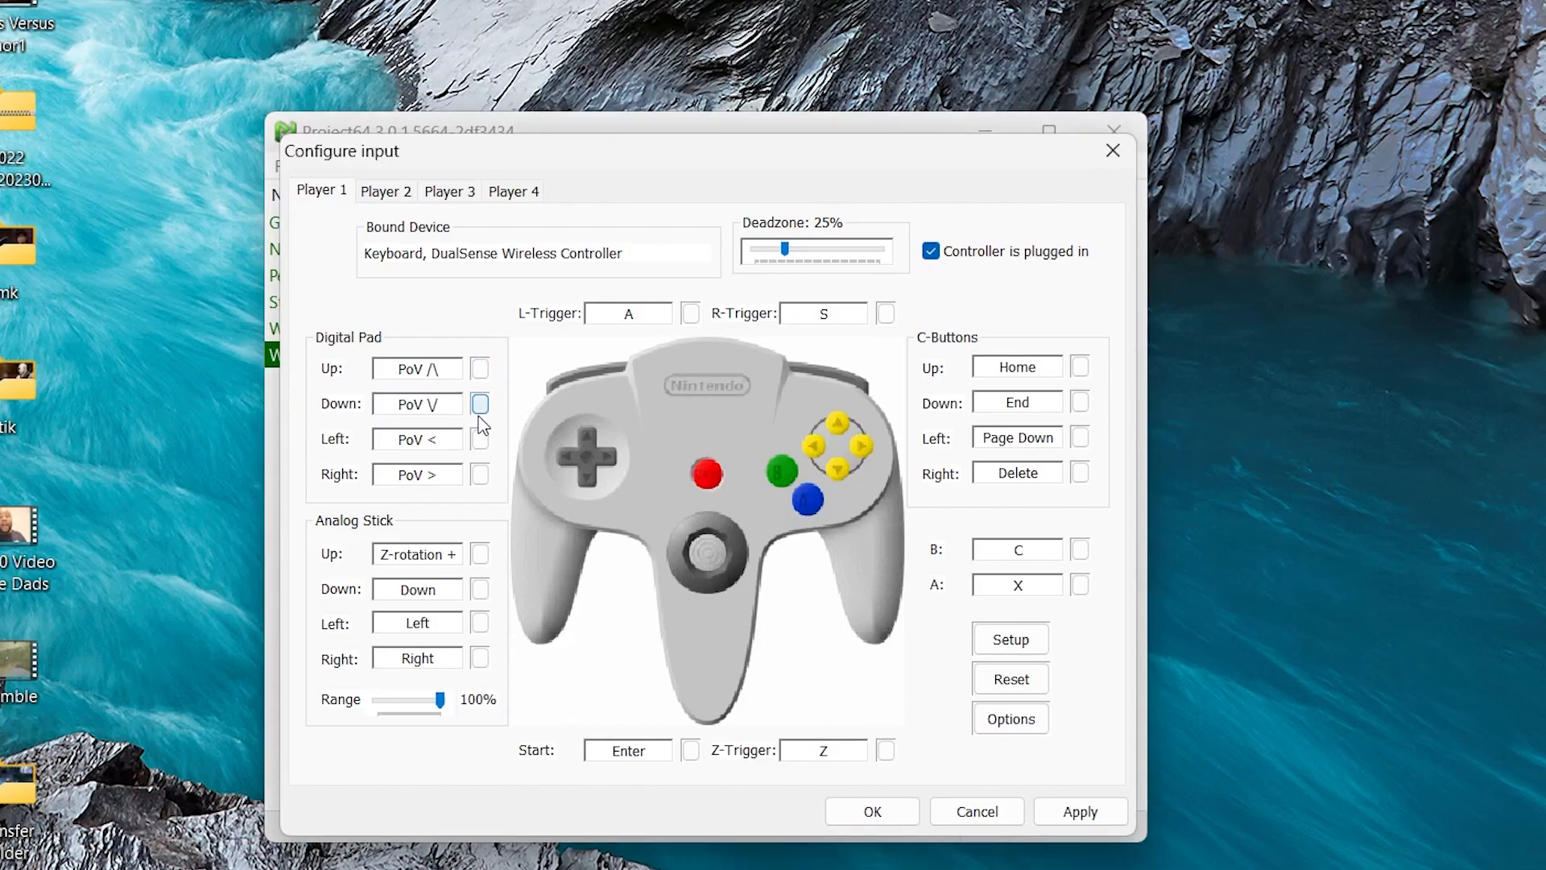
pyautogui.click(479, 474)
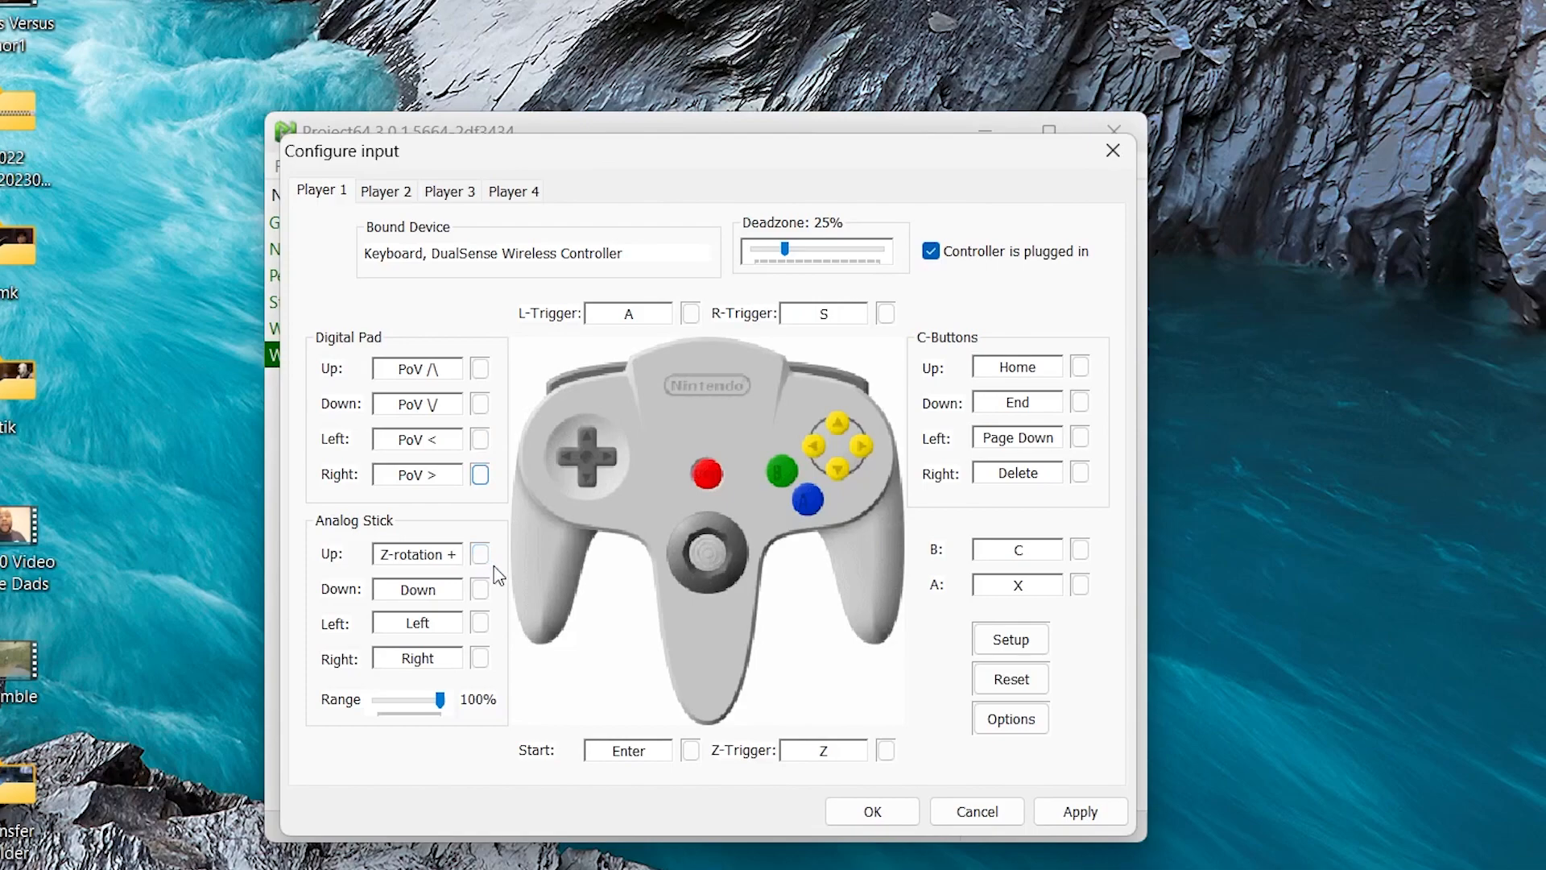
pyautogui.click(417, 553)
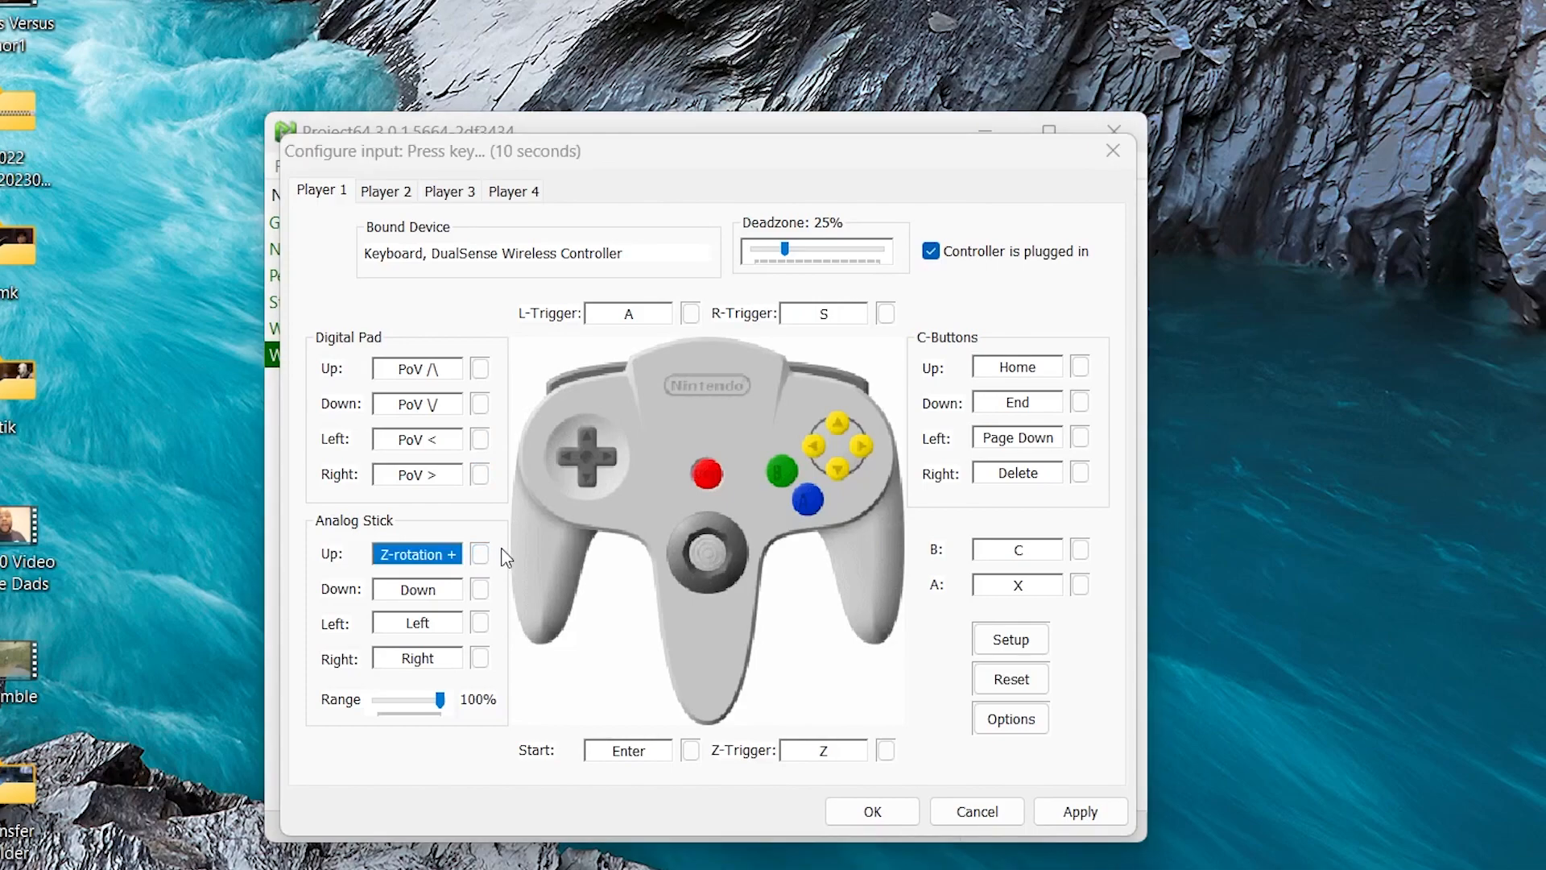
# Step: Map the analog stick directions and C-Up, C-Down, C-Left, C-Right
pyautogui.click(416, 588)
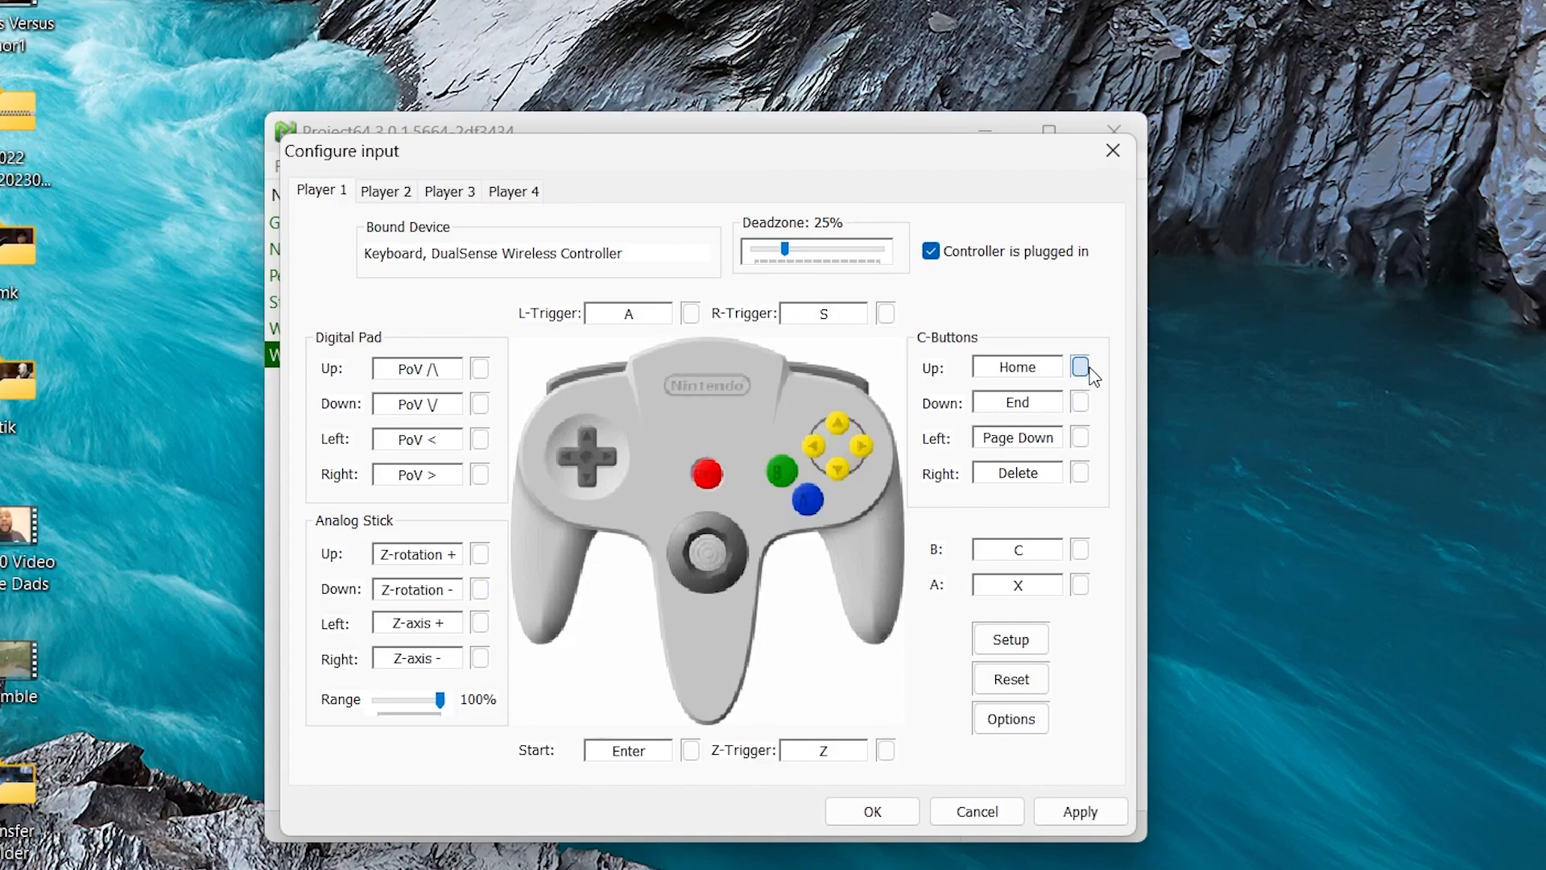
pyautogui.click(1081, 367)
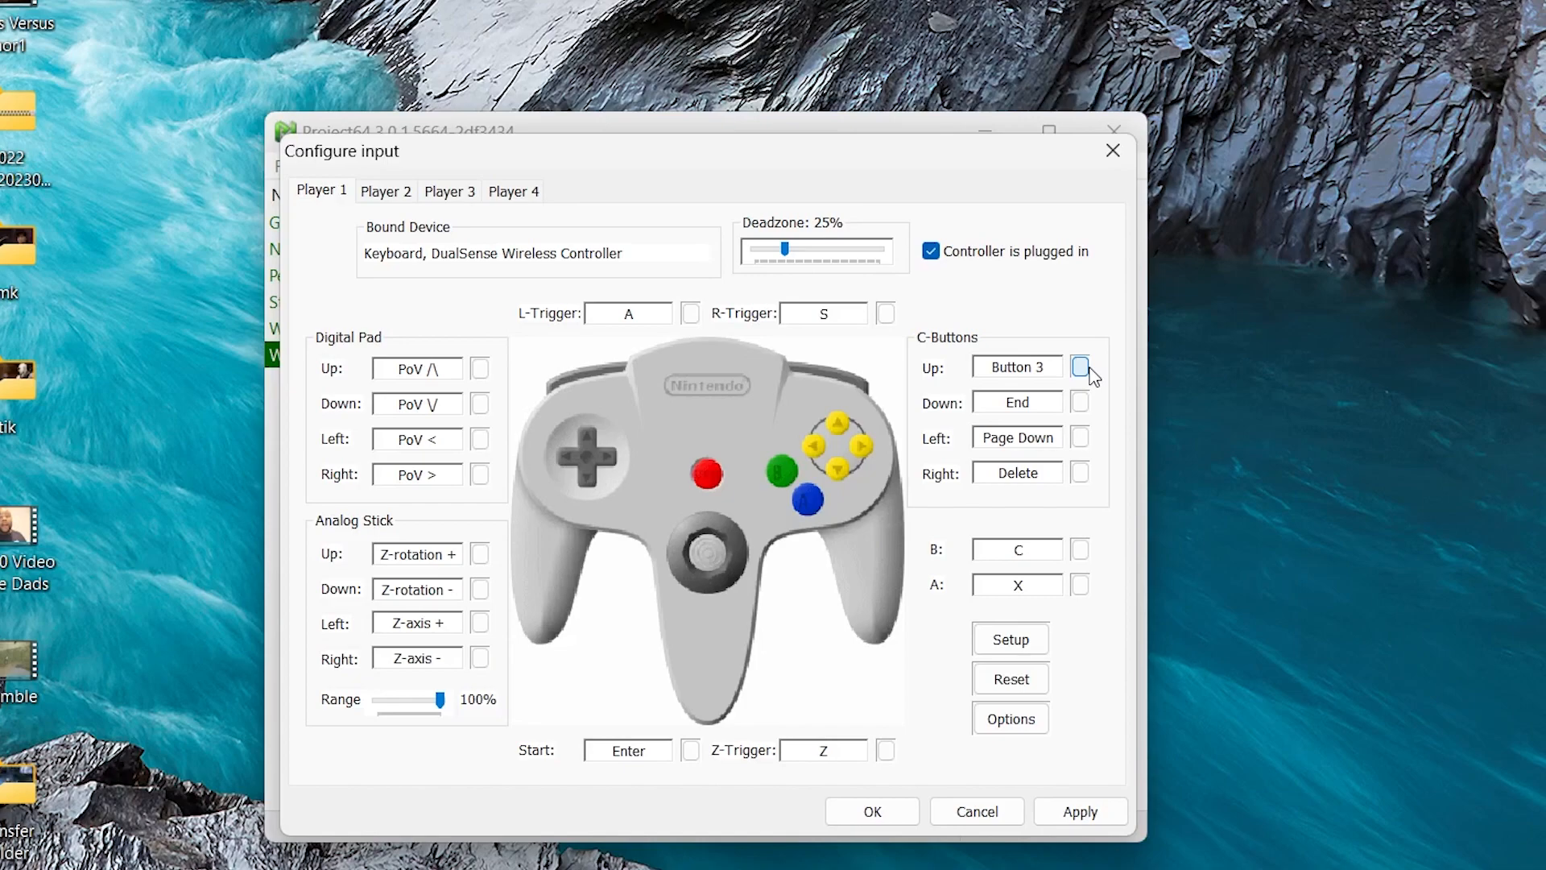
pyautogui.click(1079, 401)
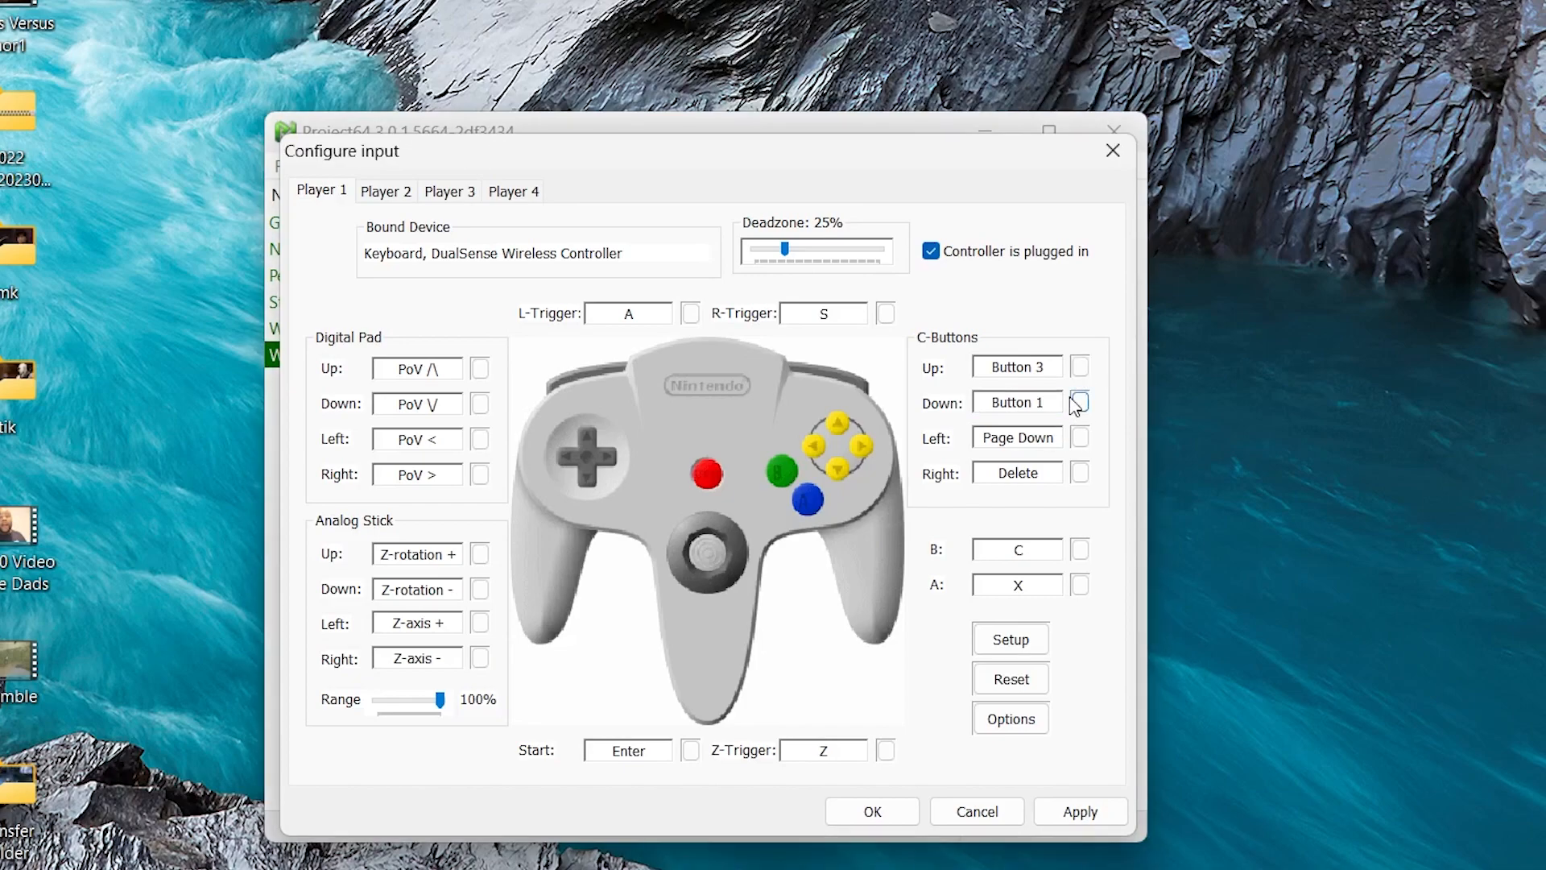
pyautogui.click(1016, 436)
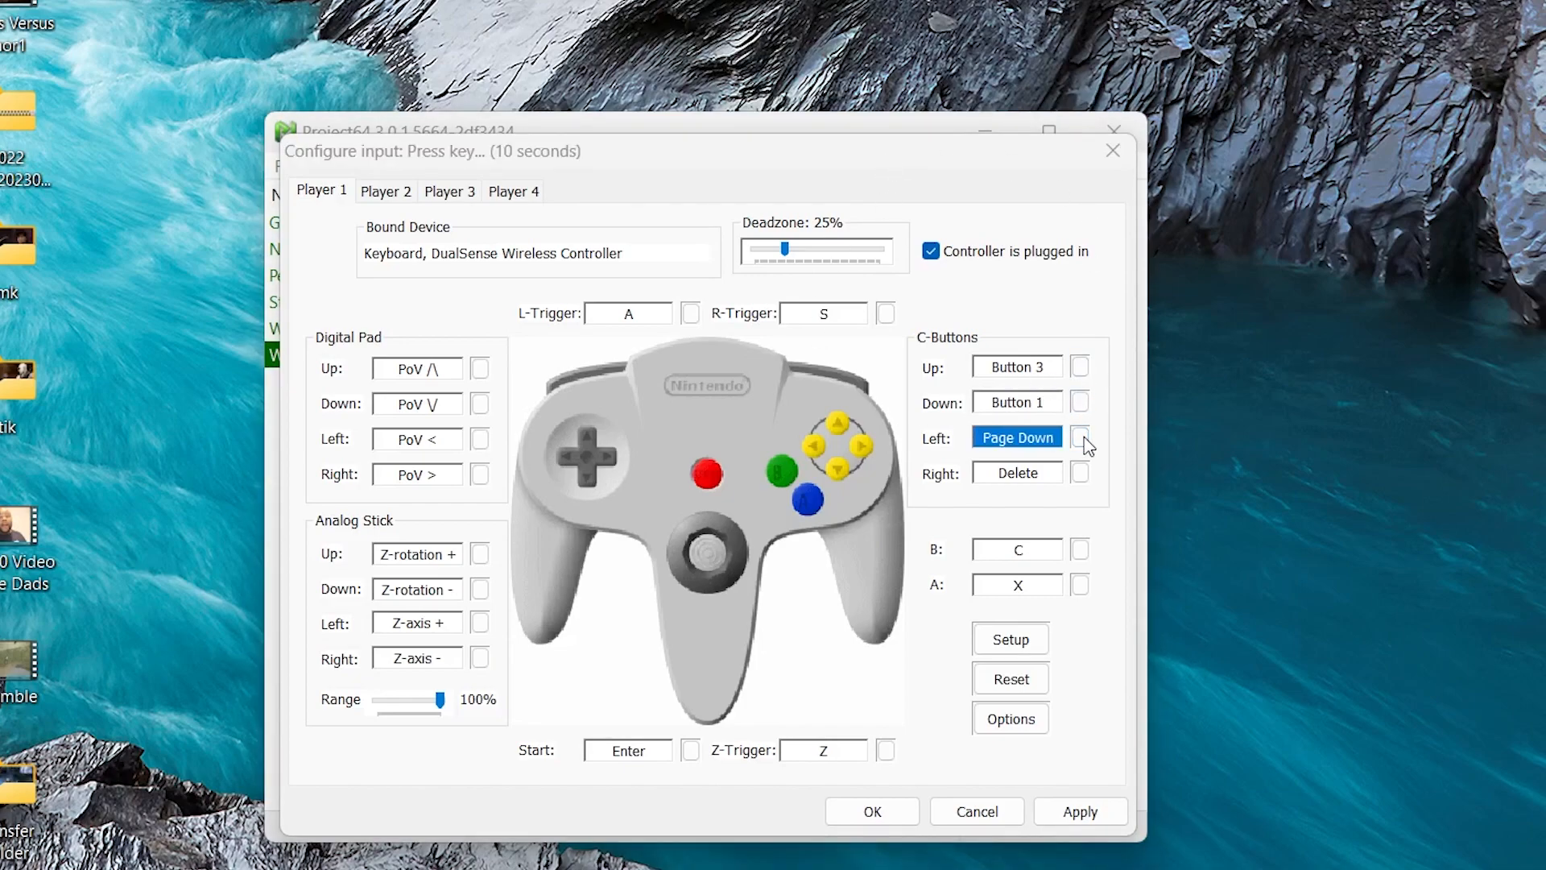
pyautogui.click(1016, 473)
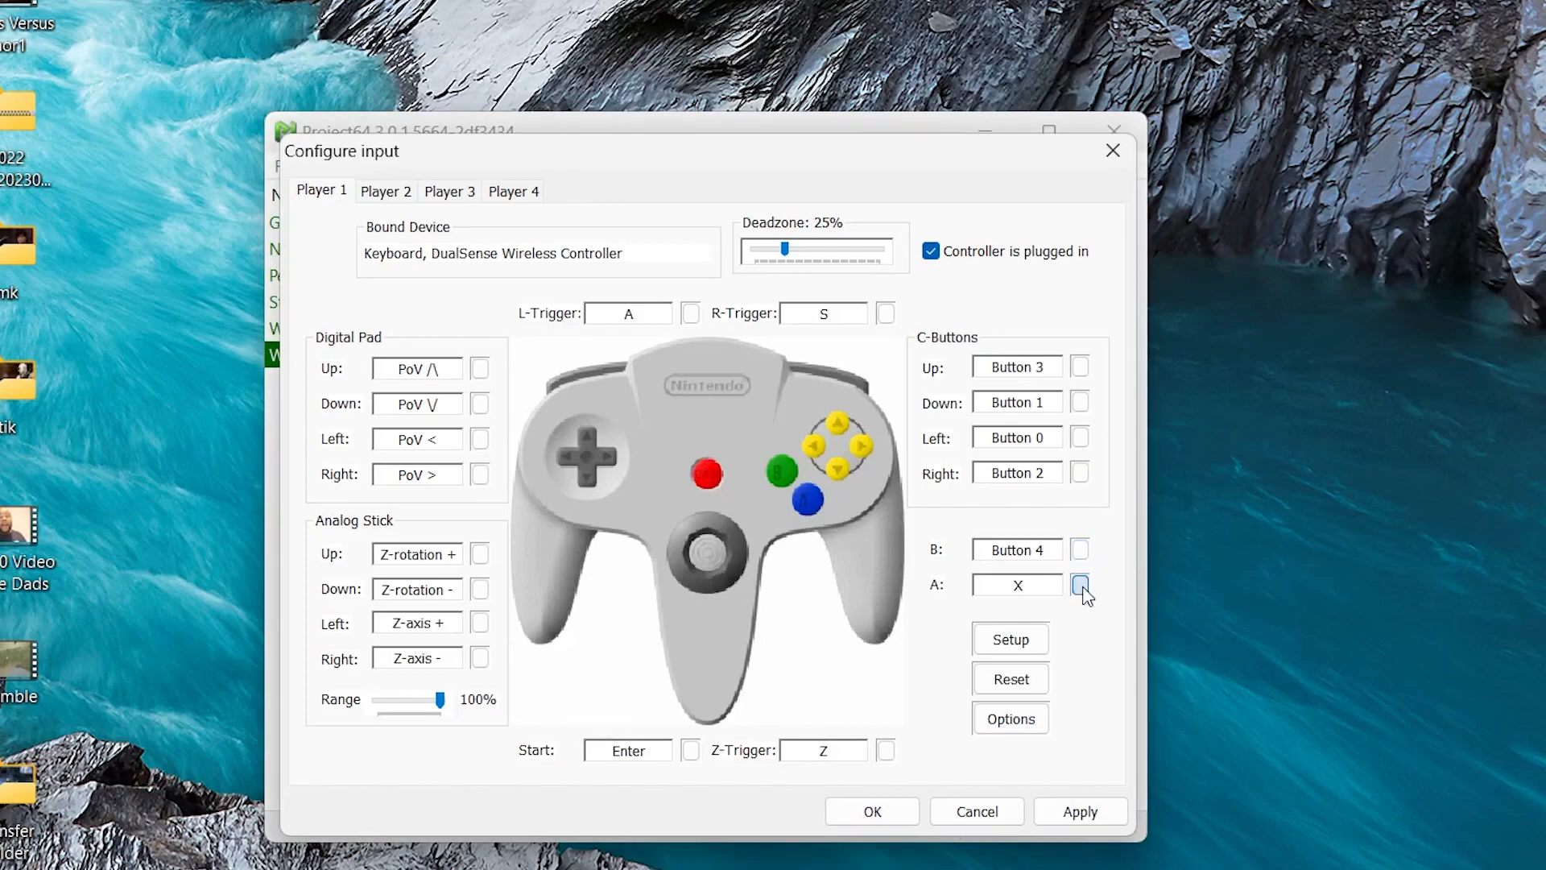
# Step: Map the A, Start, Z-Trigger, L-Trigger and R-Trigger buttons
pyautogui.click(1080, 584)
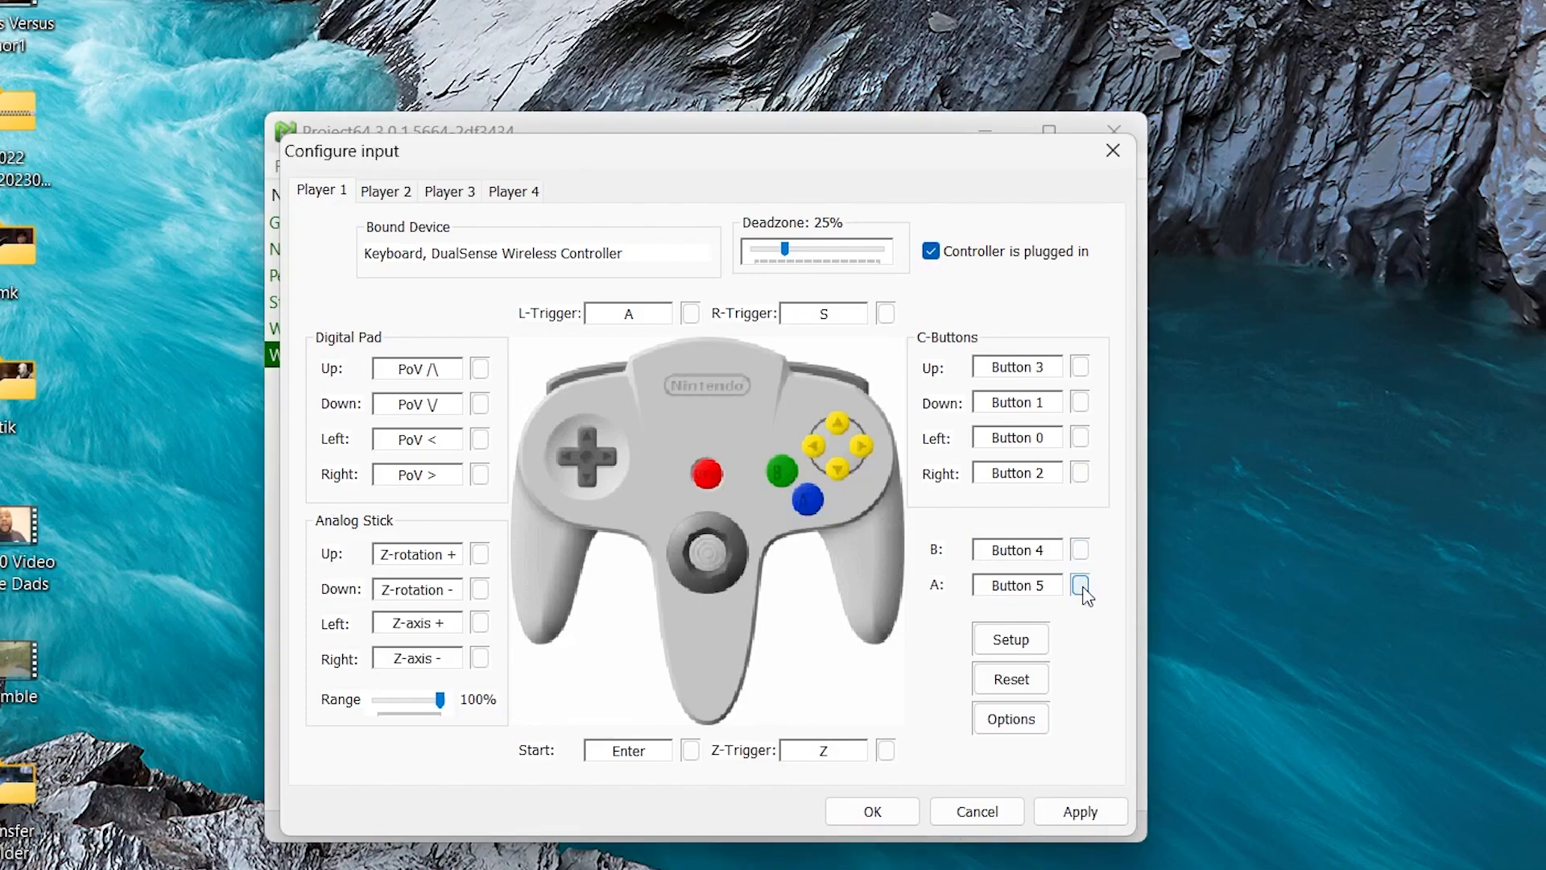
pyautogui.click(628, 751)
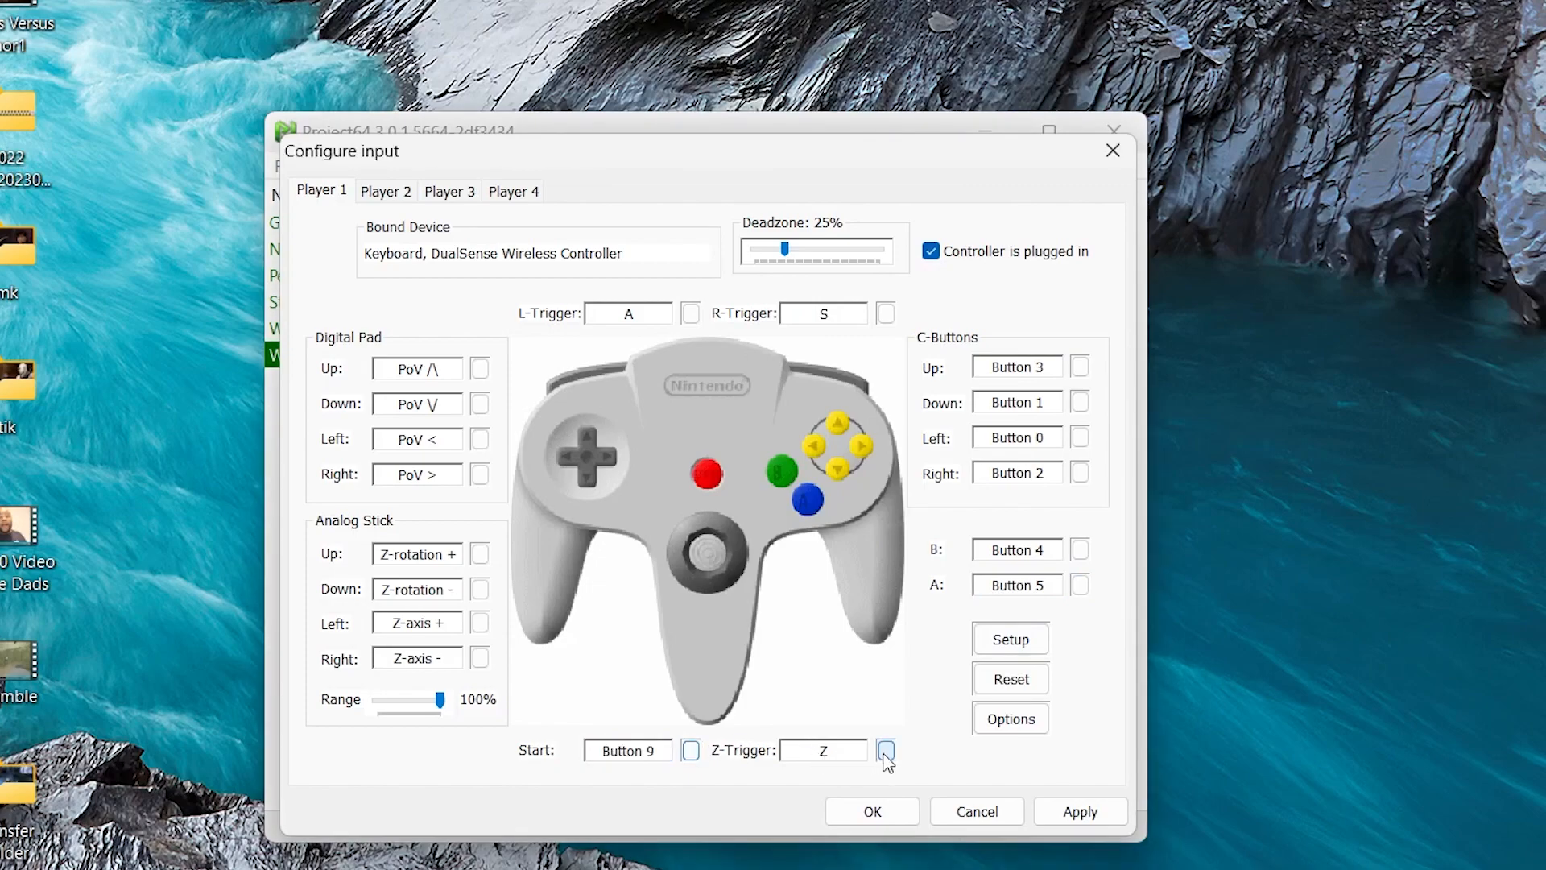
pyautogui.click(886, 751)
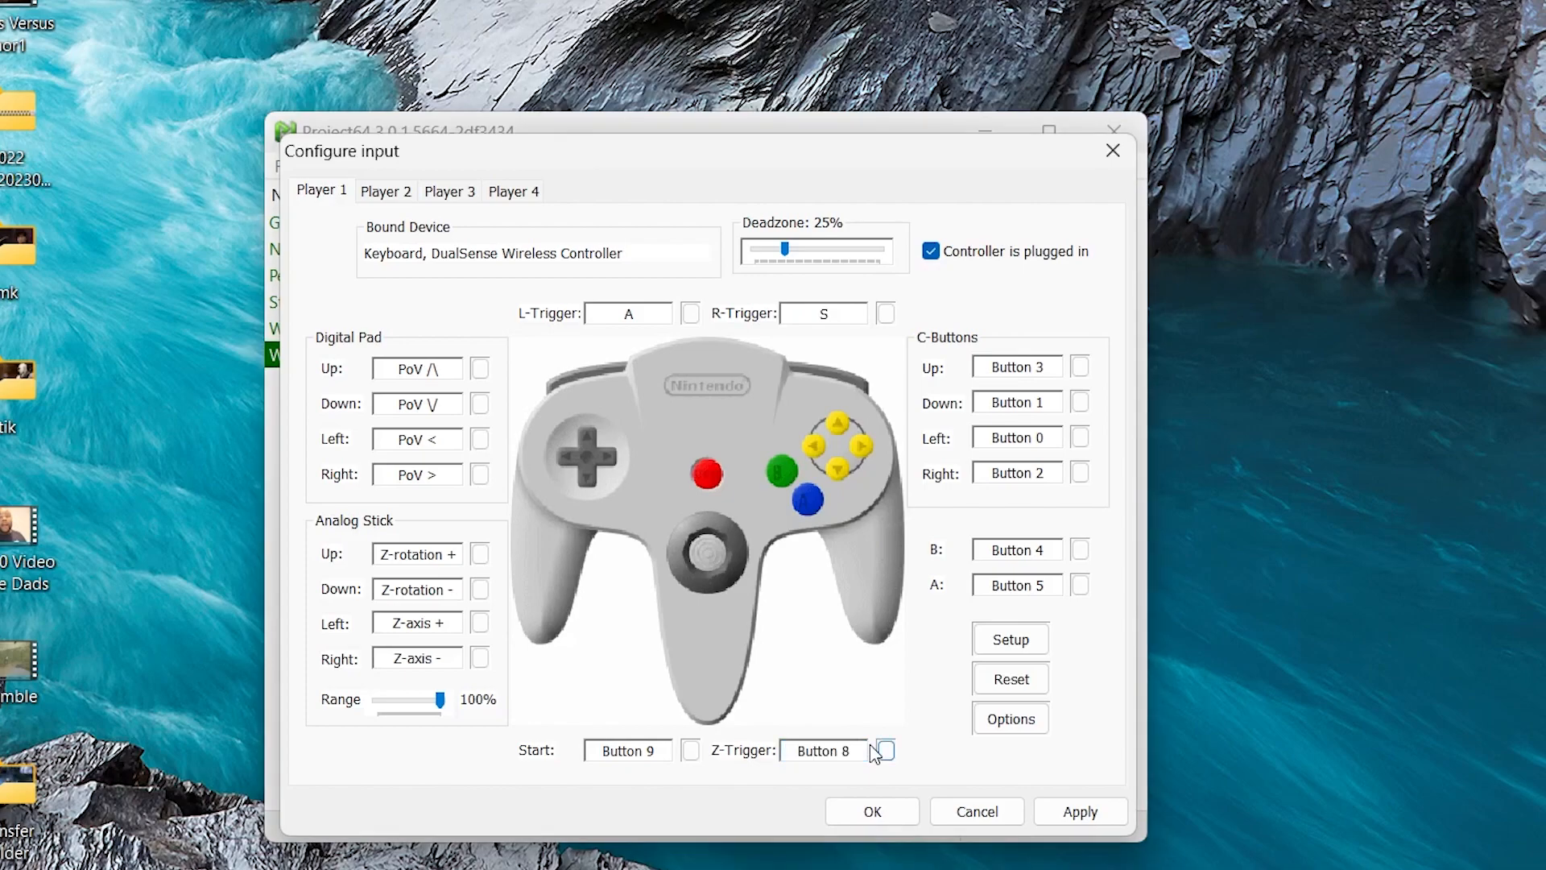
pyautogui.moveTo(1071, 750)
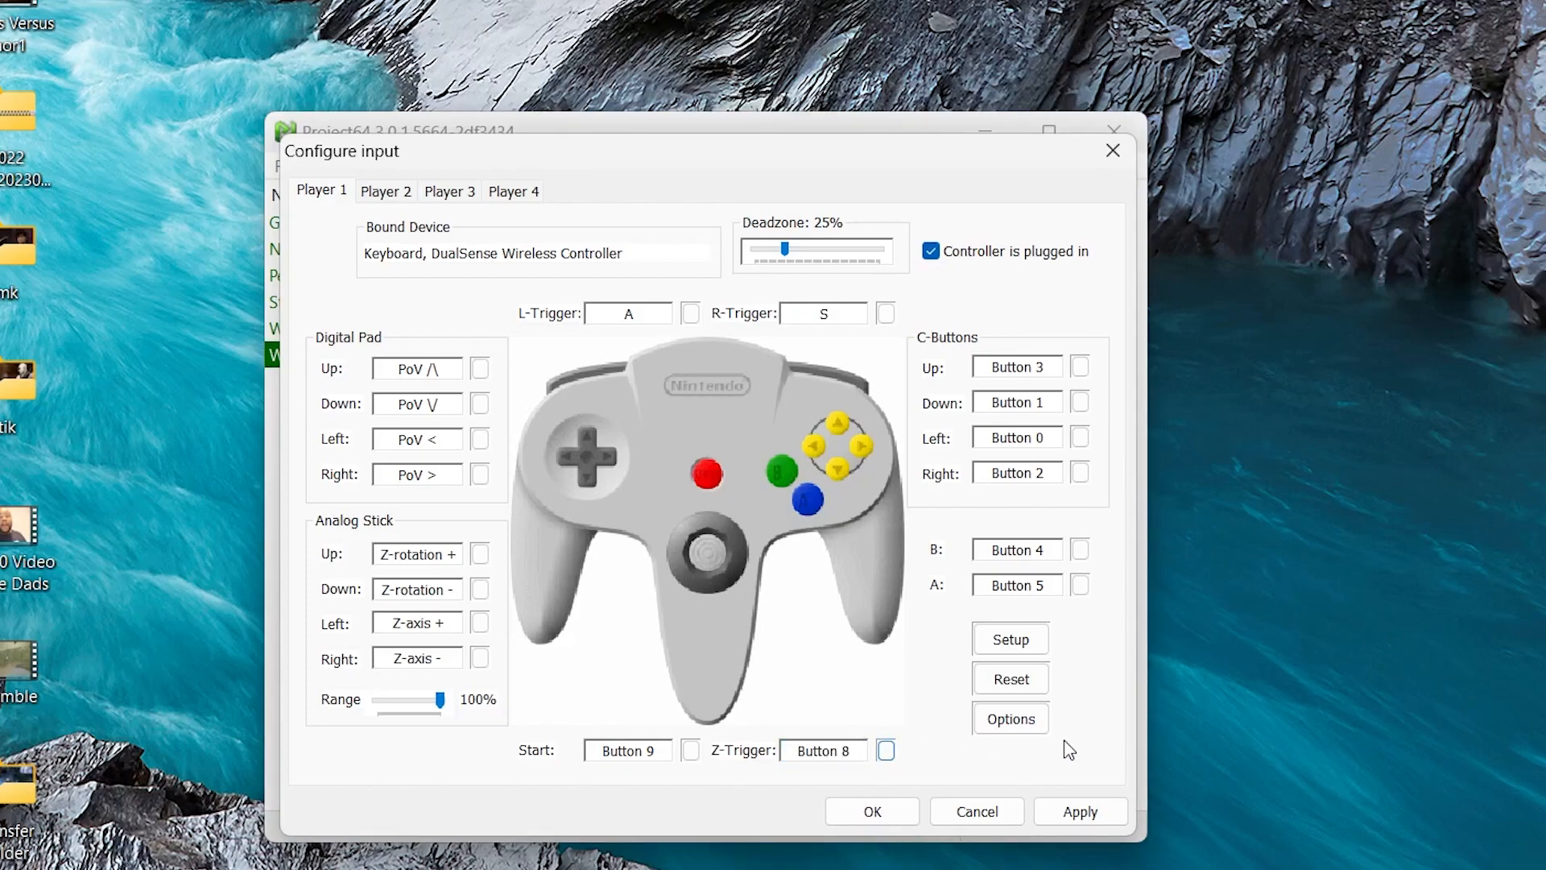
pyautogui.moveTo(853, 286)
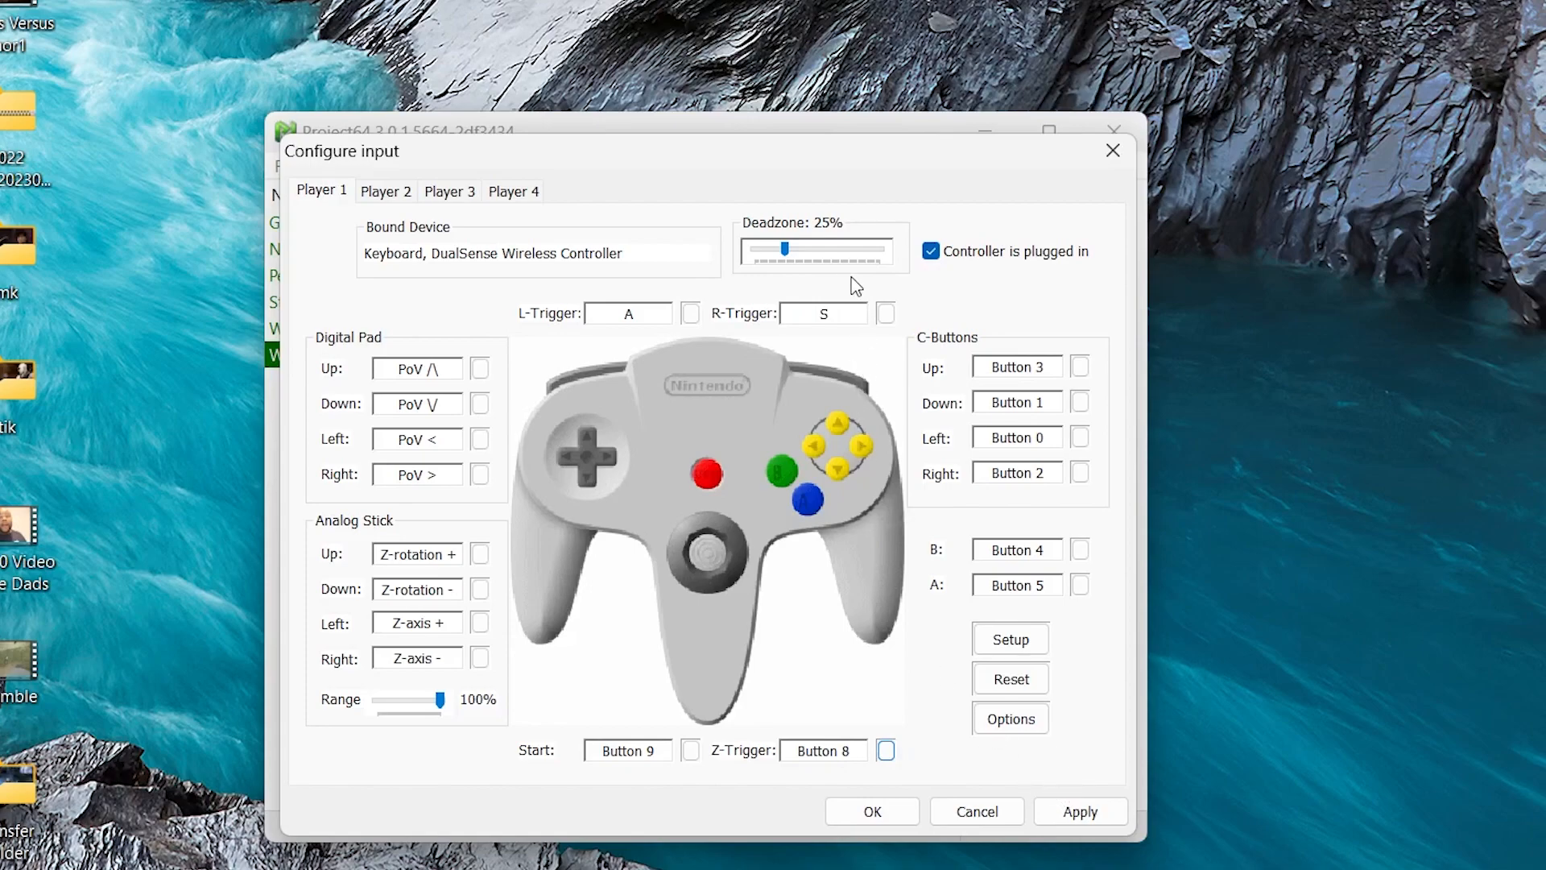
pyautogui.click(885, 313)
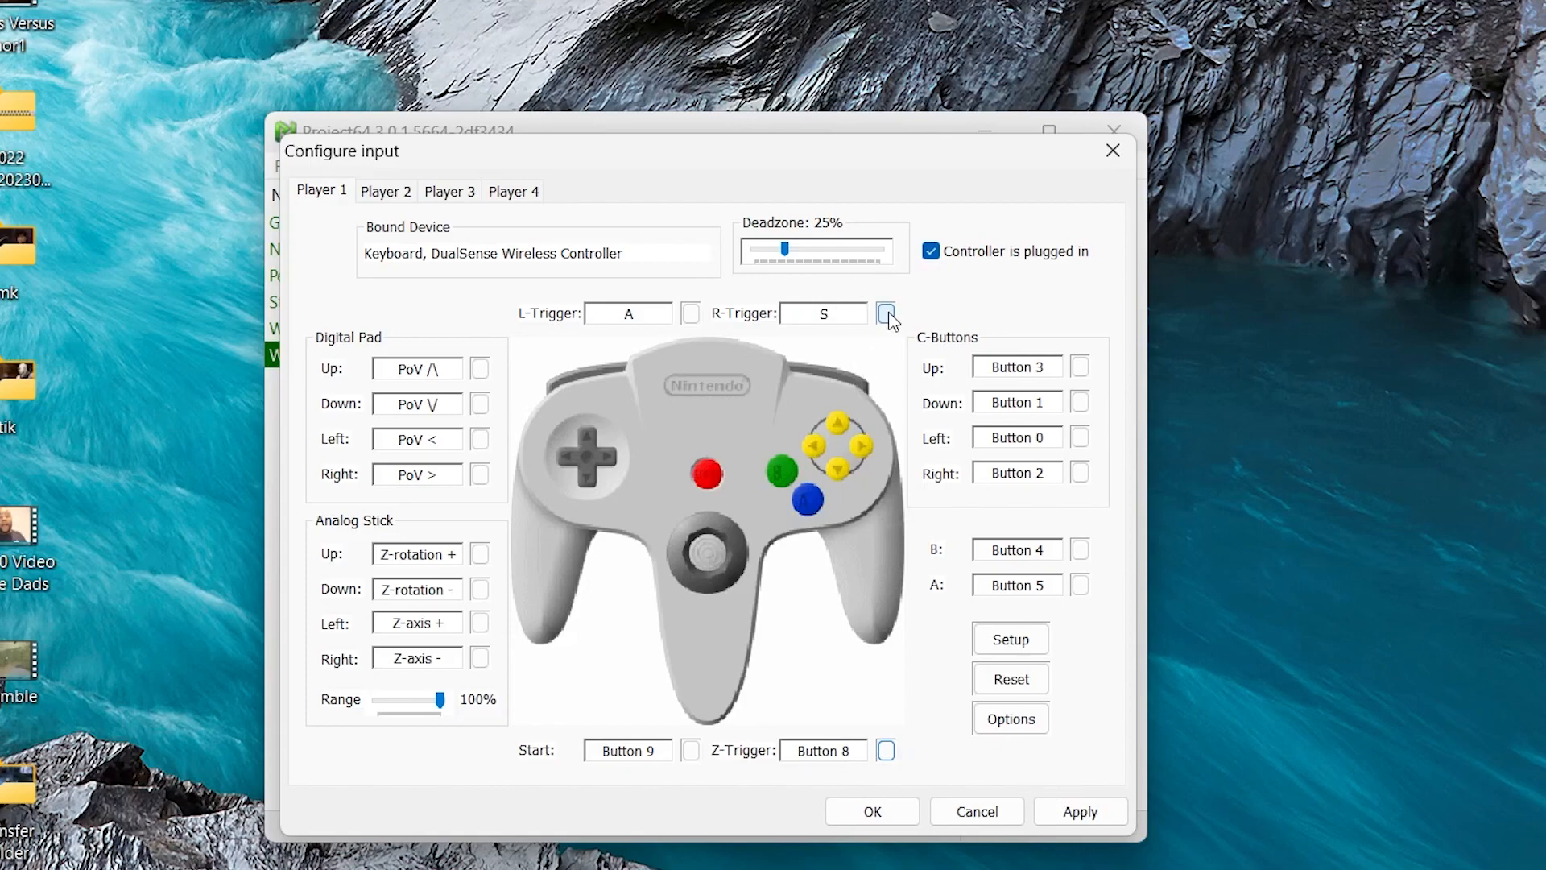
pyautogui.click(886, 313)
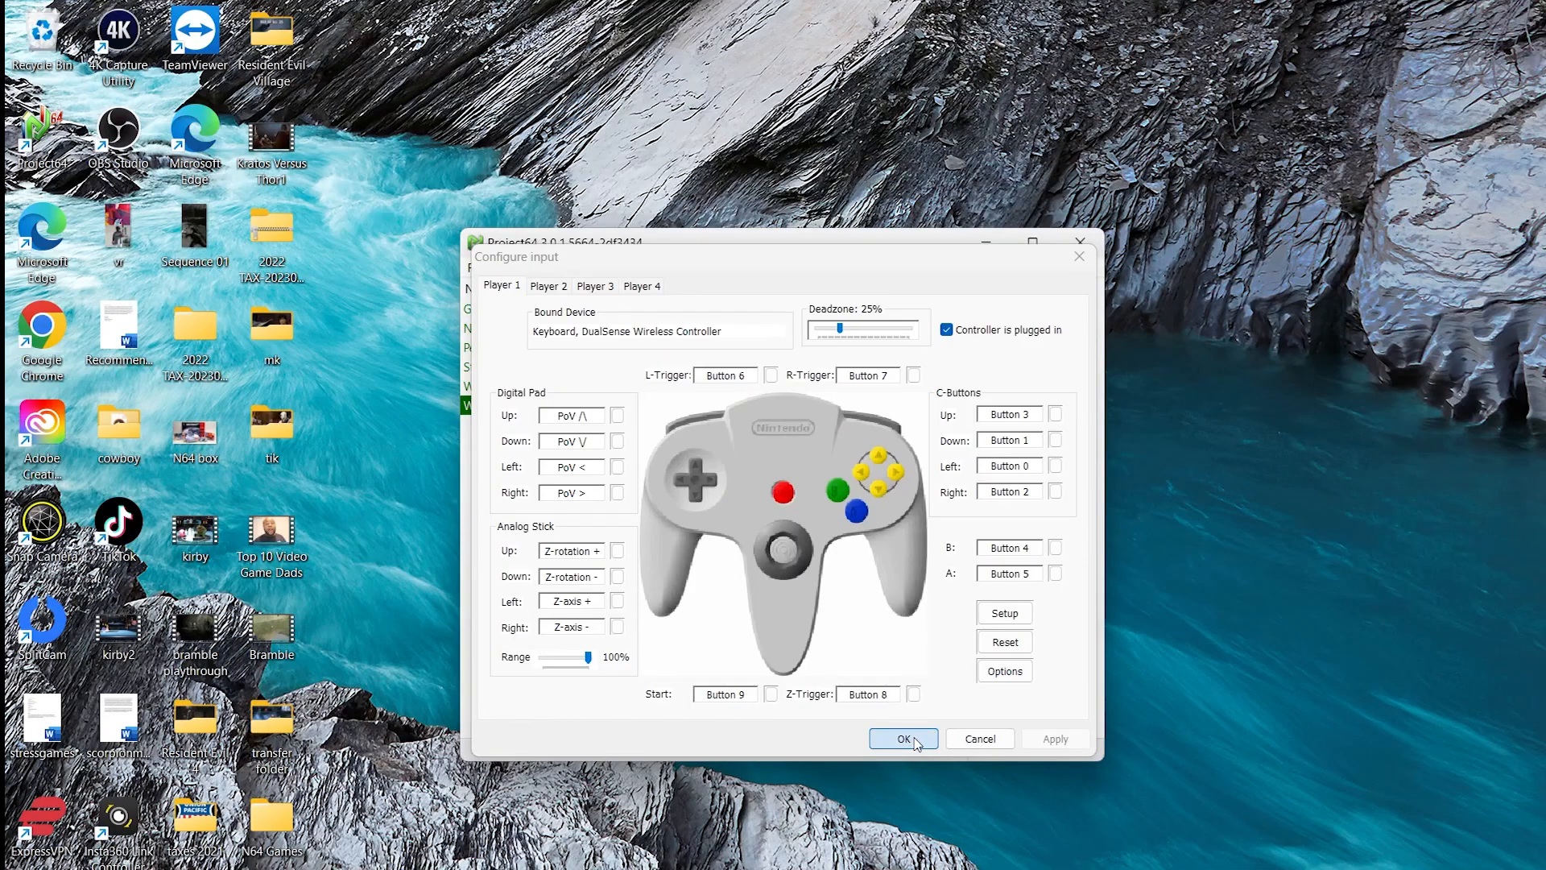
# Step: Save the mapping, launch WWF No Mercy (E) (V1.1), and switch to fullscreen
pyautogui.click(902, 739)
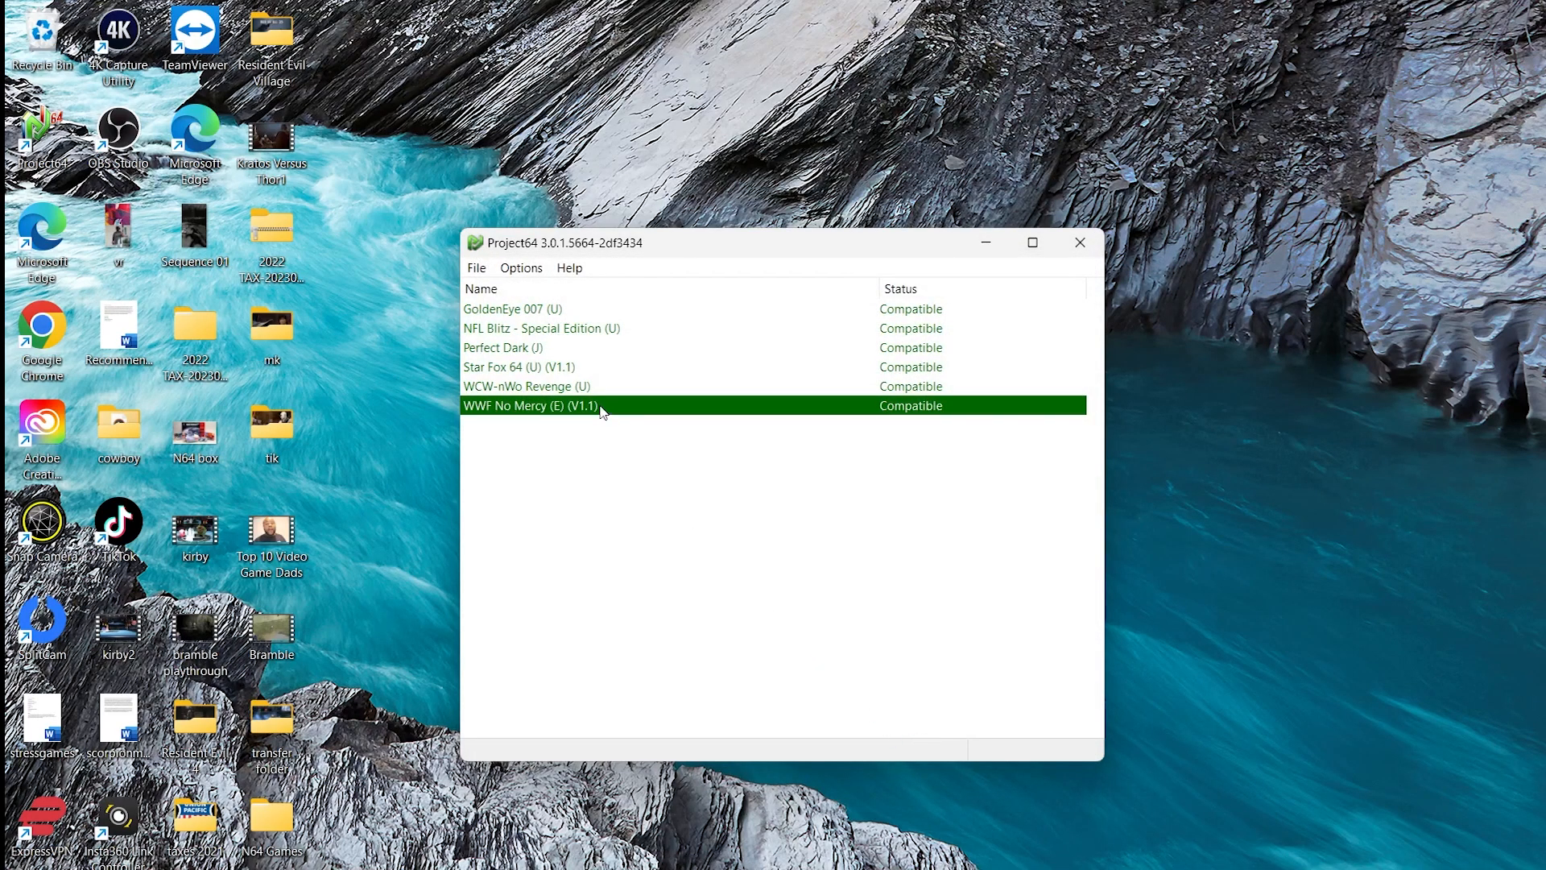
pyautogui.moveTo(548, 412)
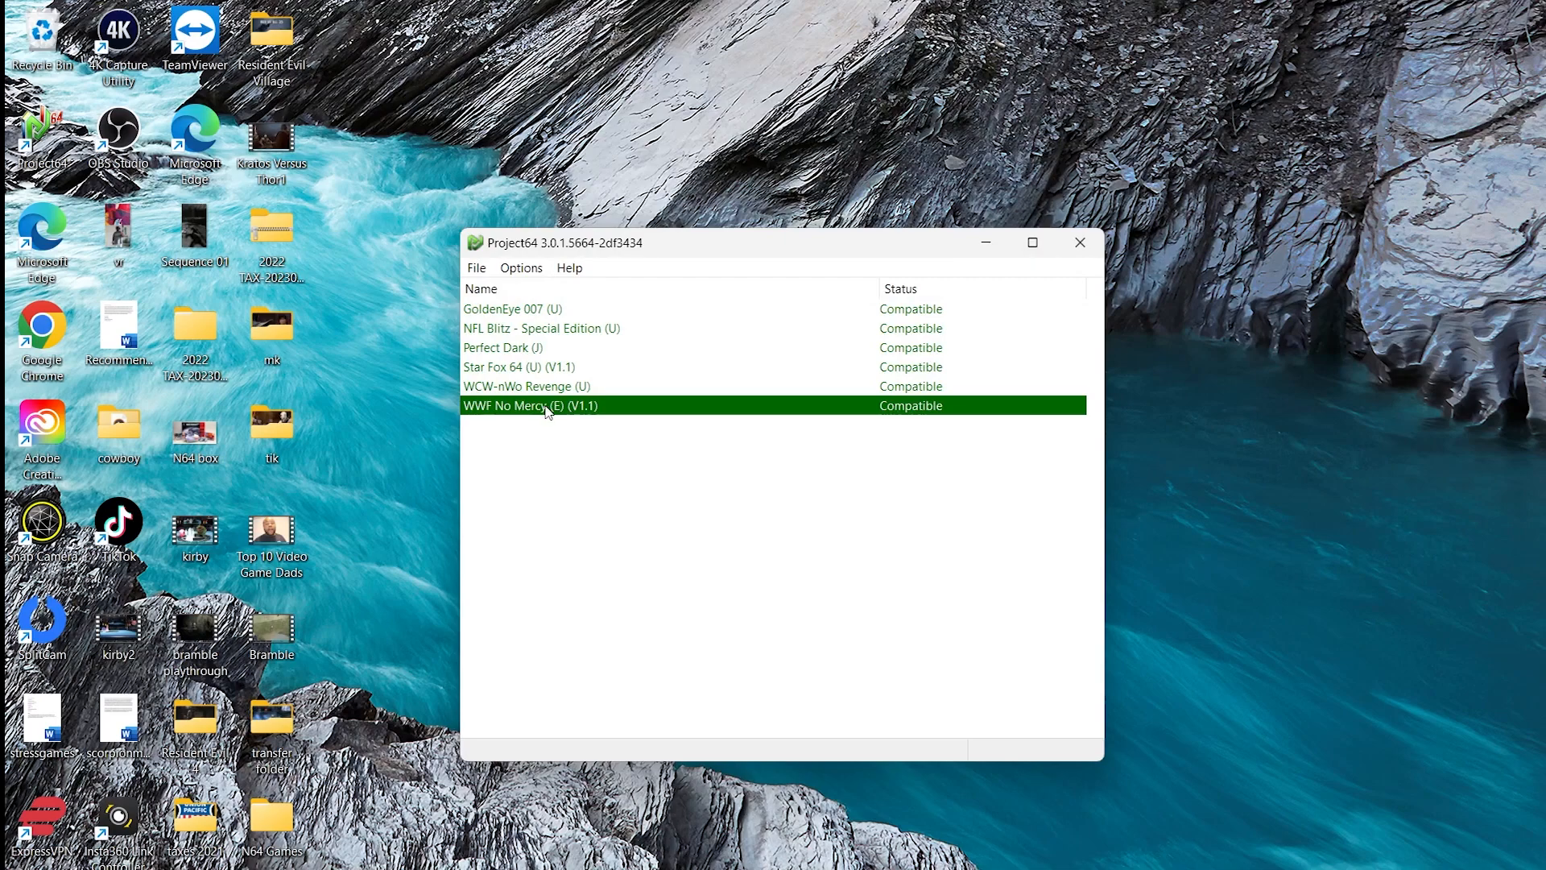
pyautogui.doubleClick(530, 405)
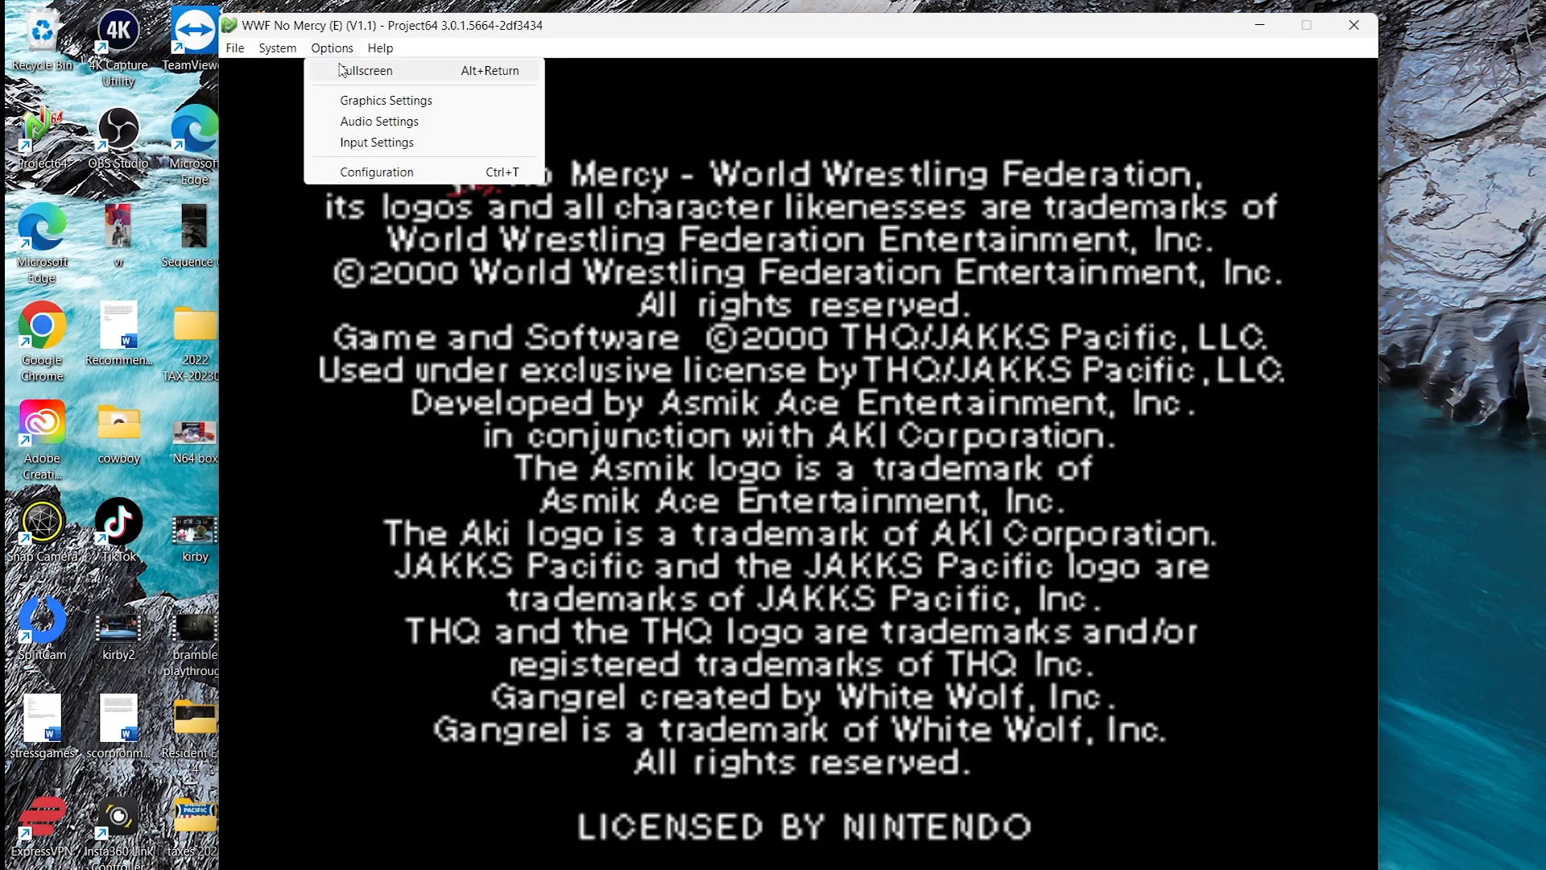
pyautogui.click(366, 70)
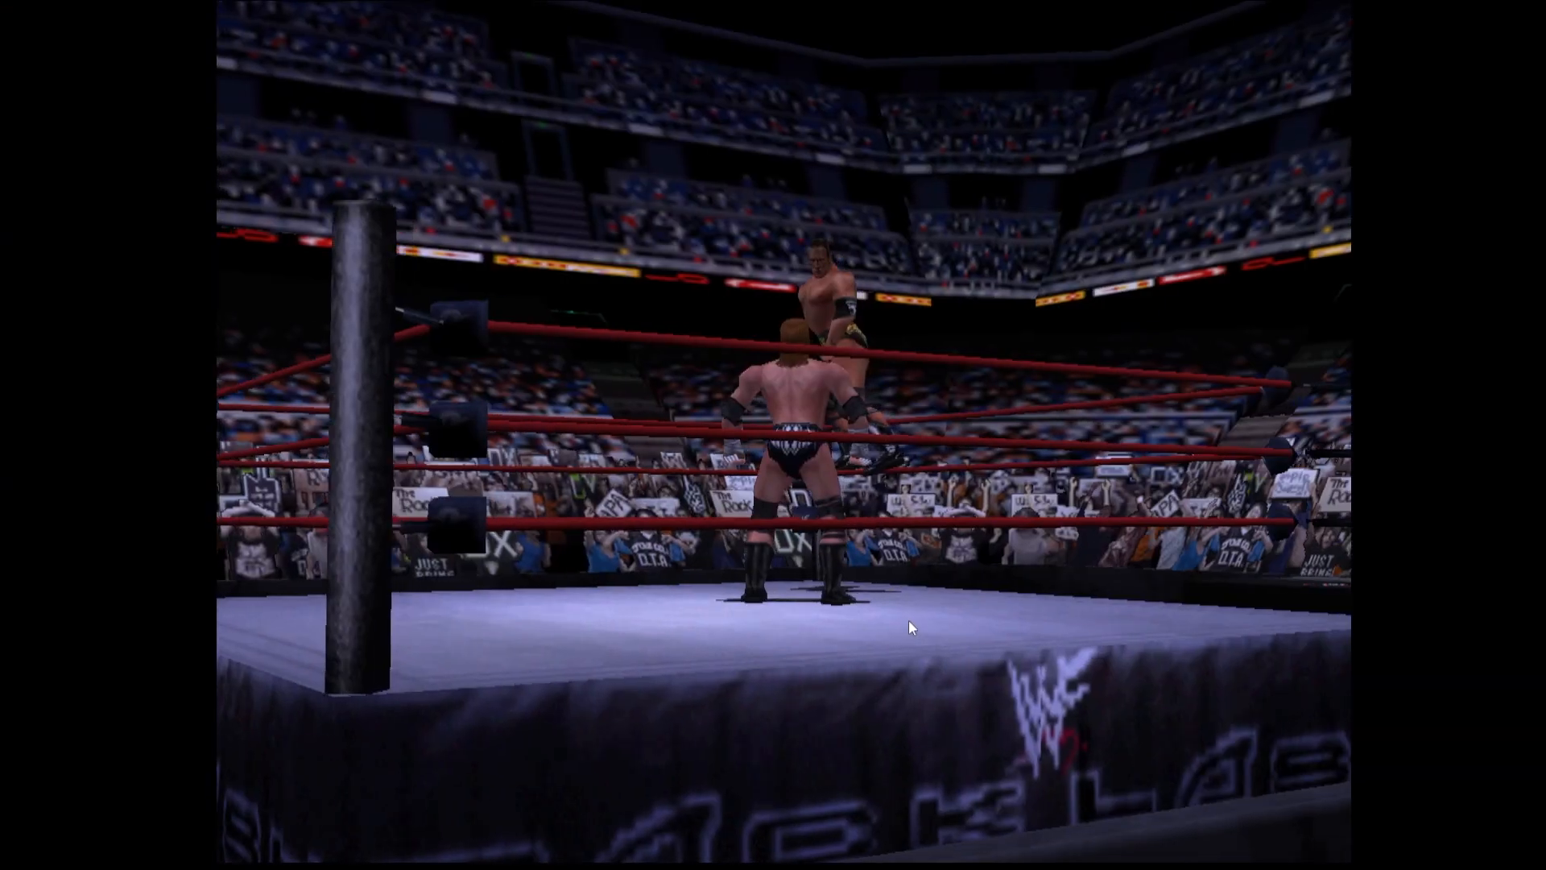